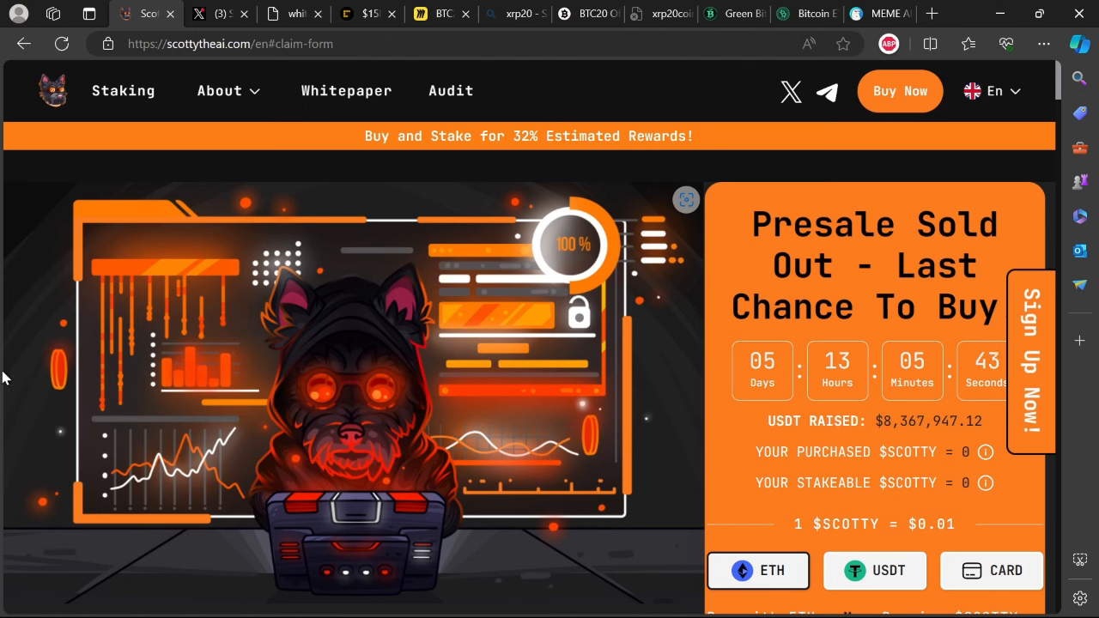
pyautogui.moveTo(26, 307)
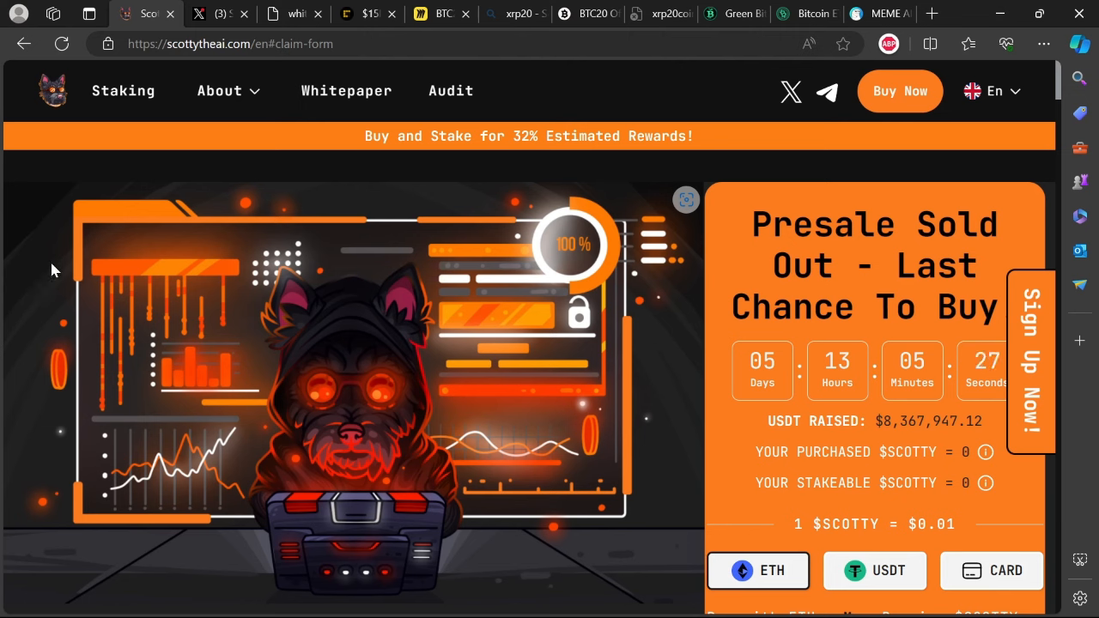
pyautogui.moveTo(116, 200)
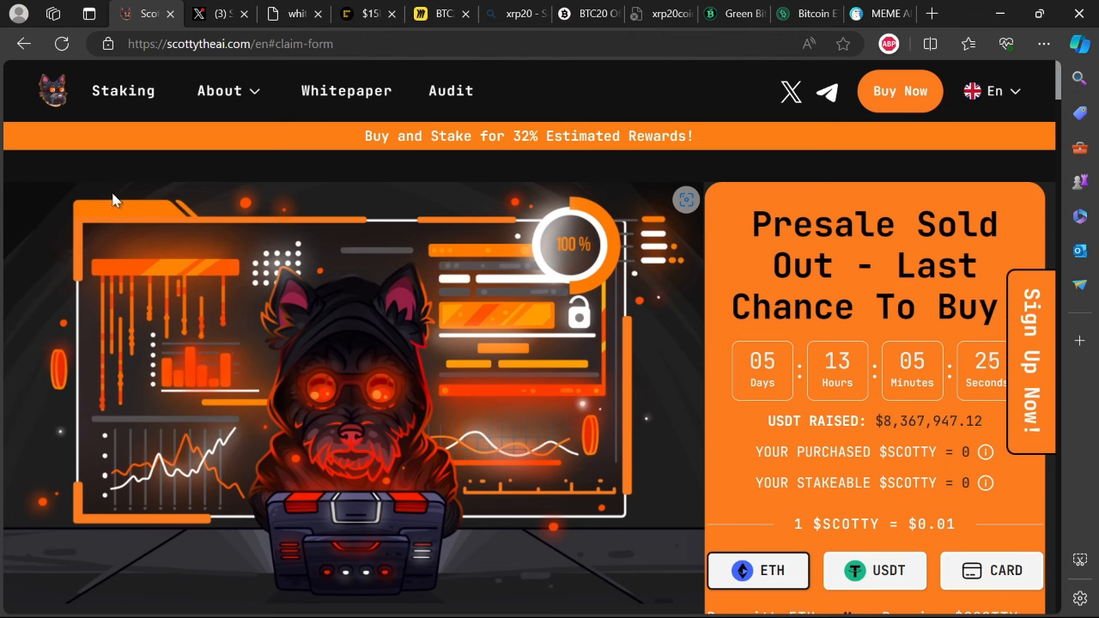
pyautogui.moveTo(309, 40)
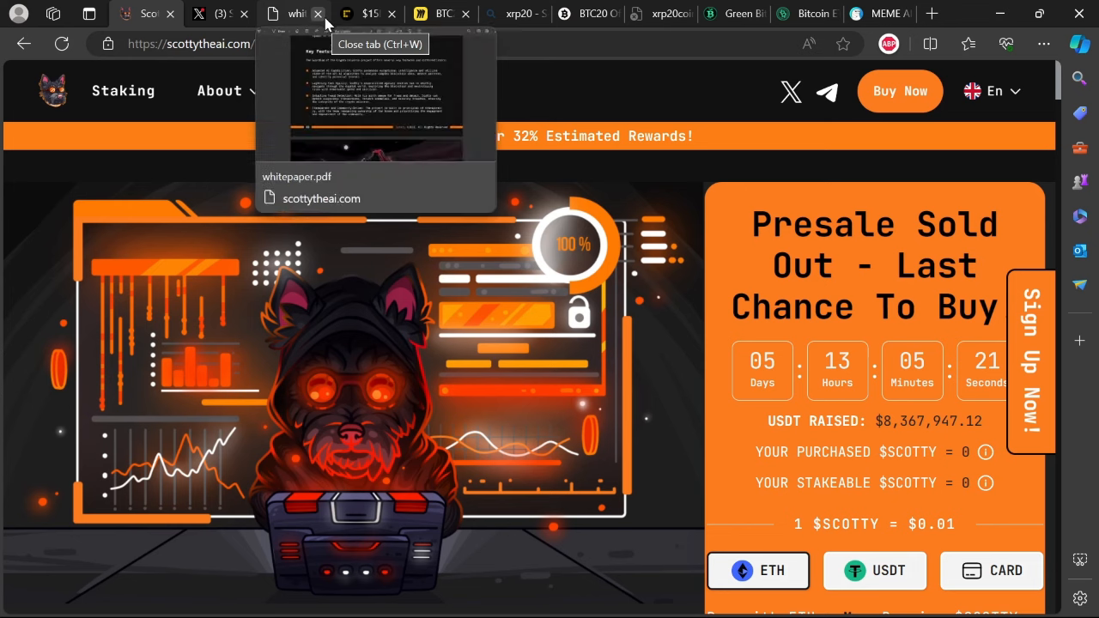
pyautogui.moveTo(575, 107)
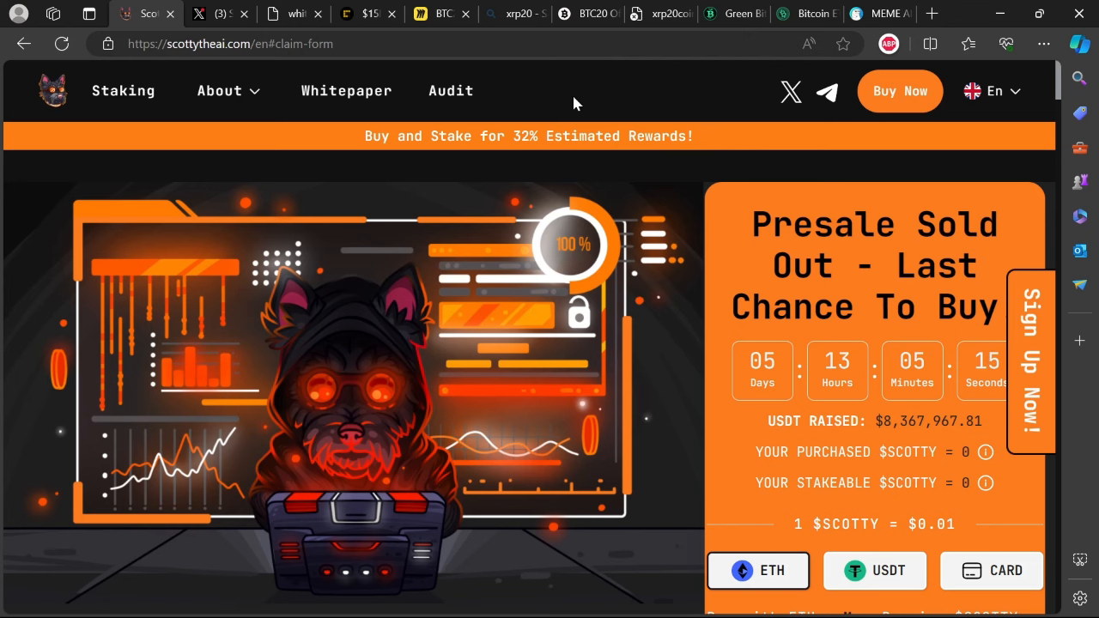
pyautogui.moveTo(587, 93)
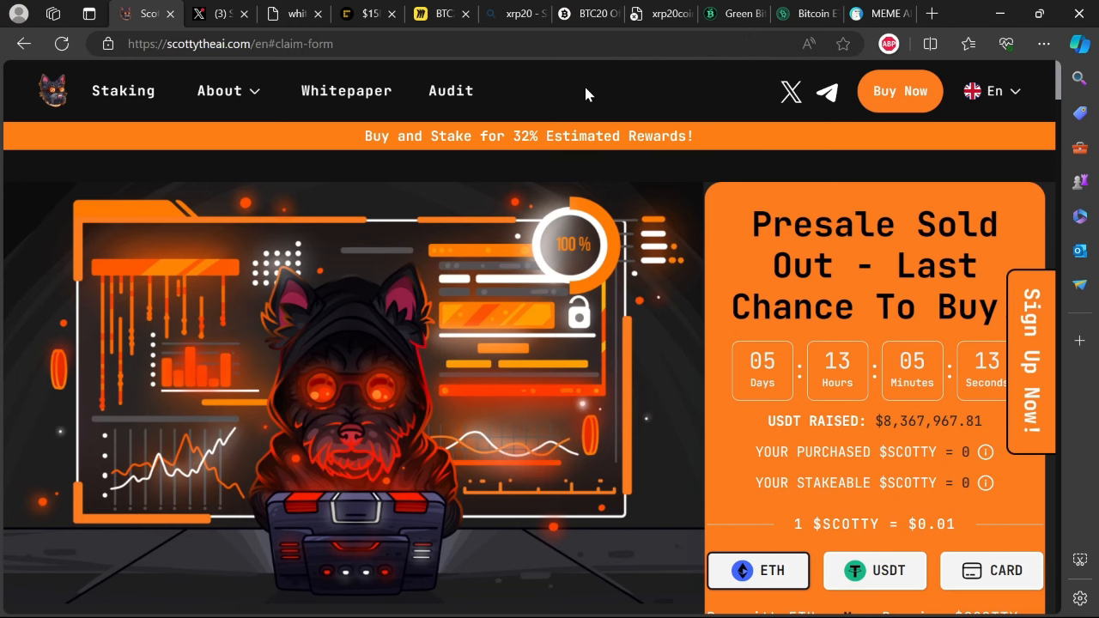
# Bring up the BTC20 Miro board showing the ScottyTheAi Telegram members and admins screenshot
pyautogui.click(440, 13)
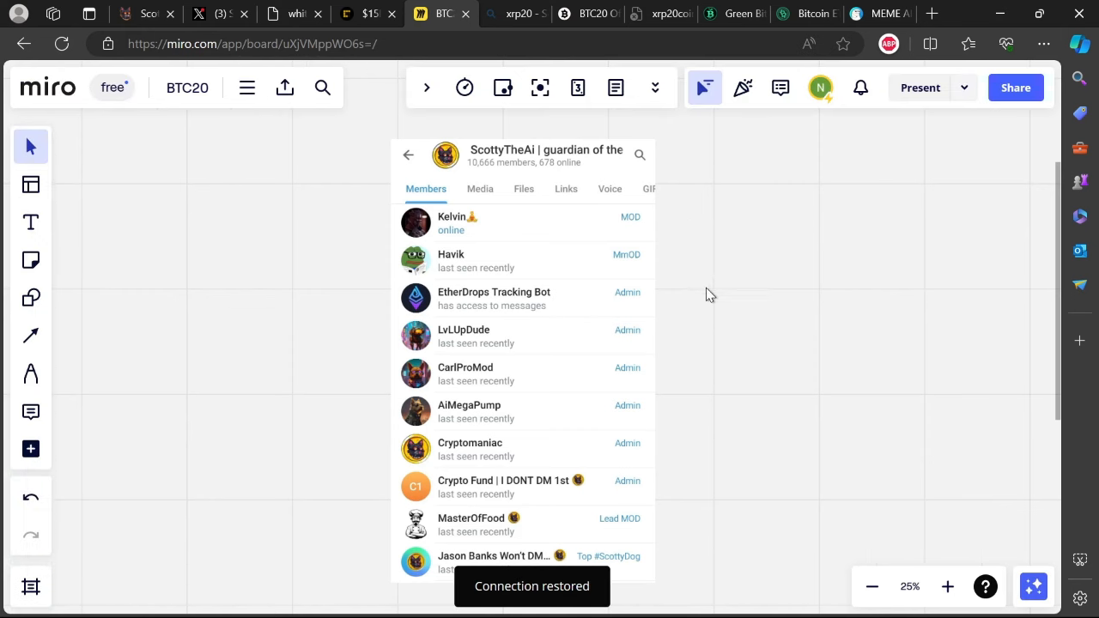
pyautogui.moveTo(551, 248)
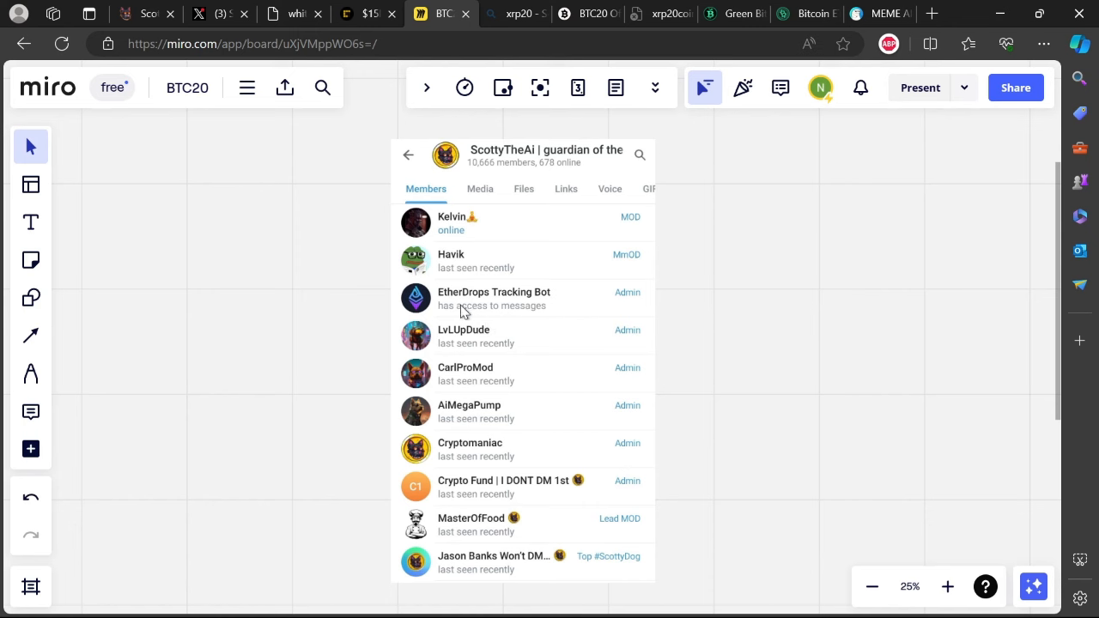
pyautogui.moveTo(569, 236)
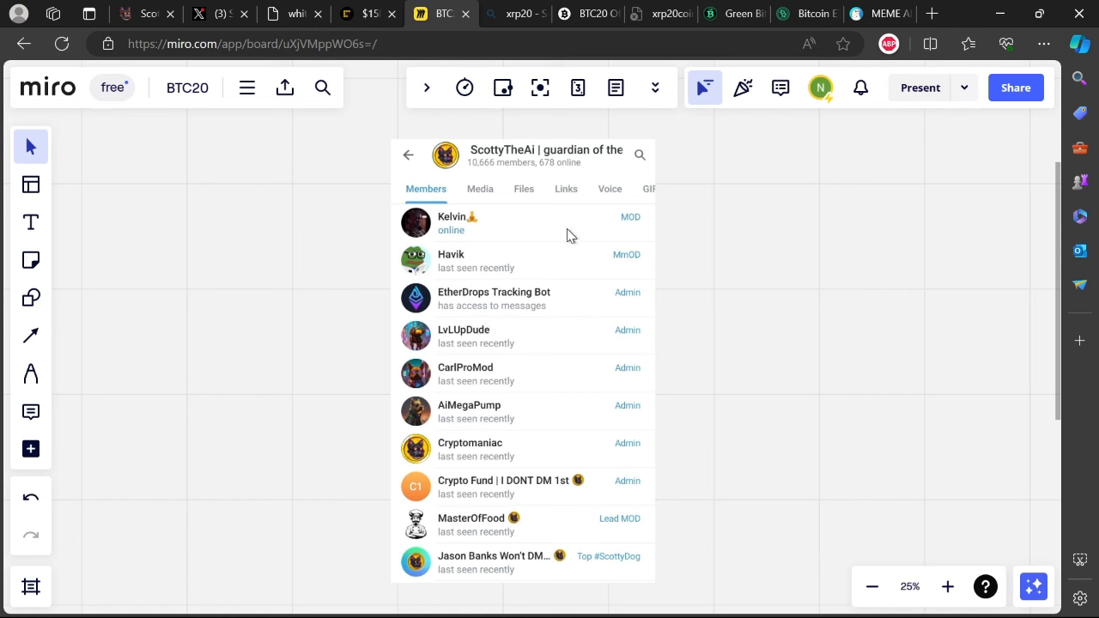
pyautogui.moveTo(646, 285)
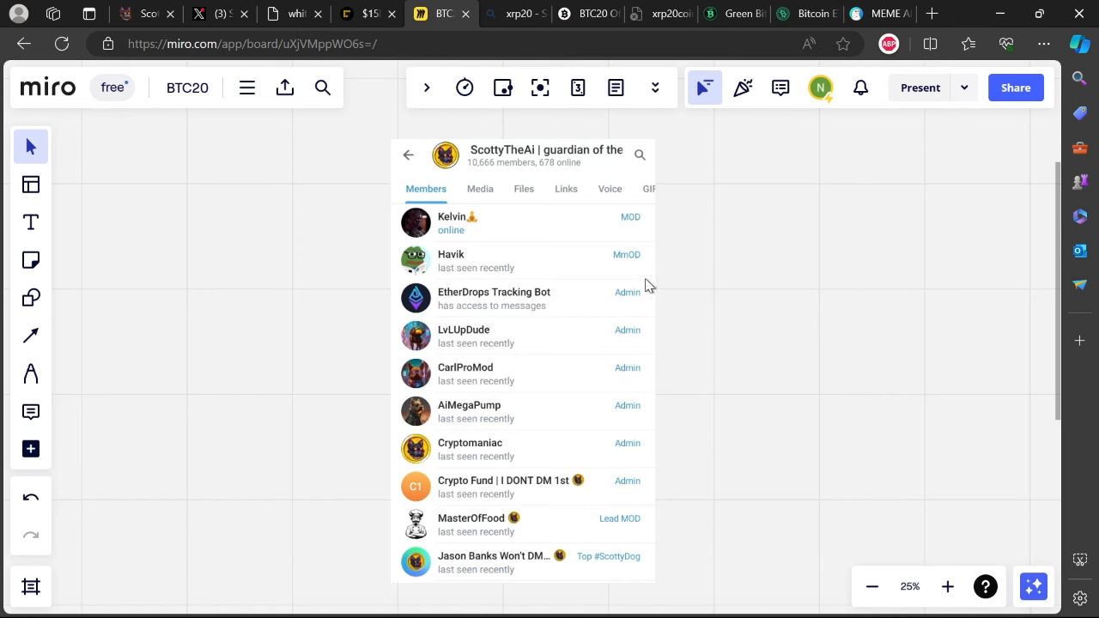
pyautogui.moveTo(550, 280)
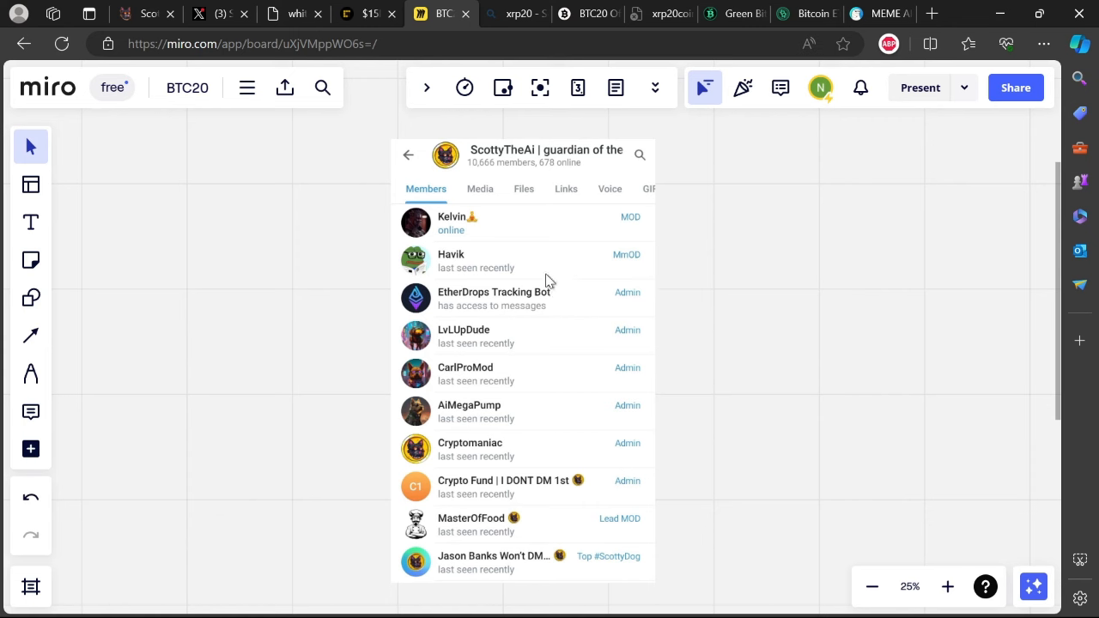
pyautogui.moveTo(478, 337)
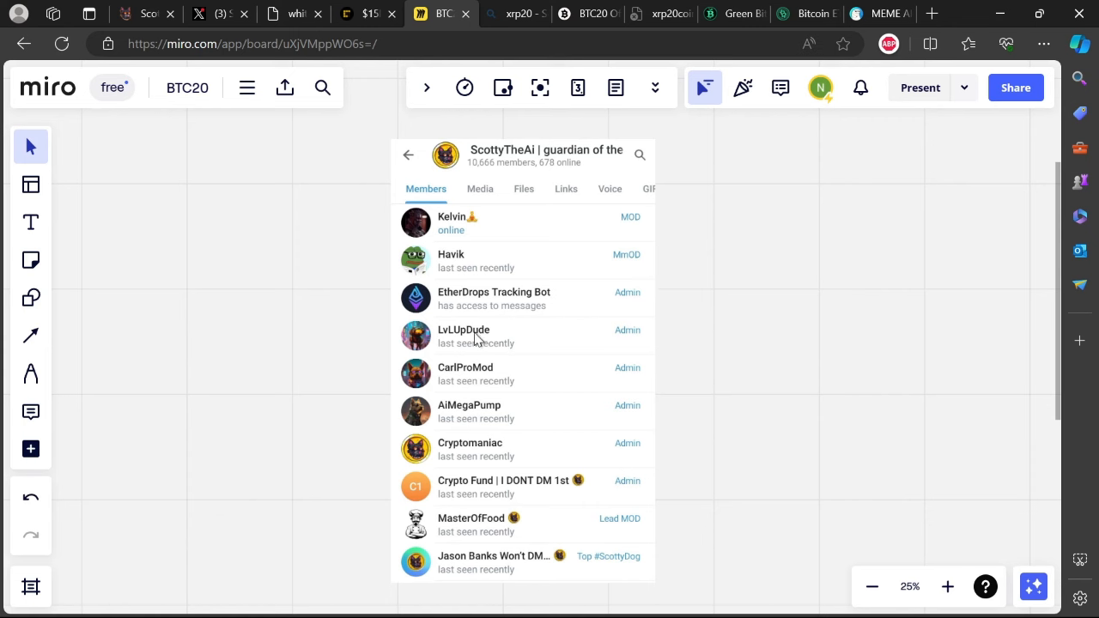
pyautogui.moveTo(498, 340)
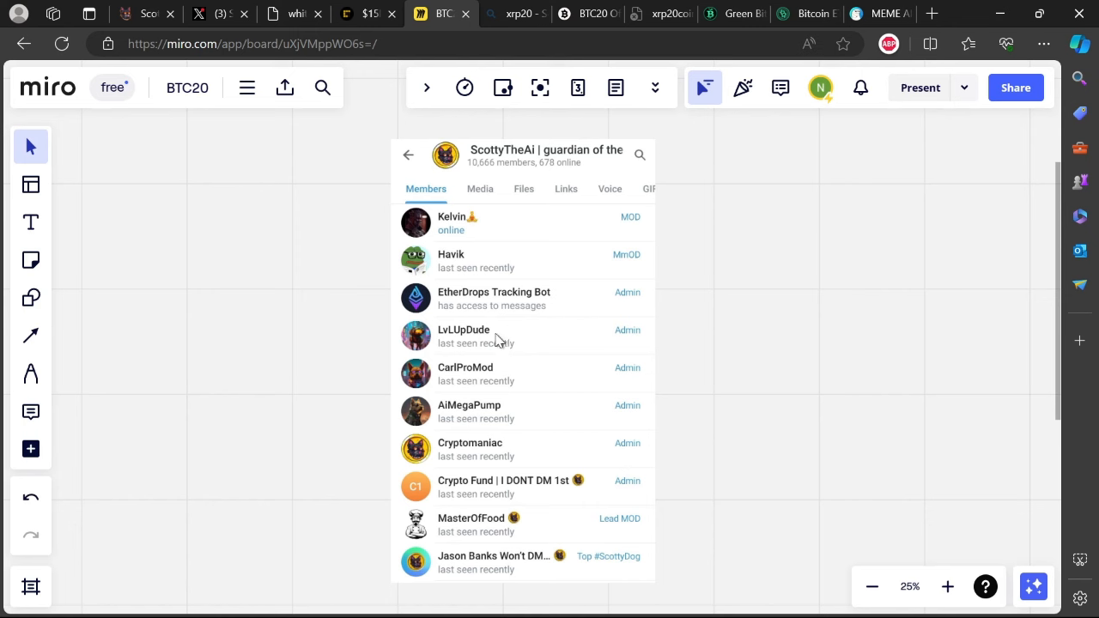
pyautogui.moveTo(450, 416)
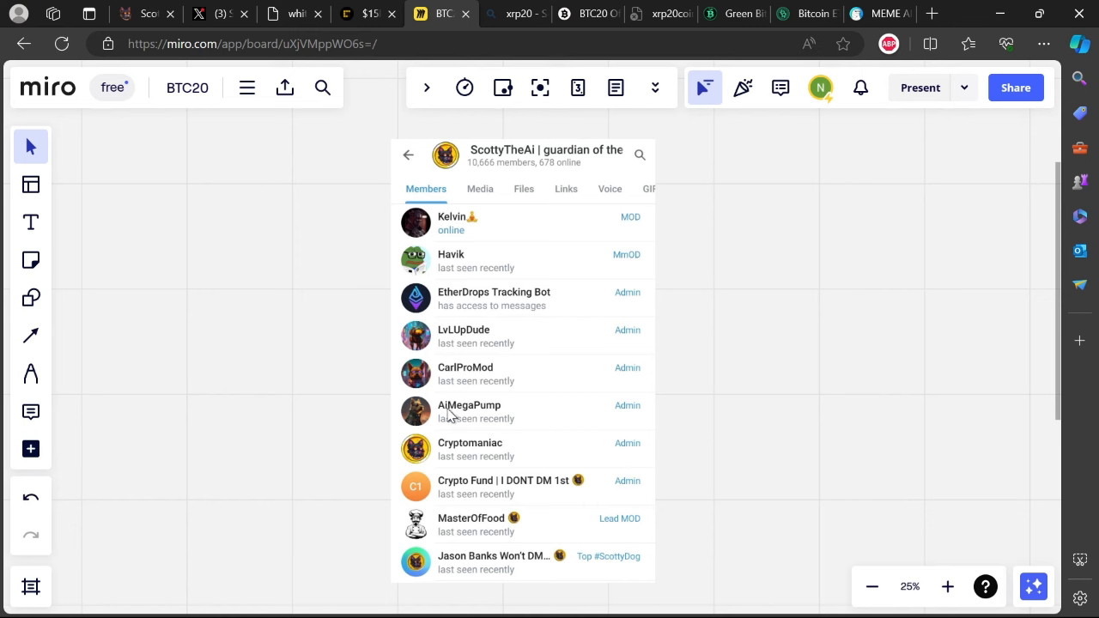
pyautogui.moveTo(493, 453)
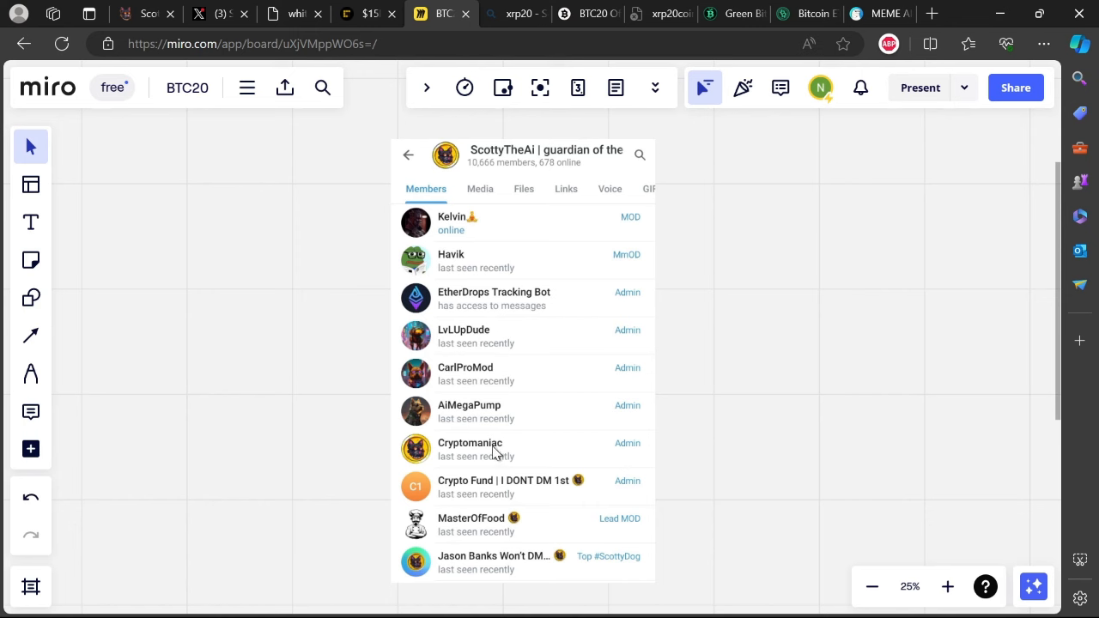
pyautogui.moveTo(518, 500)
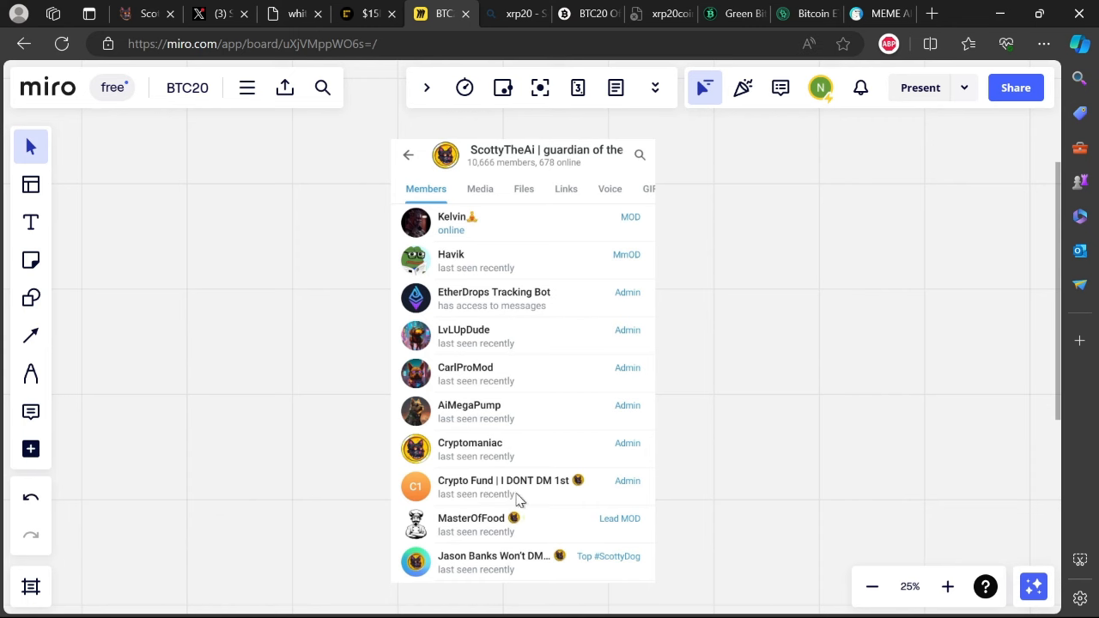
pyautogui.moveTo(484, 526)
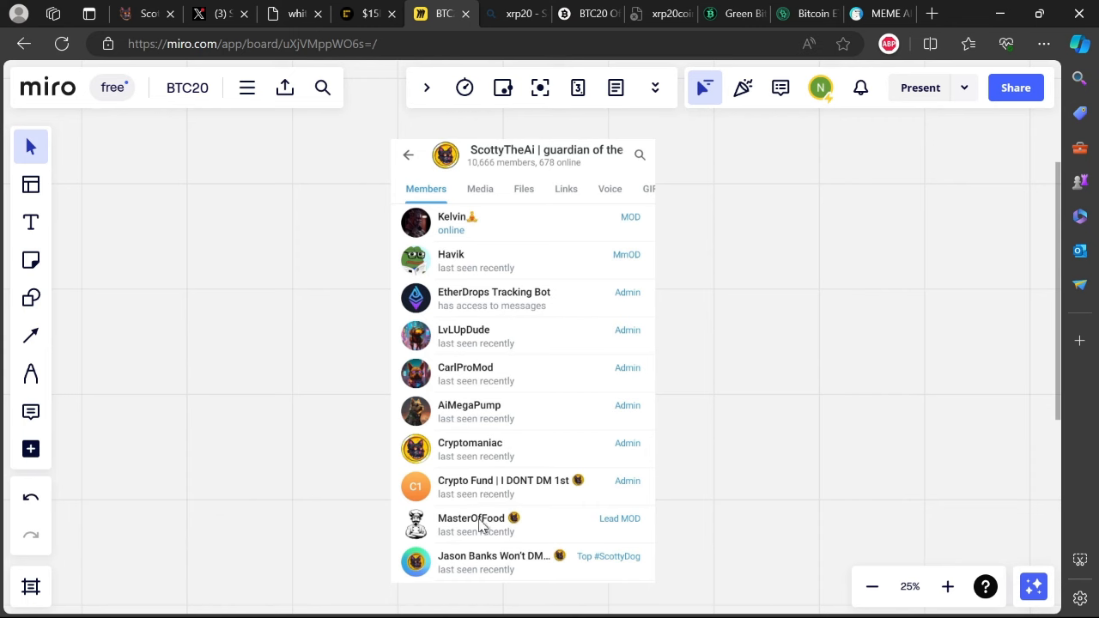
pyautogui.moveTo(468, 532)
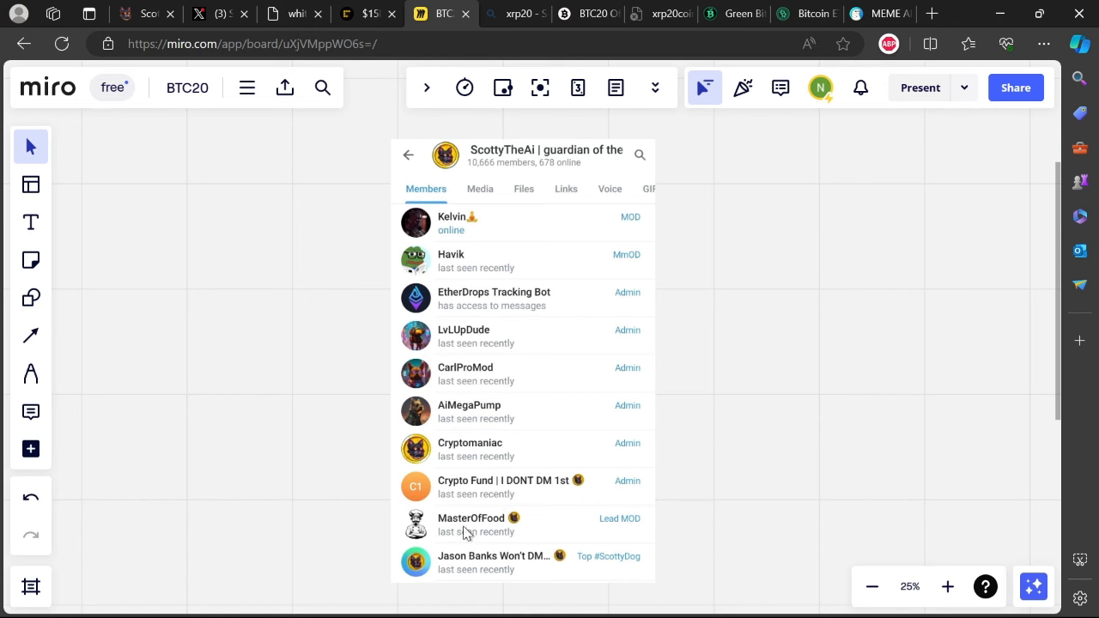
pyautogui.moveTo(464, 559)
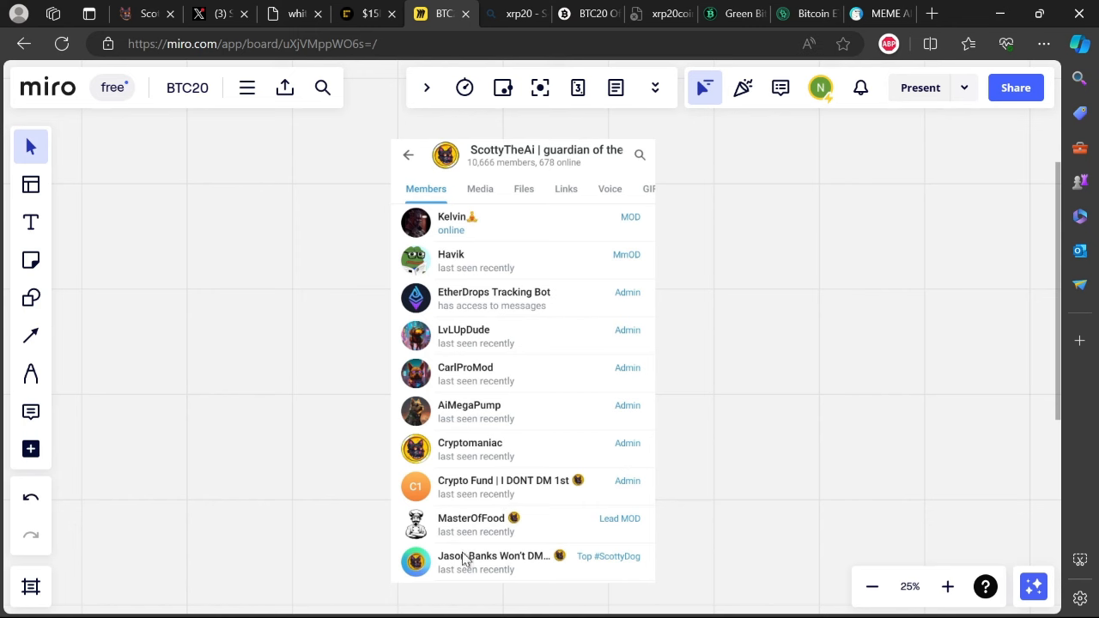
pyautogui.moveTo(493, 565)
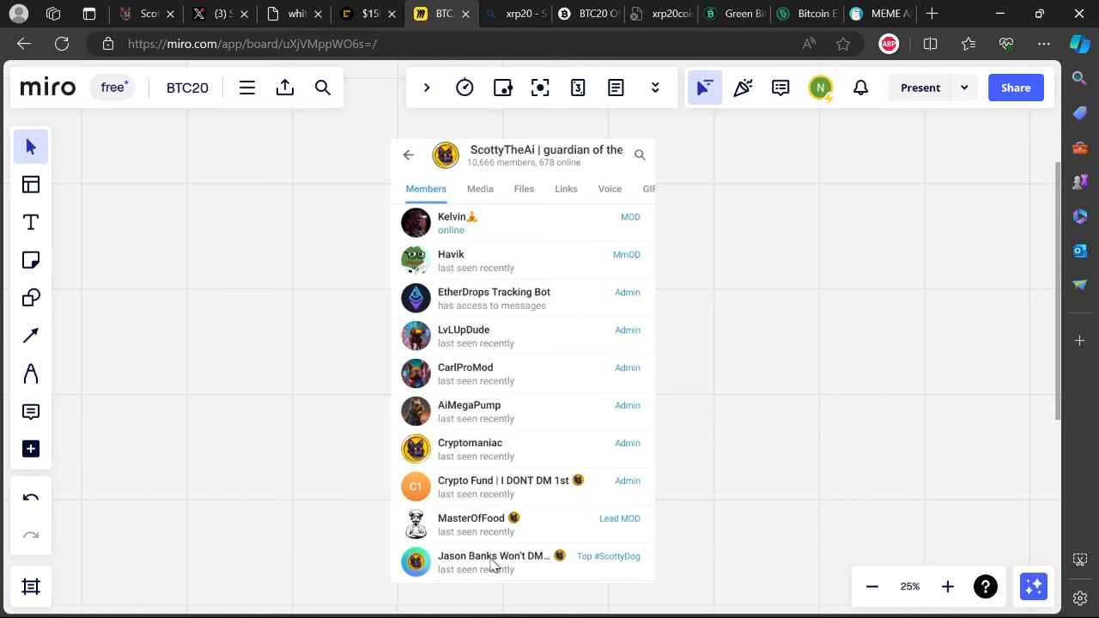
pyautogui.moveTo(569, 474)
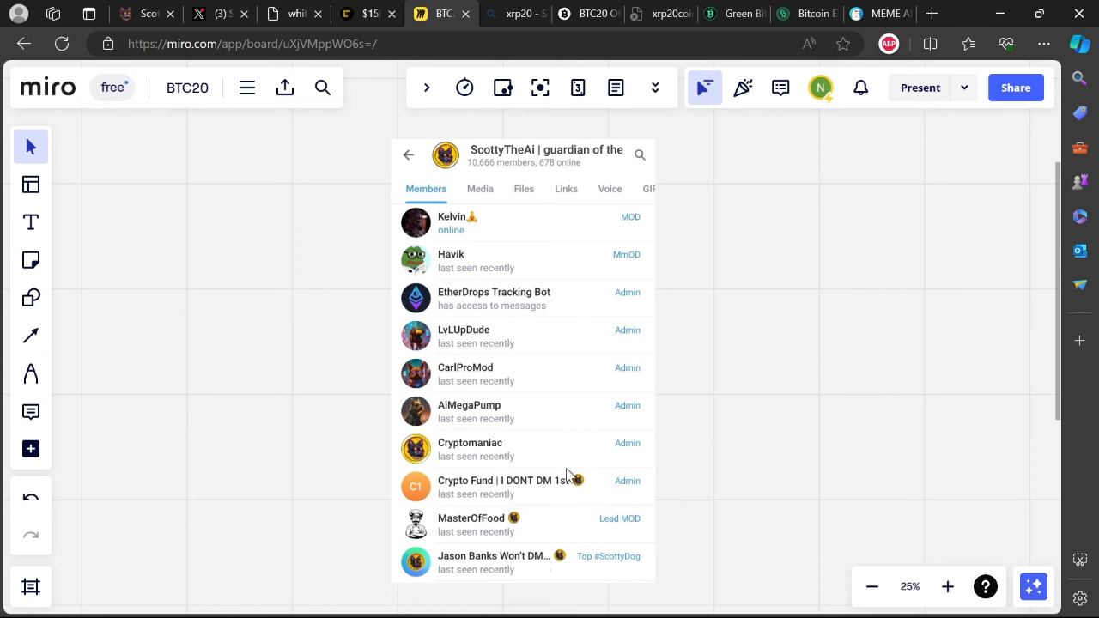
pyautogui.moveTo(489, 359)
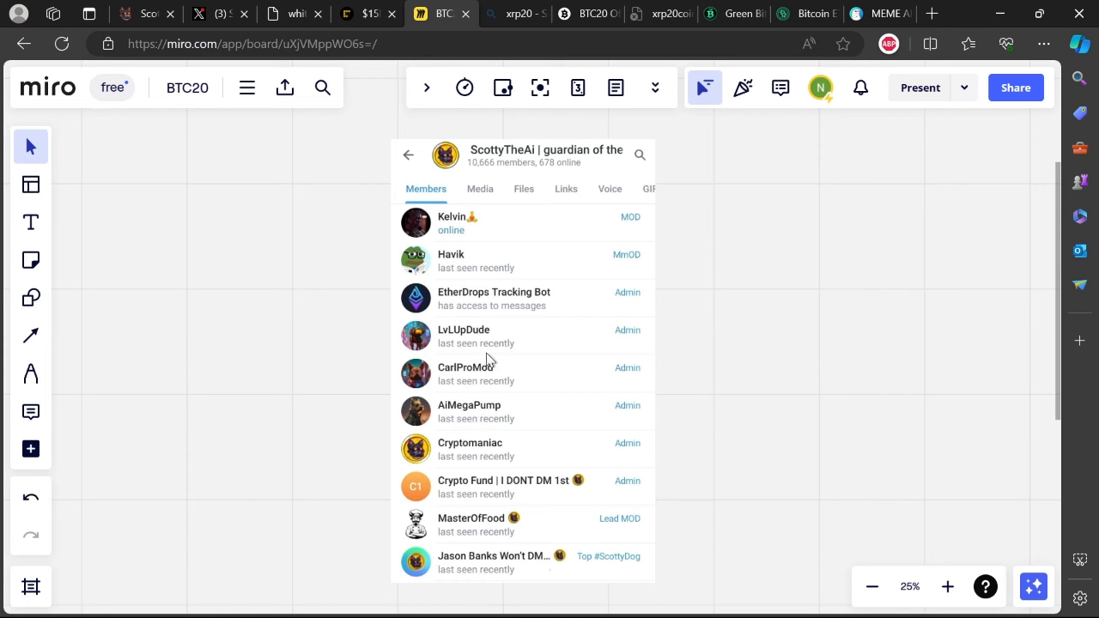
pyautogui.moveTo(452, 355)
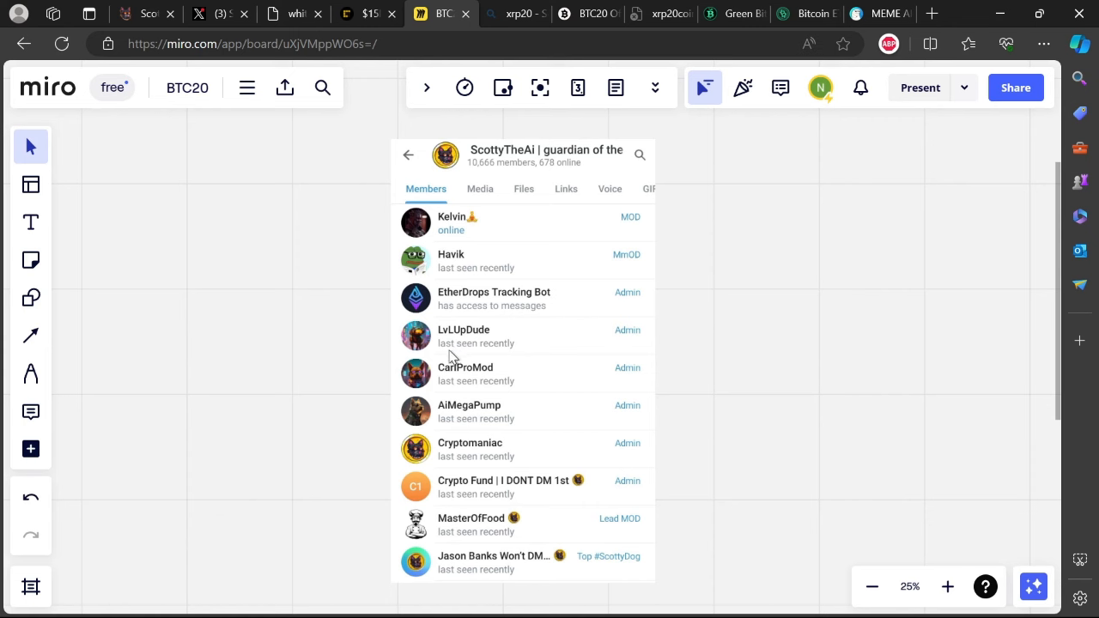
pyautogui.moveTo(526, 382)
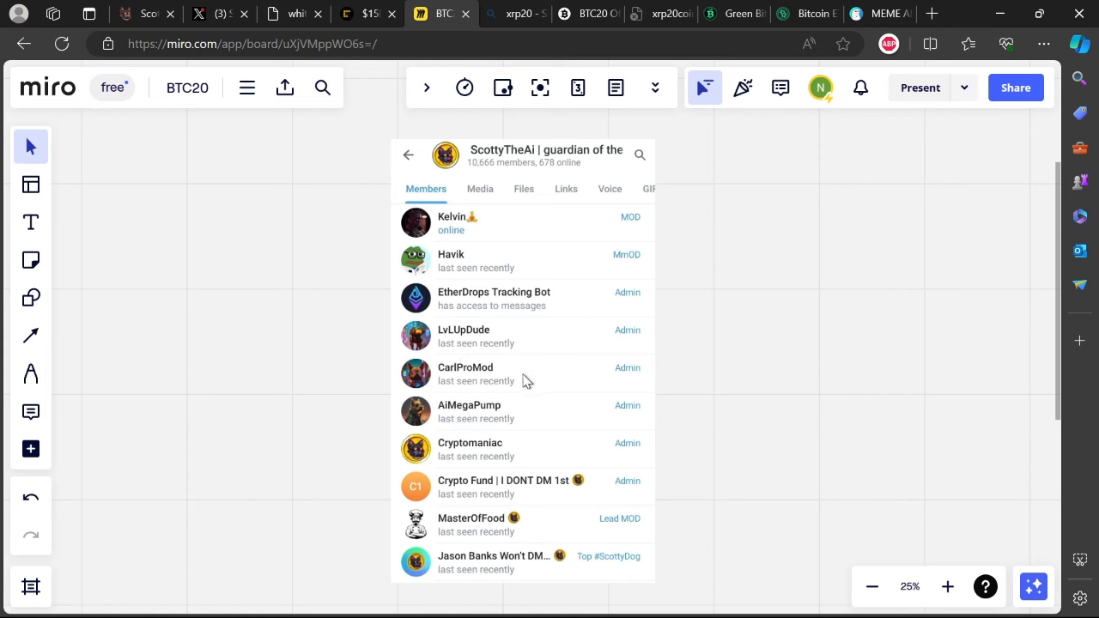
pyautogui.moveTo(528, 345)
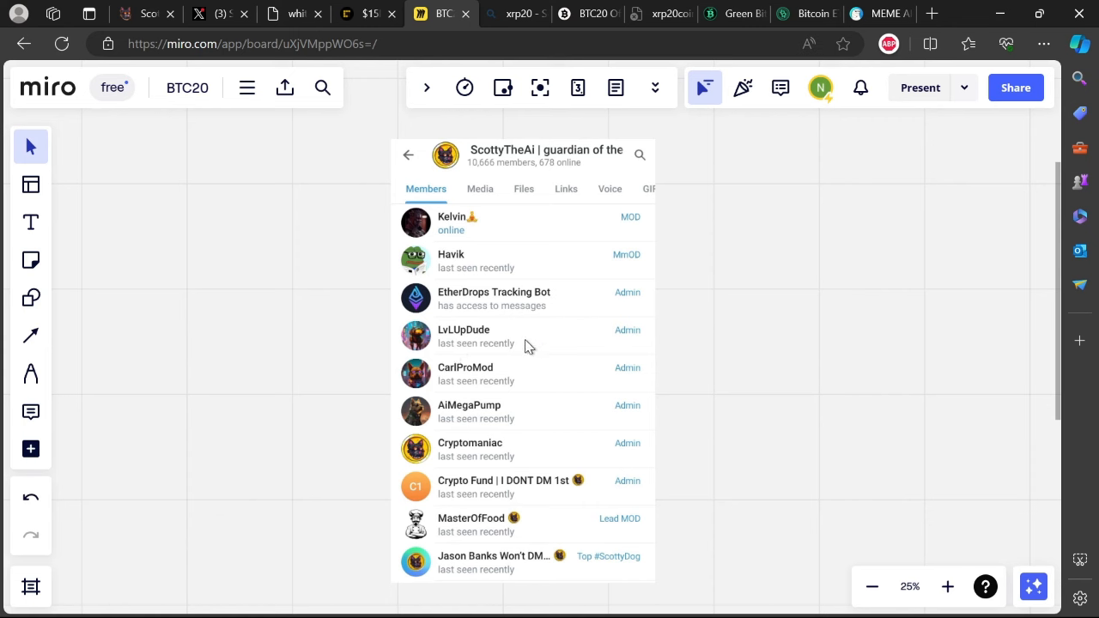
pyautogui.moveTo(448, 360)
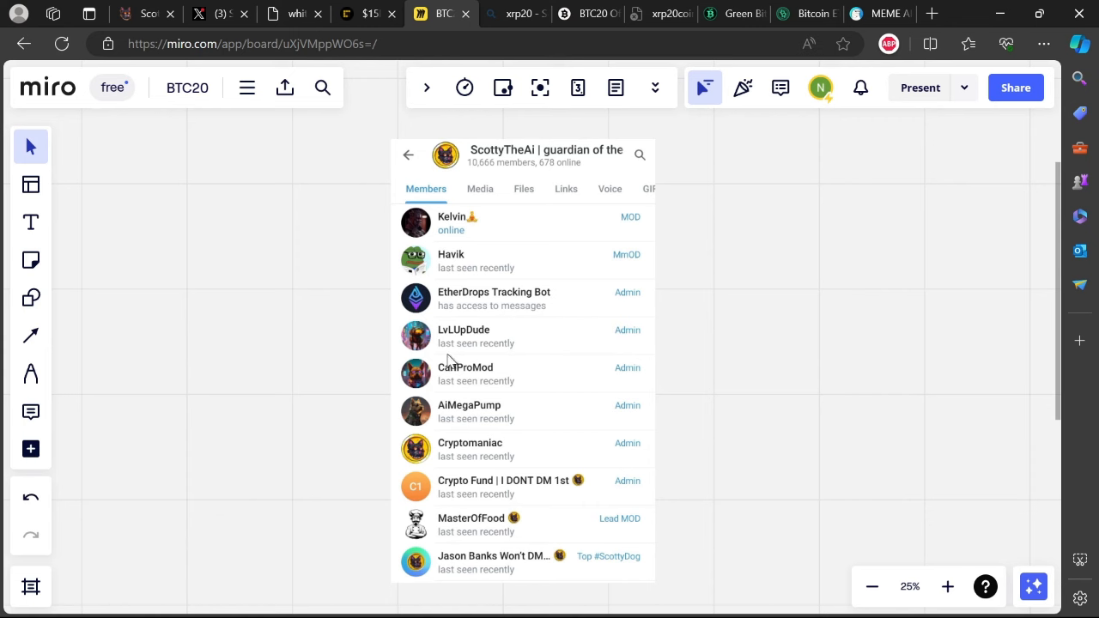
pyautogui.moveTo(440, 440)
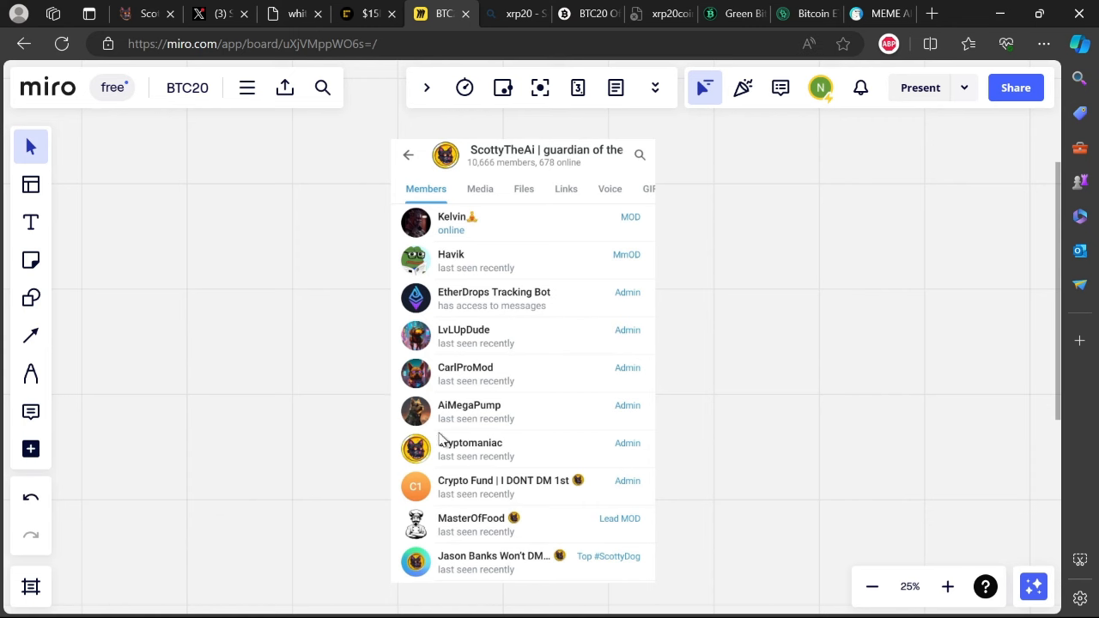
pyautogui.moveTo(536, 398)
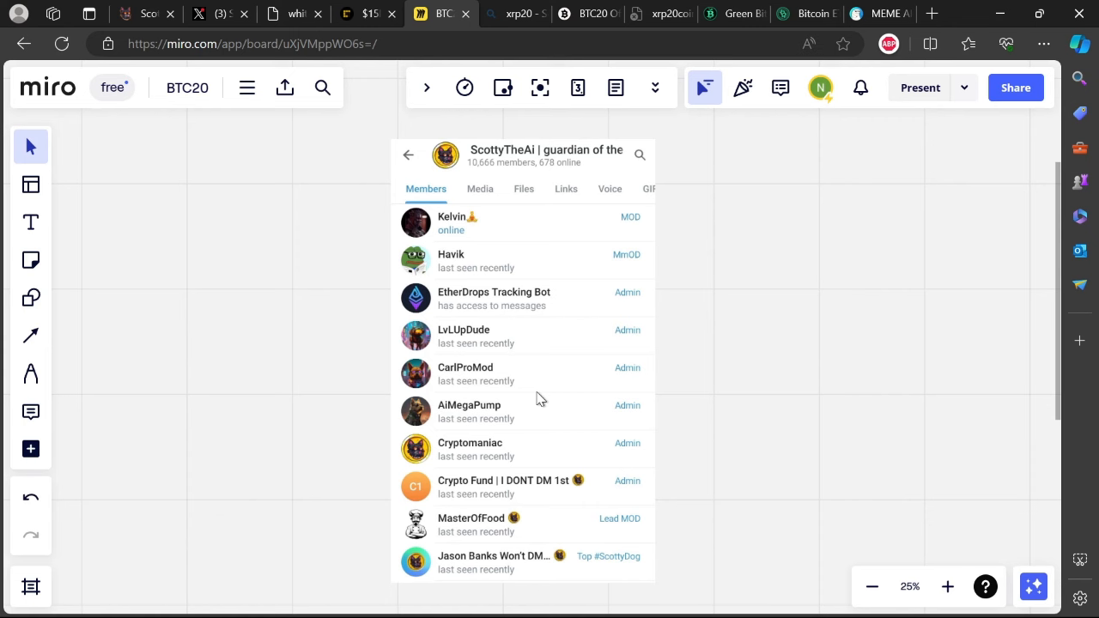
pyautogui.moveTo(605, 373)
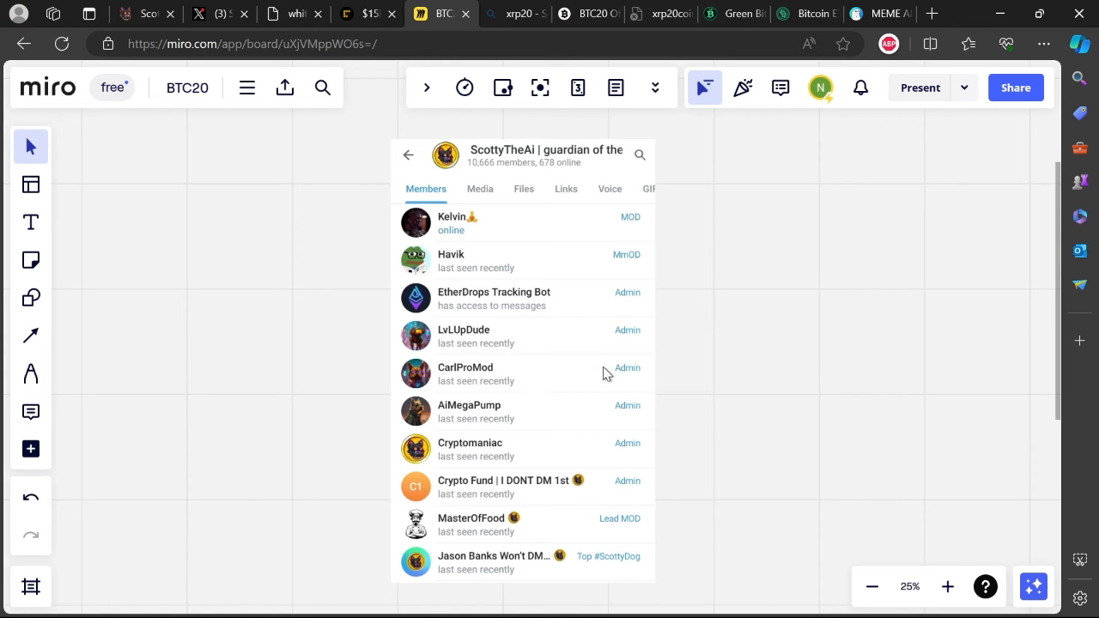
pyautogui.moveTo(620, 305)
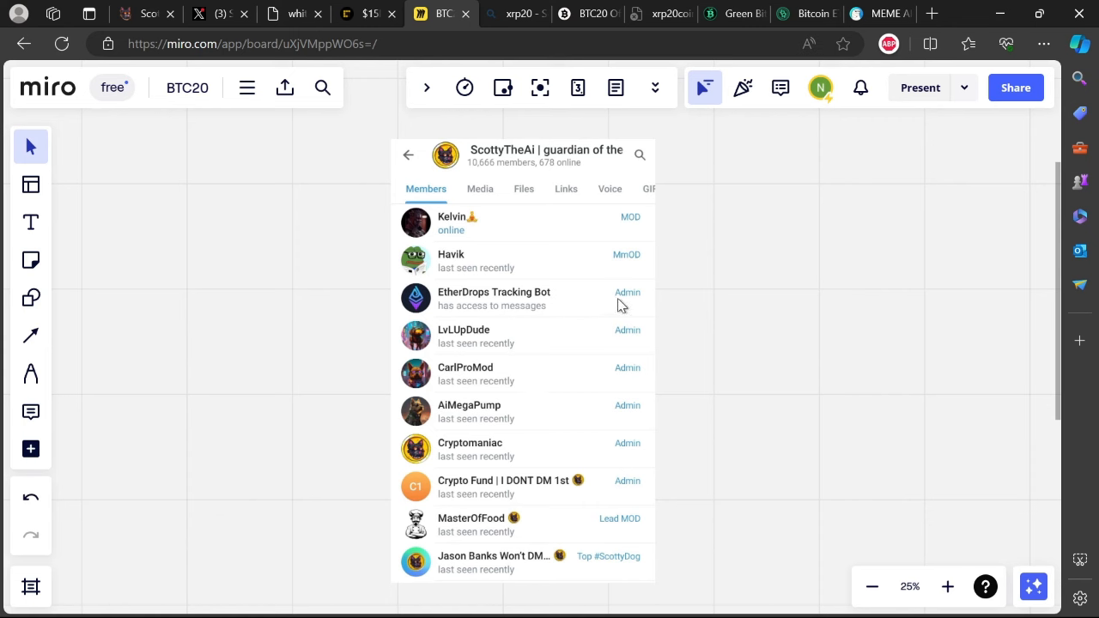
pyautogui.moveTo(591, 412)
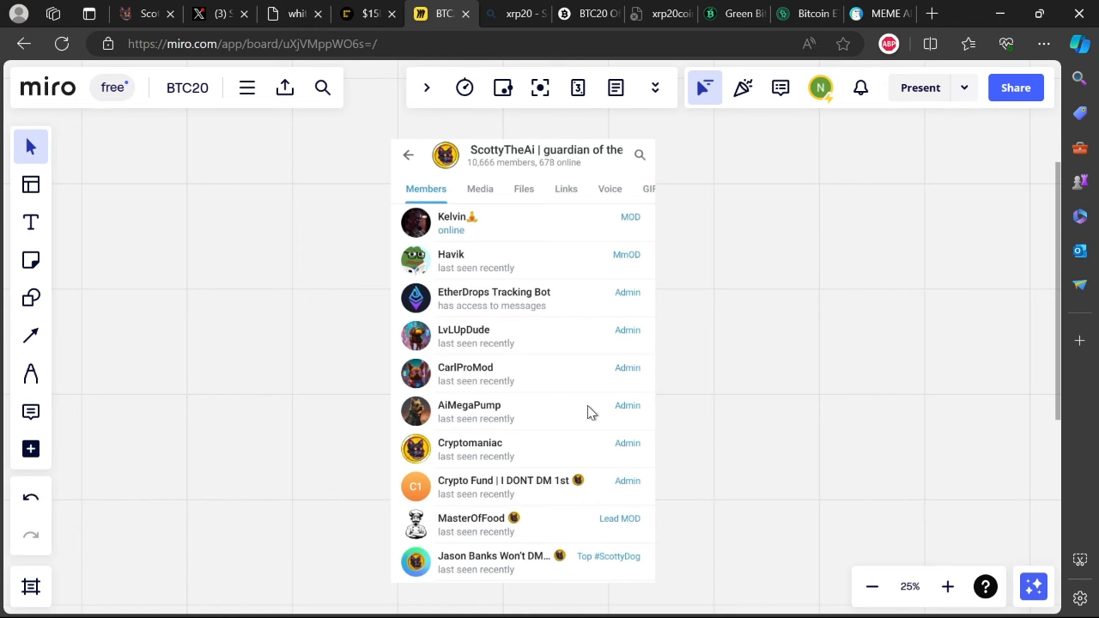
pyautogui.moveTo(586, 411)
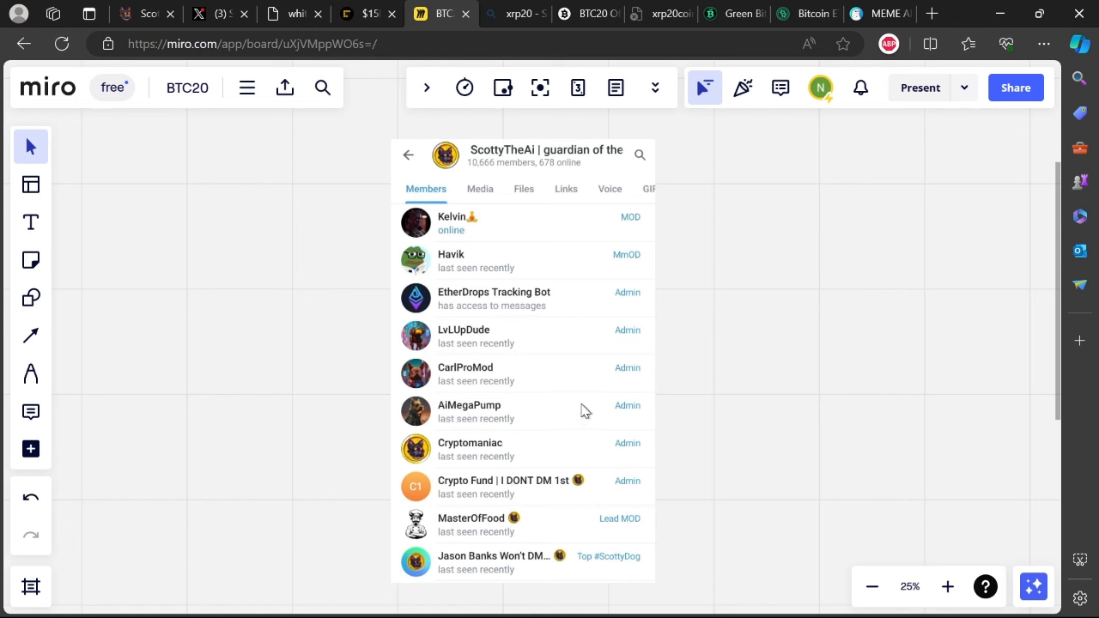
pyautogui.moveTo(584, 361)
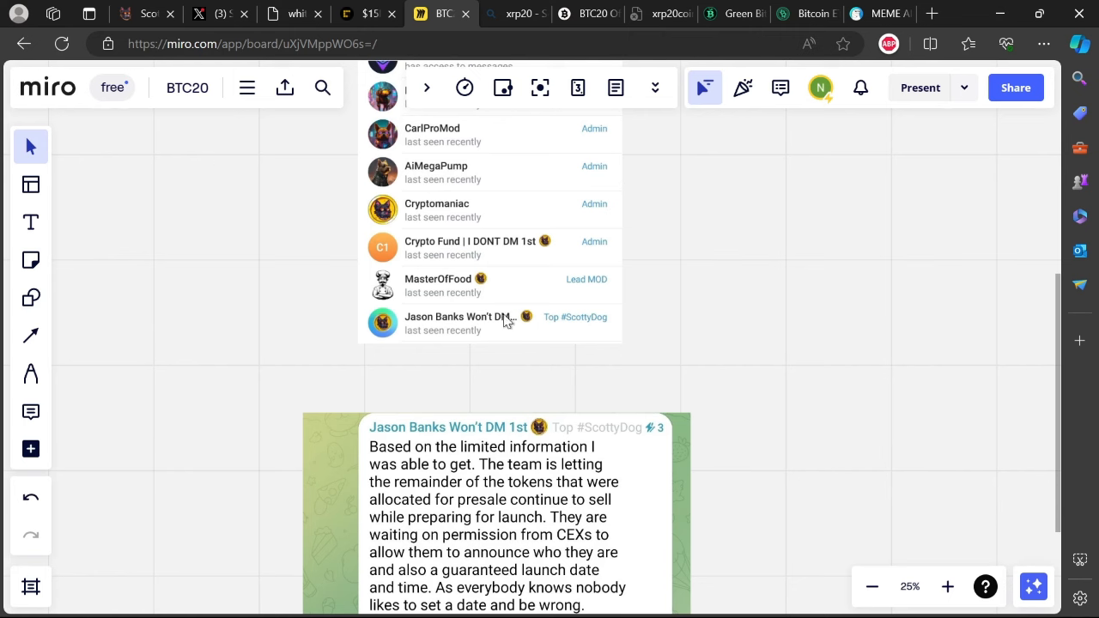
pyautogui.moveTo(588, 329)
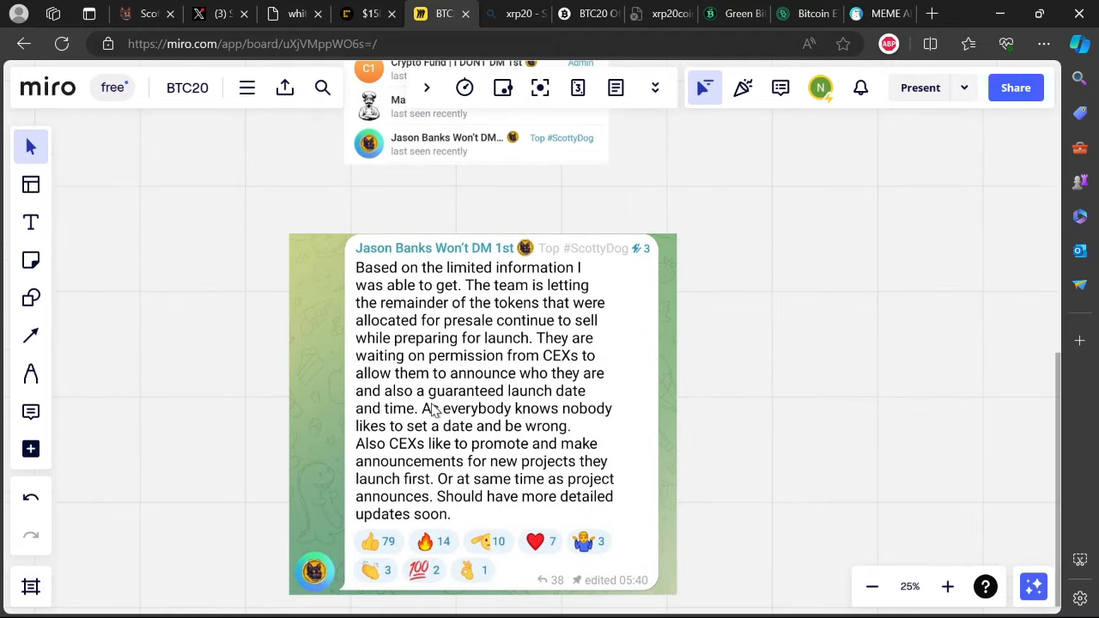
pyautogui.moveTo(400, 371)
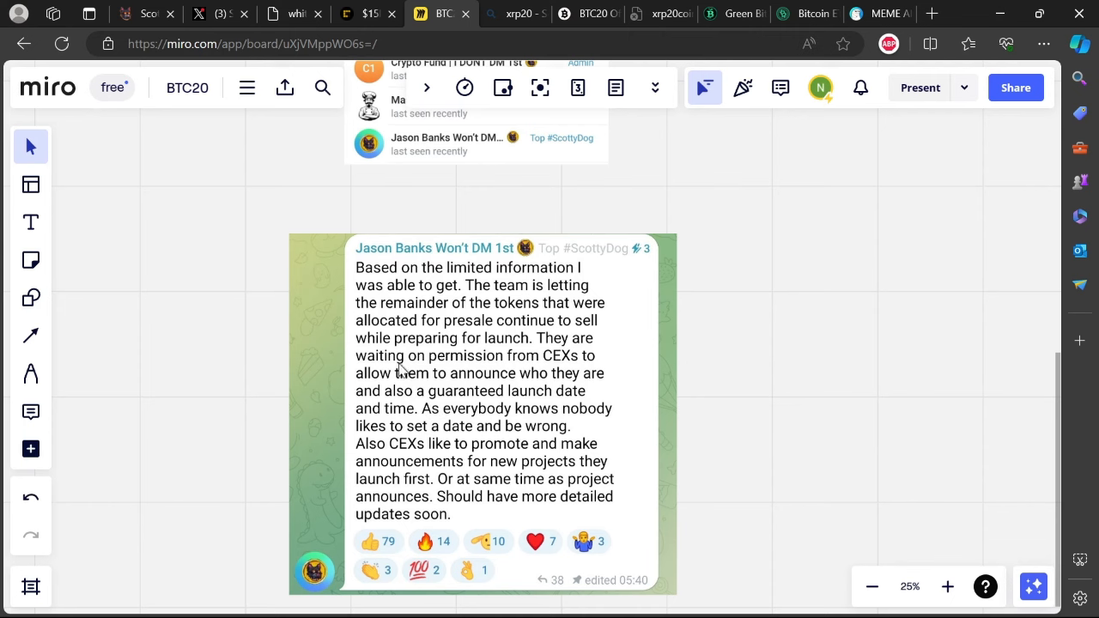
pyautogui.moveTo(384, 283)
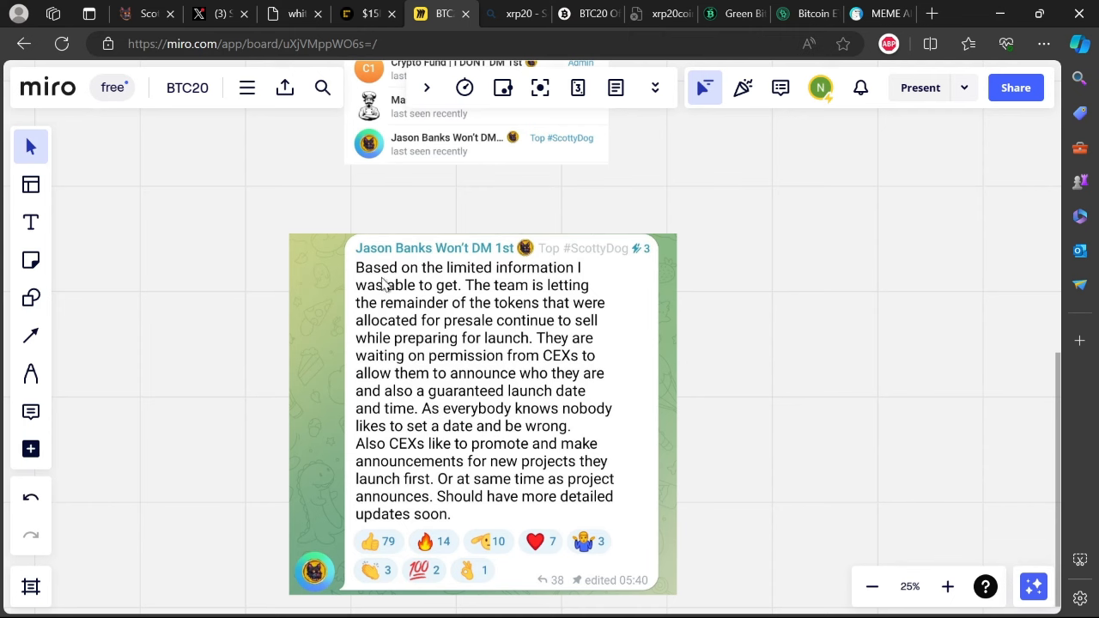
pyautogui.moveTo(582, 288)
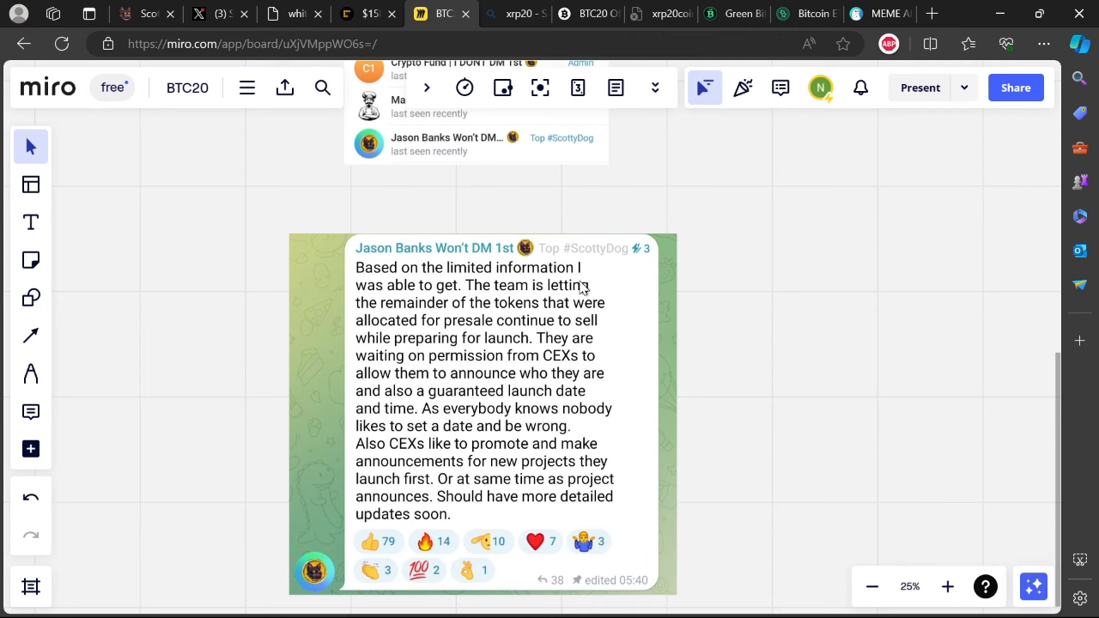
pyautogui.moveTo(538, 299)
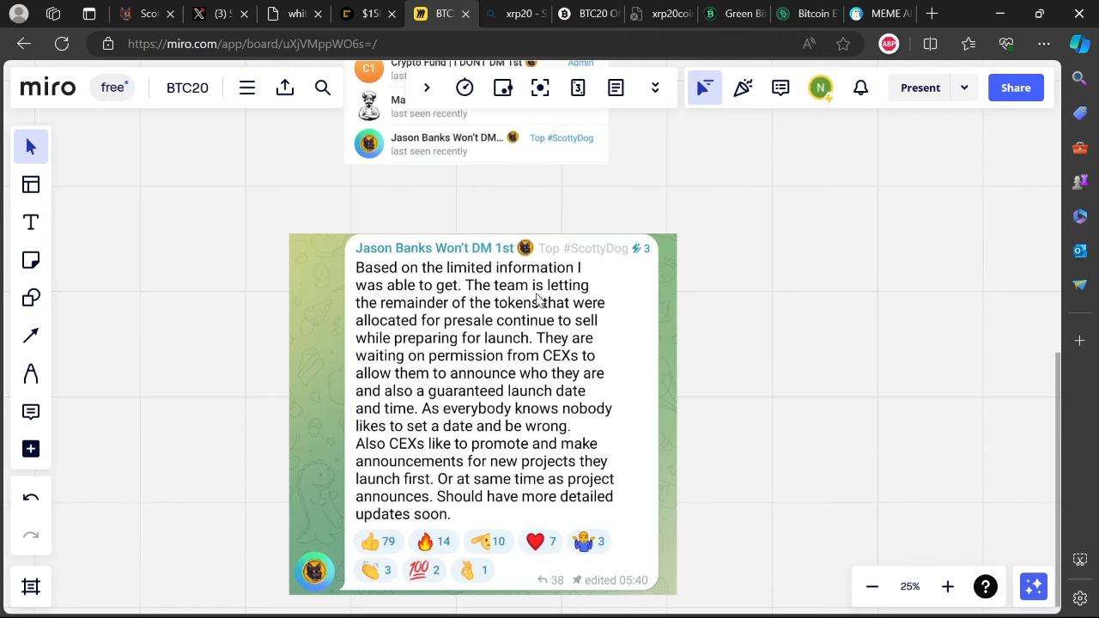
pyautogui.moveTo(565, 315)
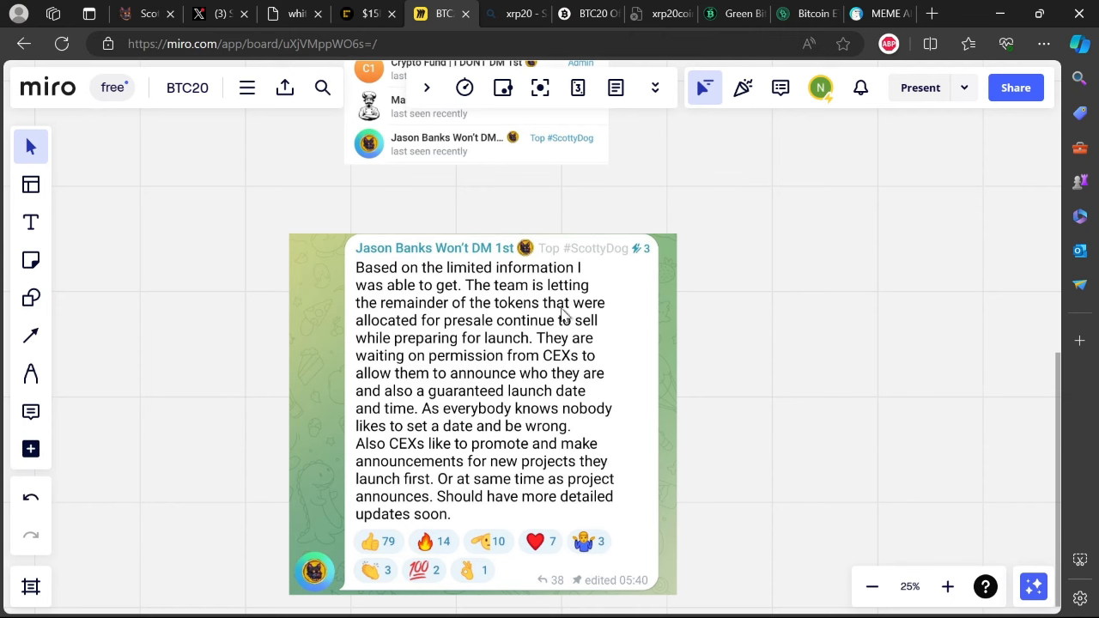
pyautogui.moveTo(553, 327)
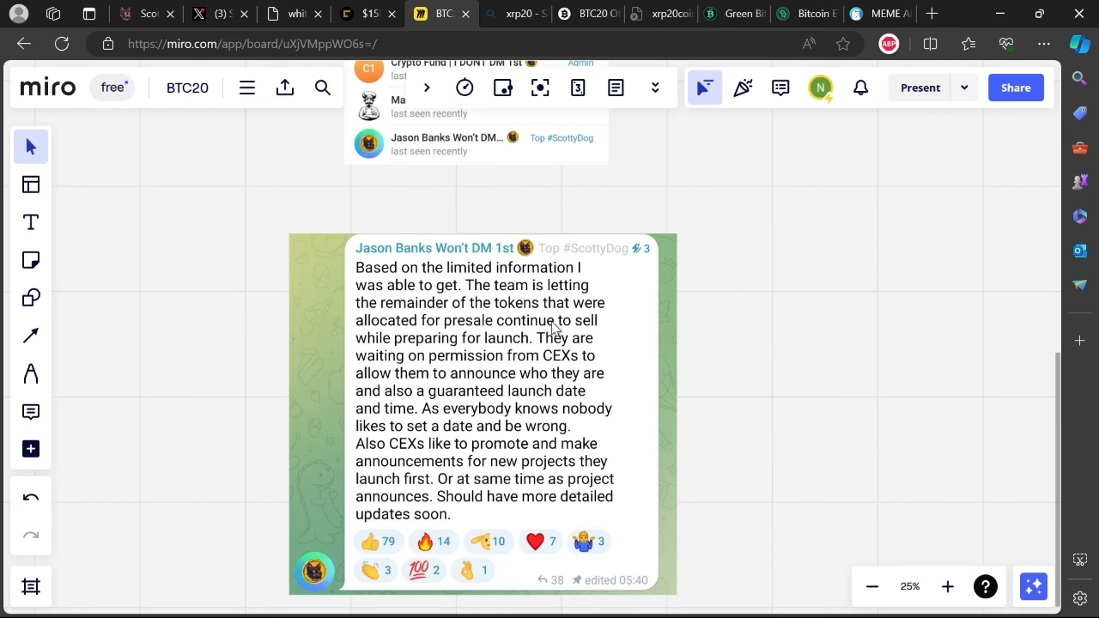
pyautogui.moveTo(509, 350)
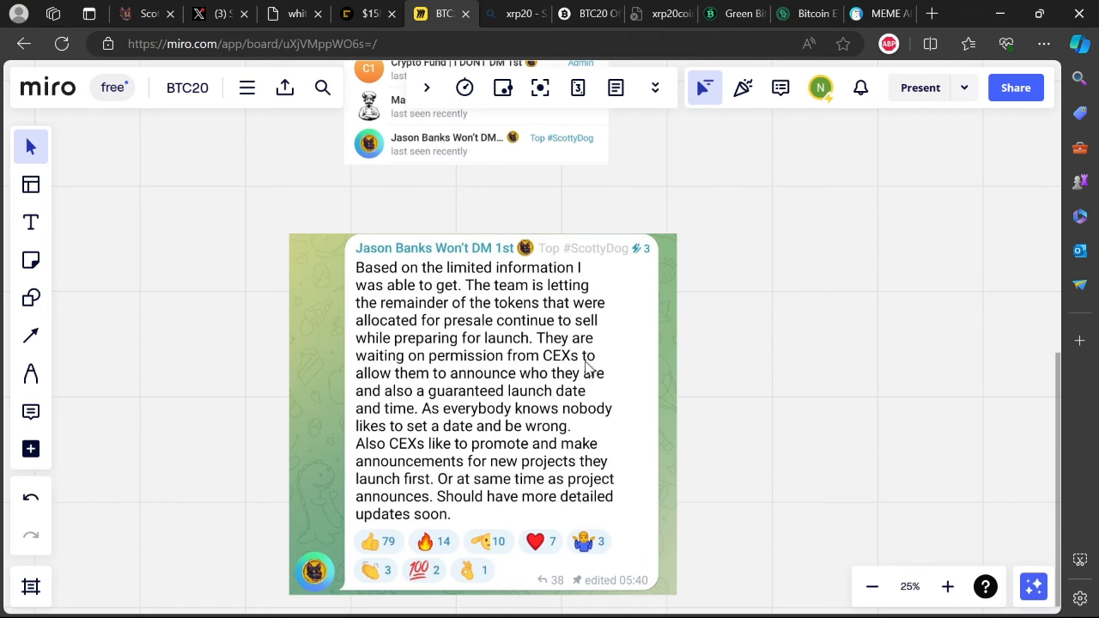
pyautogui.moveTo(548, 391)
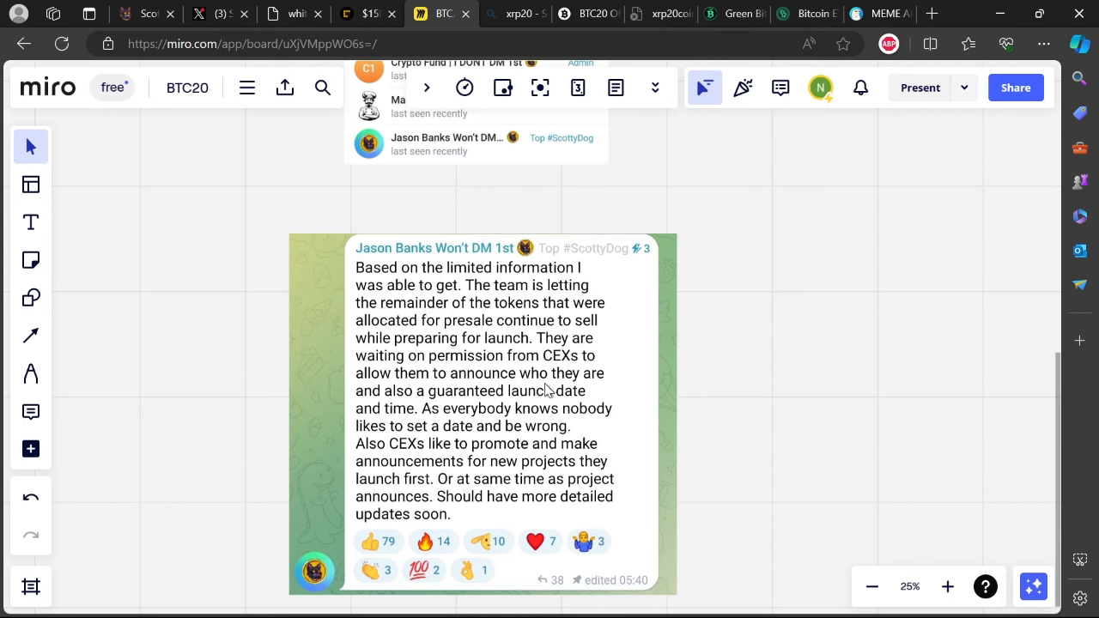
pyautogui.moveTo(493, 382)
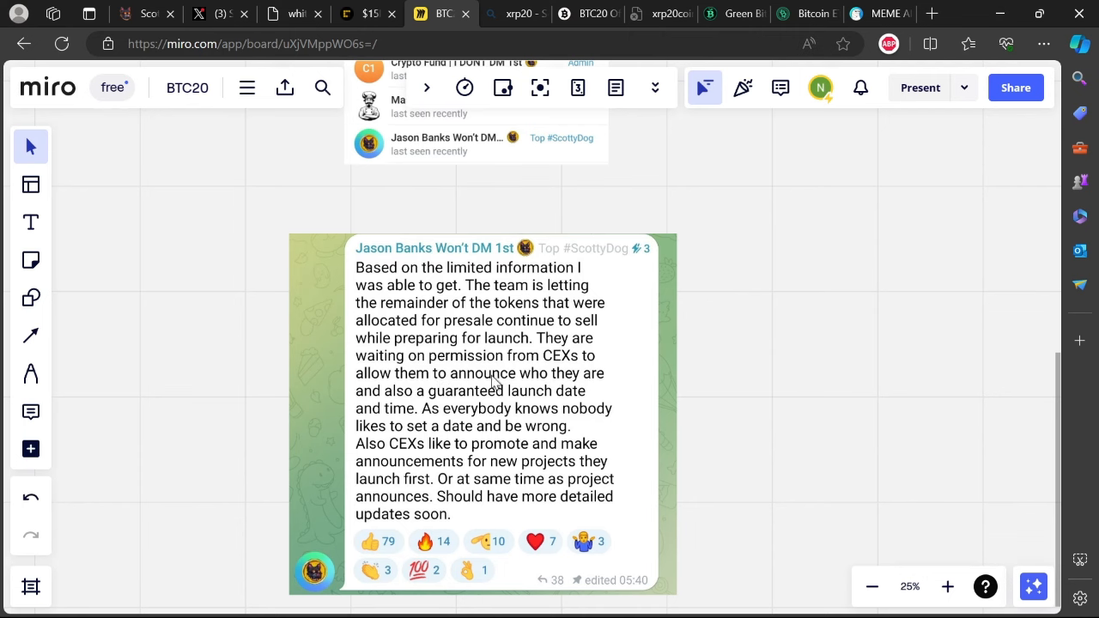
pyautogui.moveTo(466, 382)
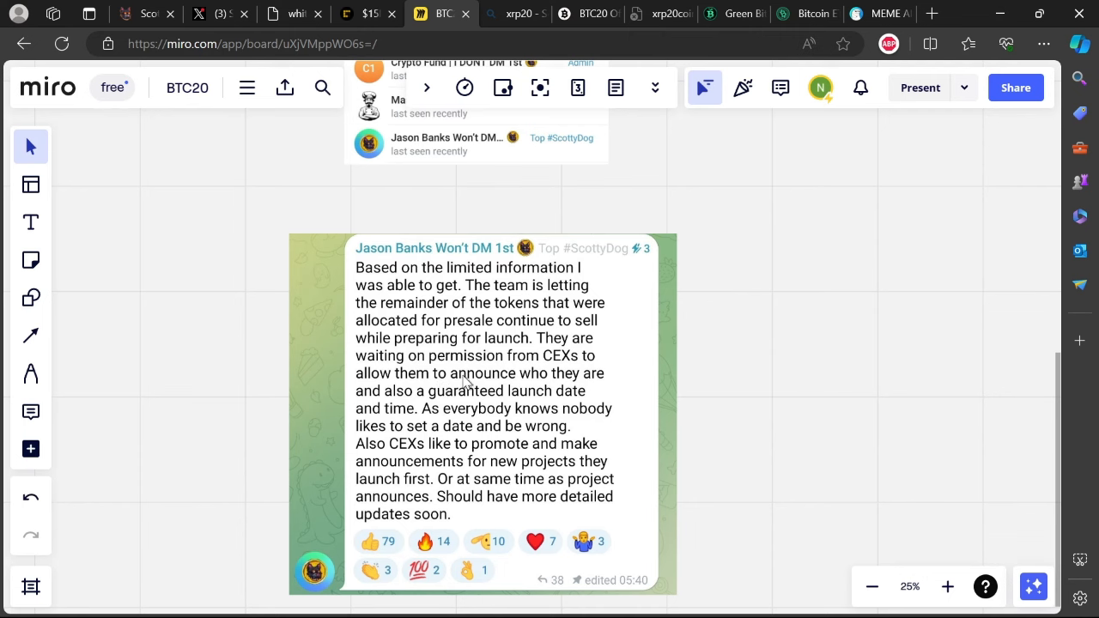
pyautogui.moveTo(384, 391)
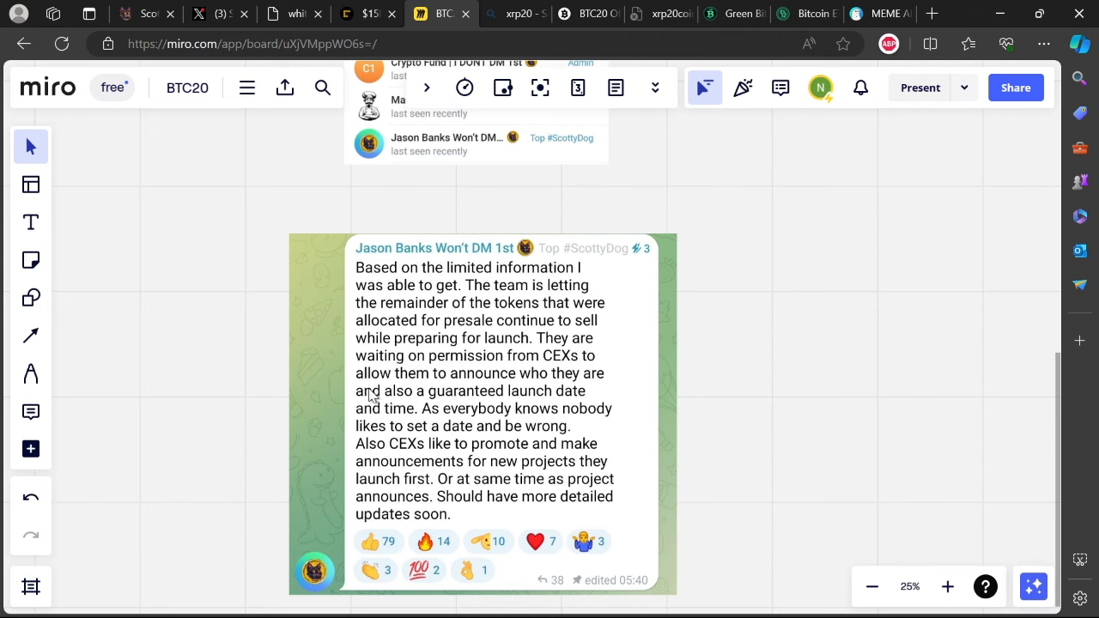
pyautogui.moveTo(460, 408)
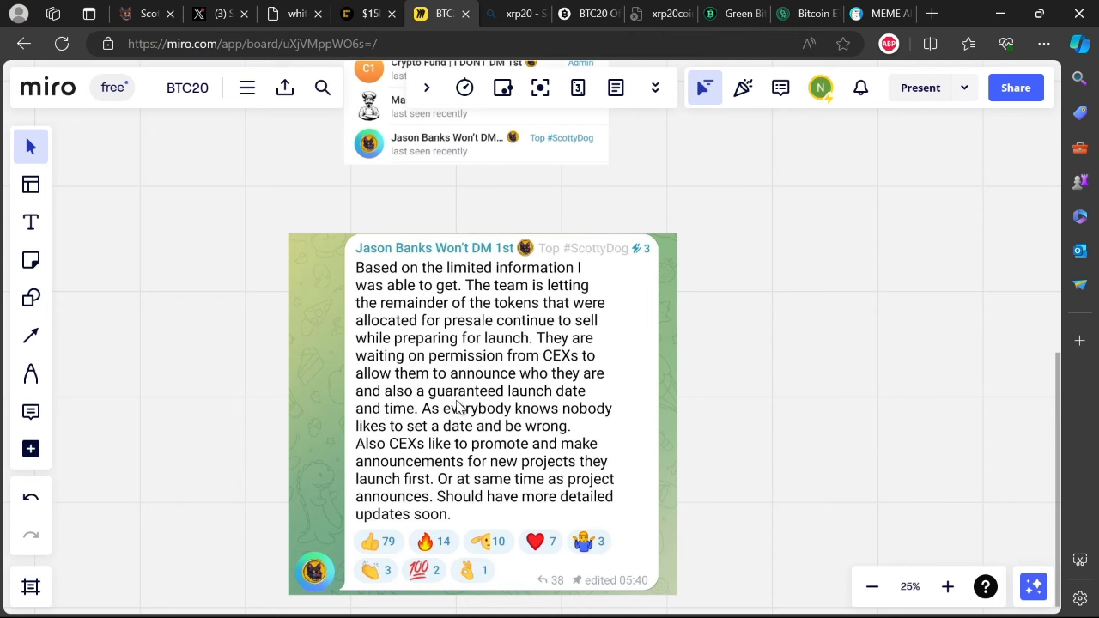
pyautogui.moveTo(425, 414)
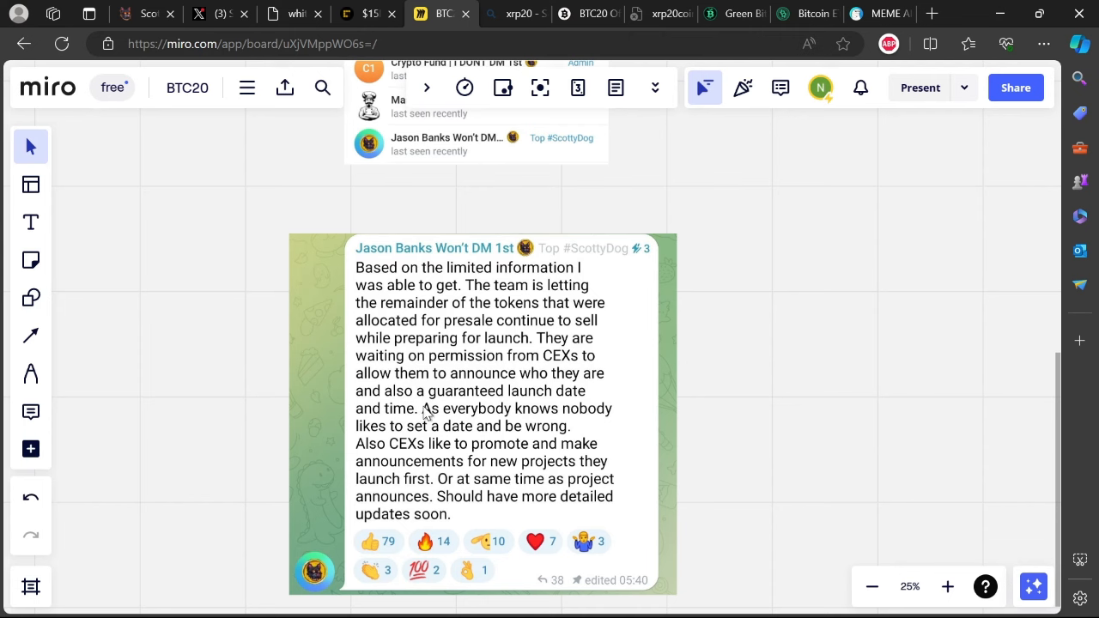
pyautogui.moveTo(418, 420)
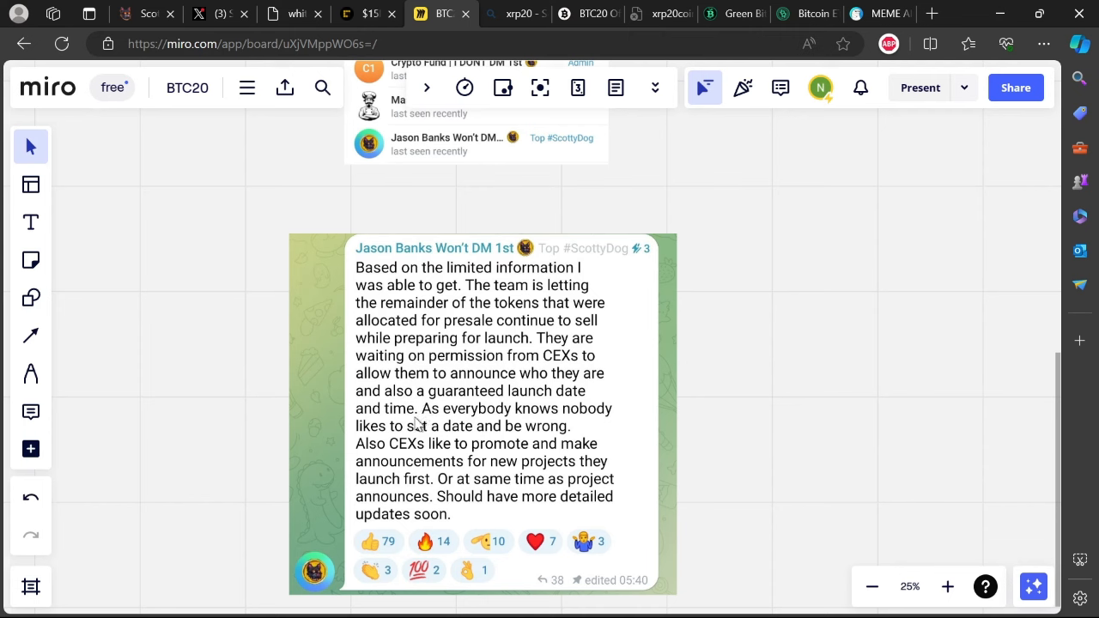
pyautogui.moveTo(482, 443)
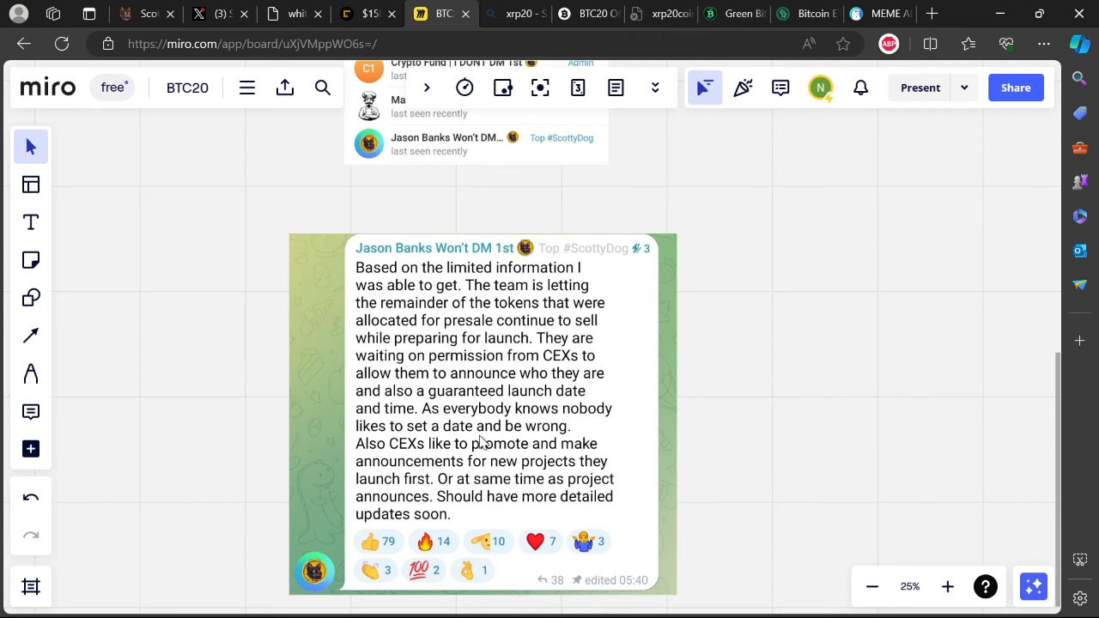
pyautogui.moveTo(382, 452)
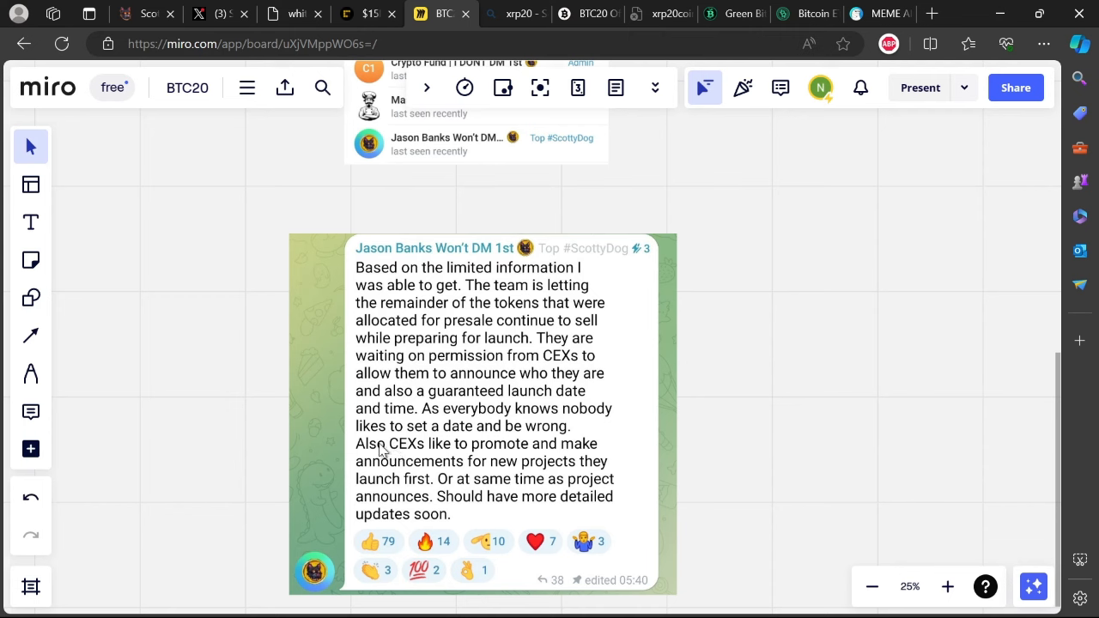
pyautogui.moveTo(548, 456)
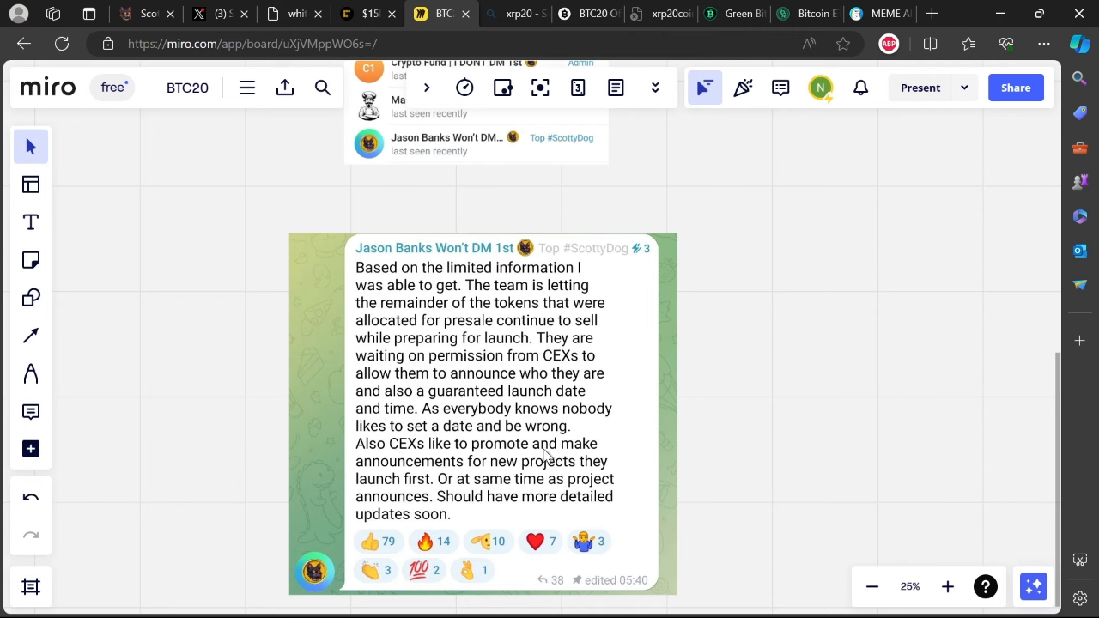
pyautogui.moveTo(493, 461)
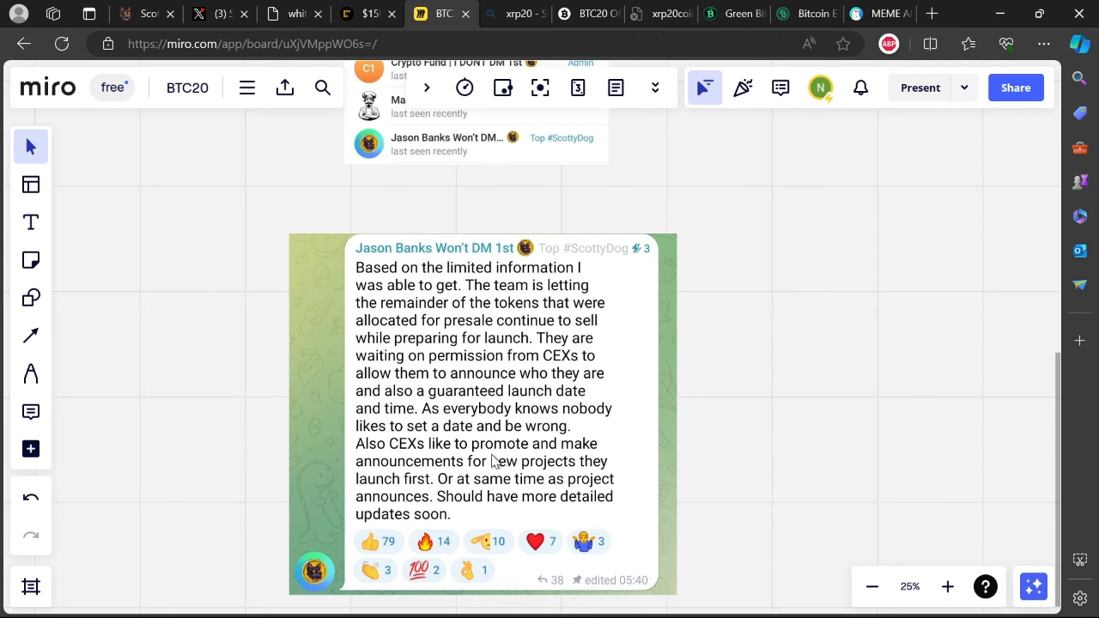
pyautogui.moveTo(419, 486)
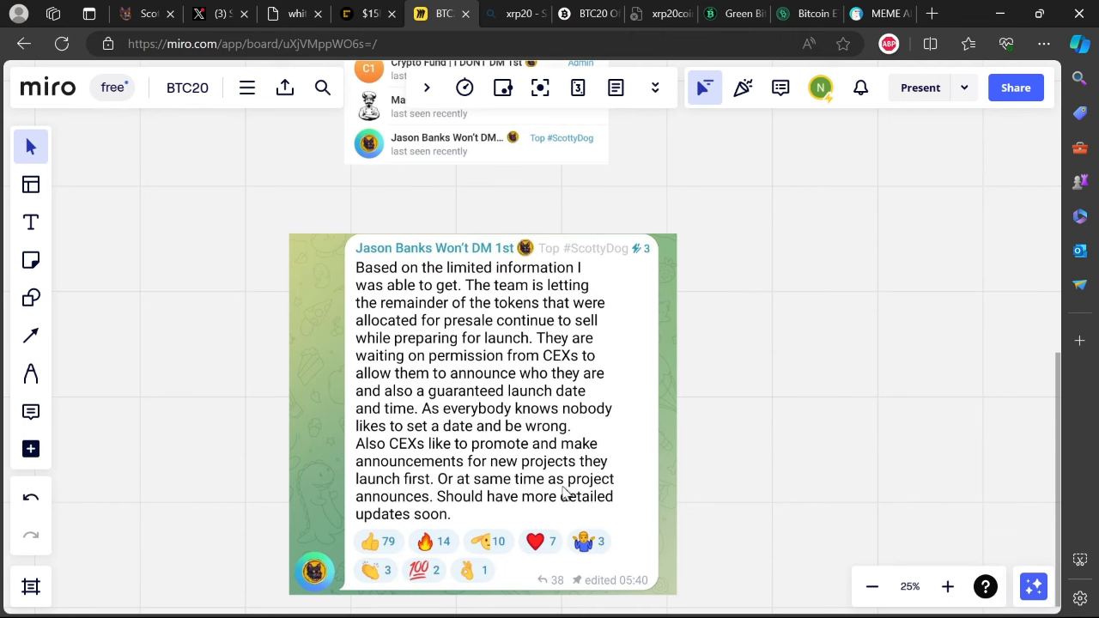
pyautogui.moveTo(470, 494)
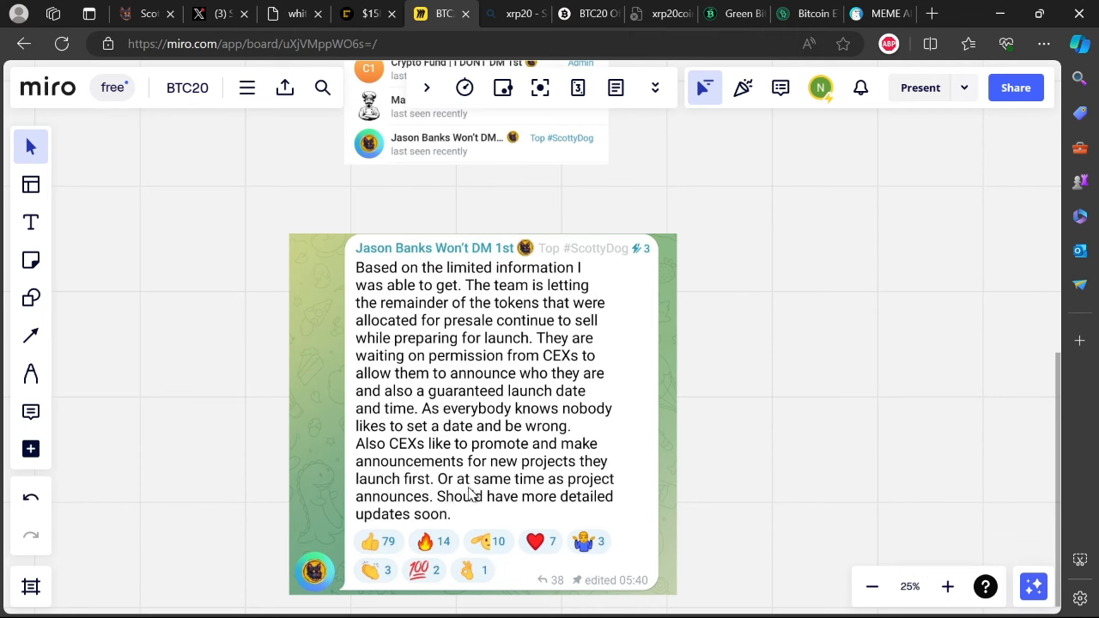
pyautogui.moveTo(566, 491)
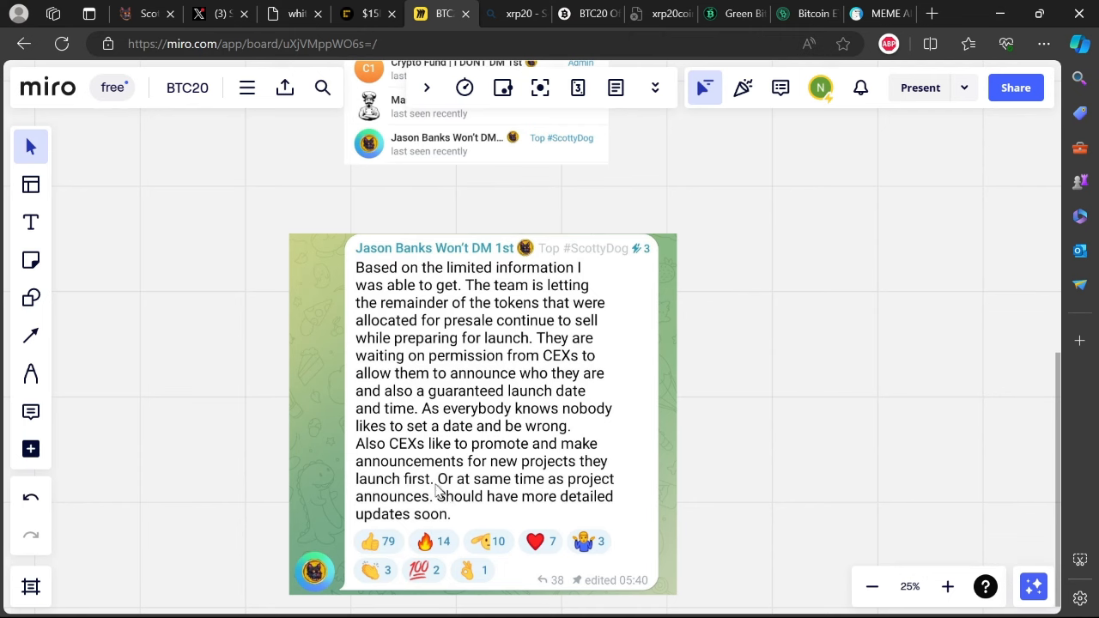
pyautogui.moveTo(454, 498)
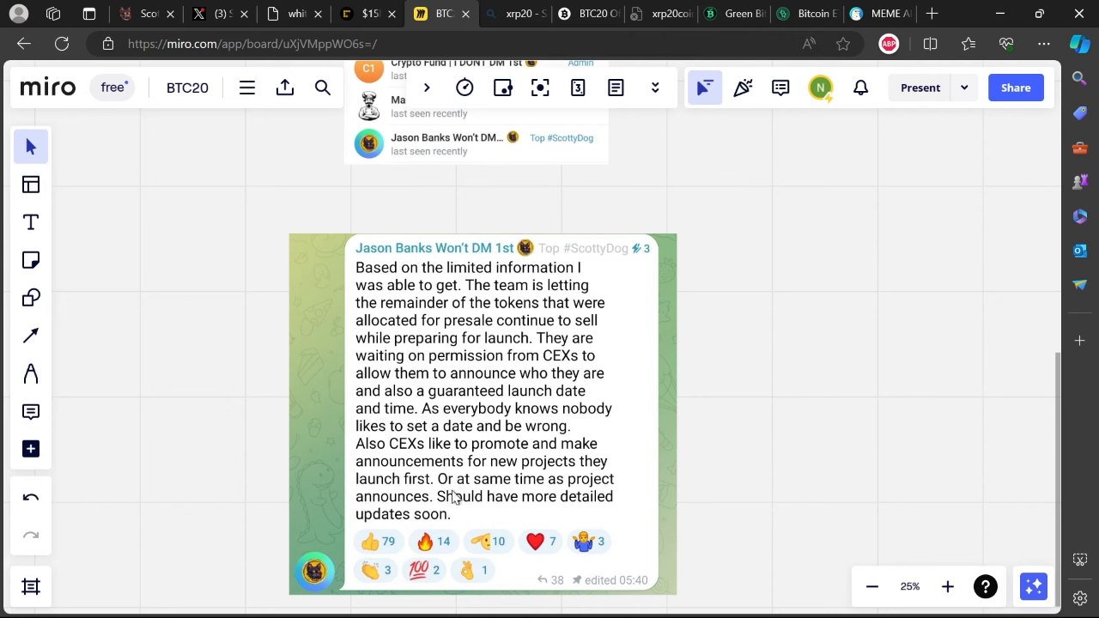
pyautogui.moveTo(572, 490)
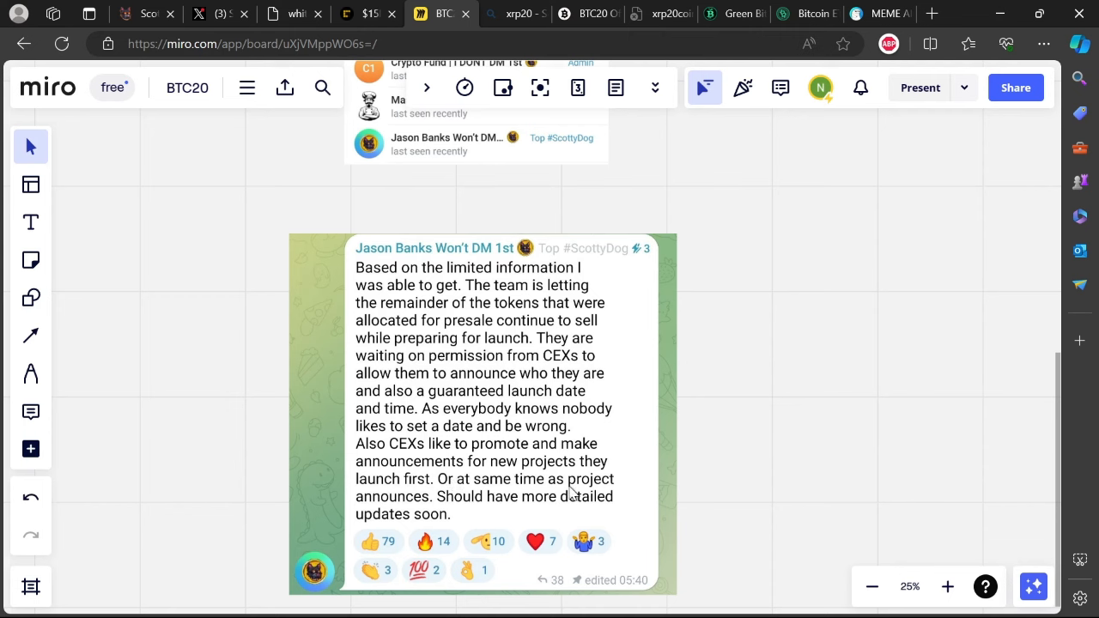
pyautogui.moveTo(505, 420)
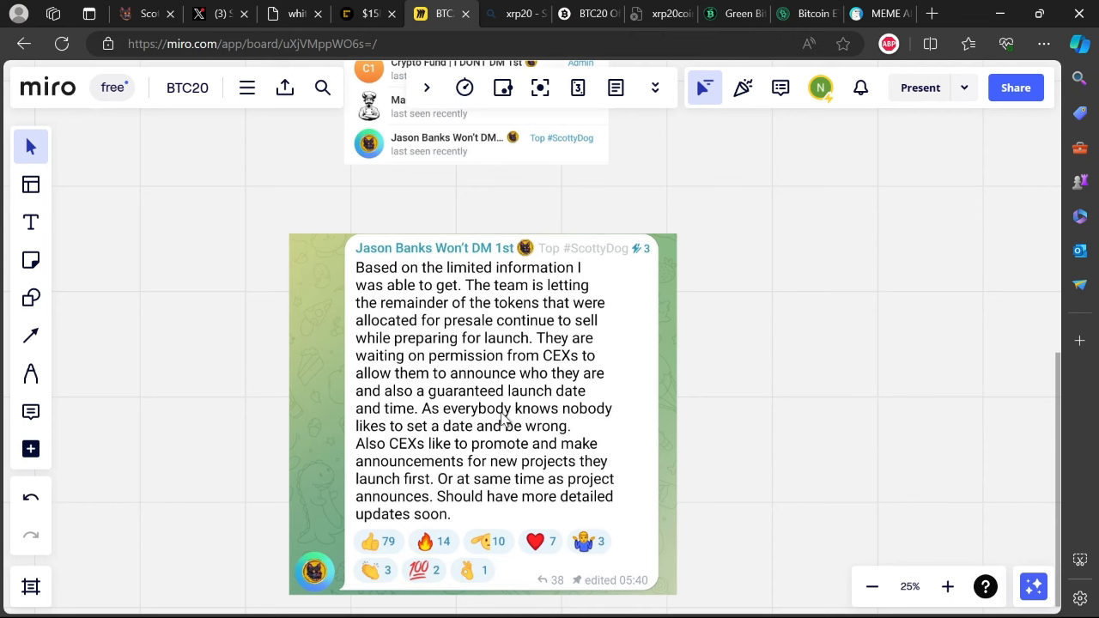
pyautogui.moveTo(738, 333)
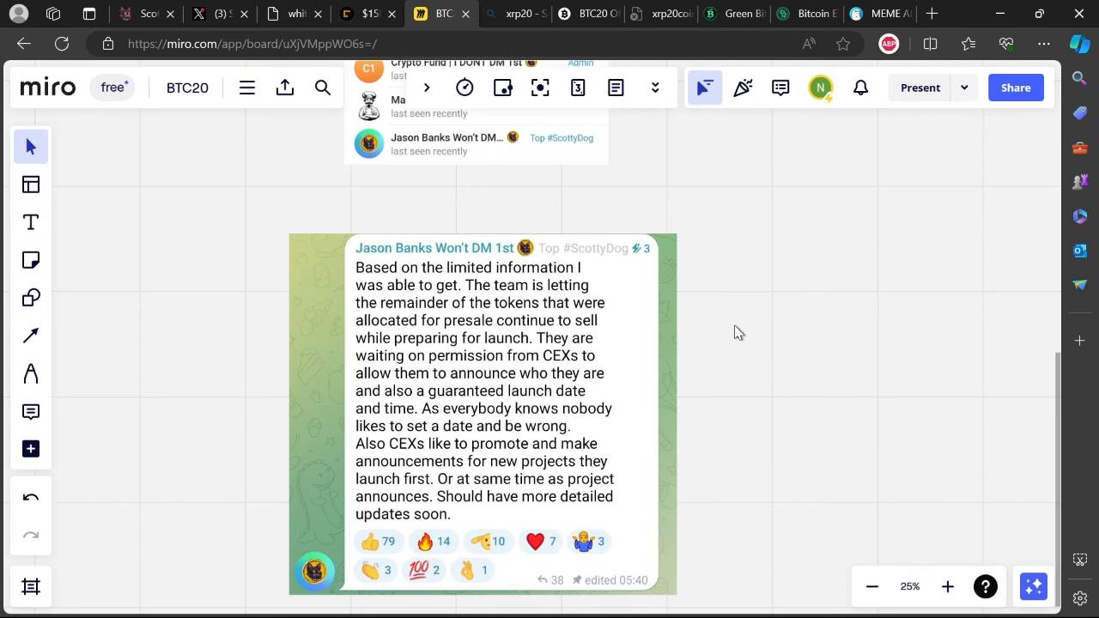
pyautogui.moveTo(543, 247)
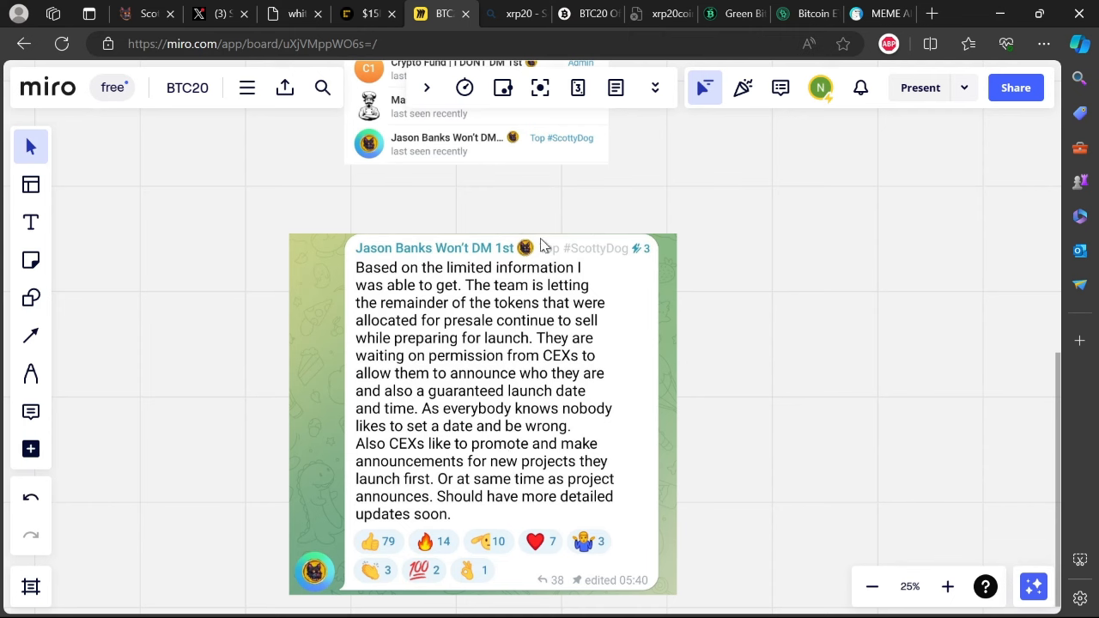
pyautogui.moveTo(466, 276)
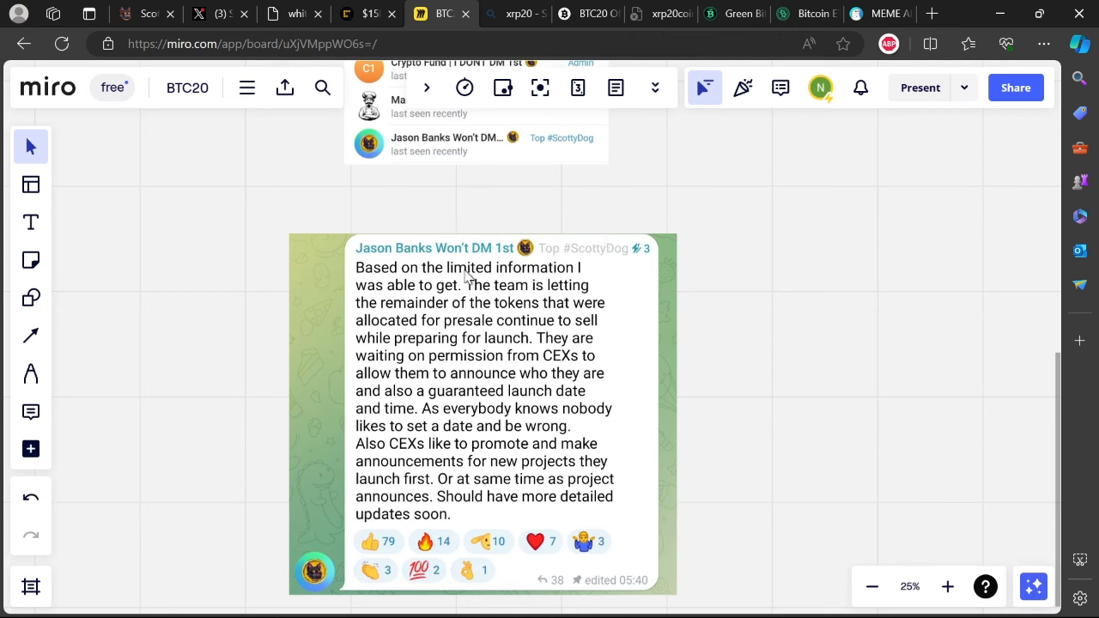
pyautogui.moveTo(522, 300)
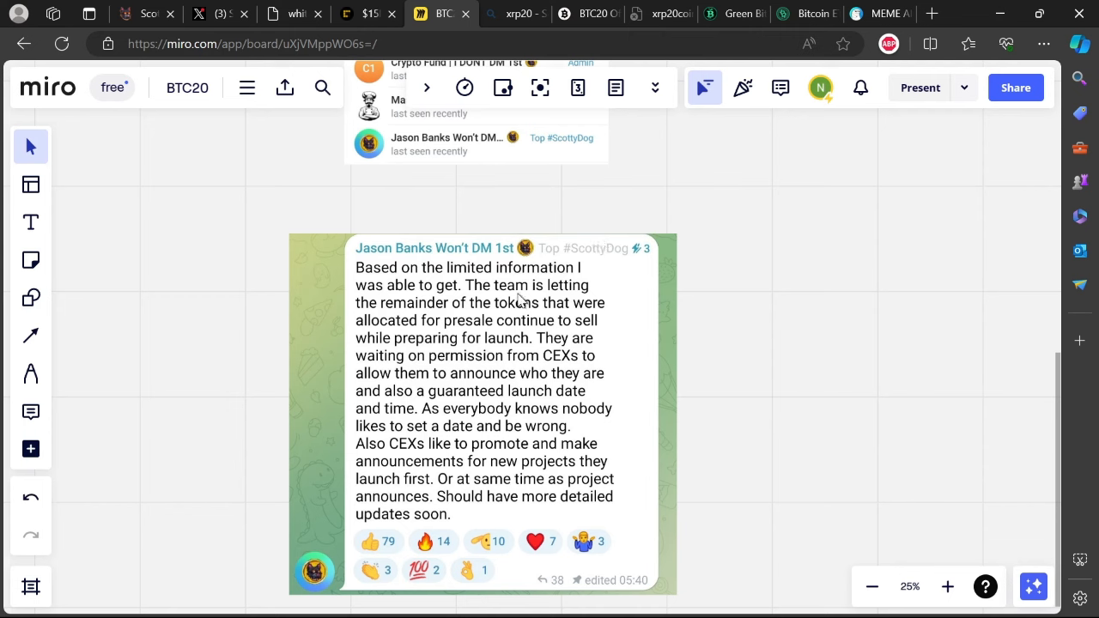
pyautogui.moveTo(644, 284)
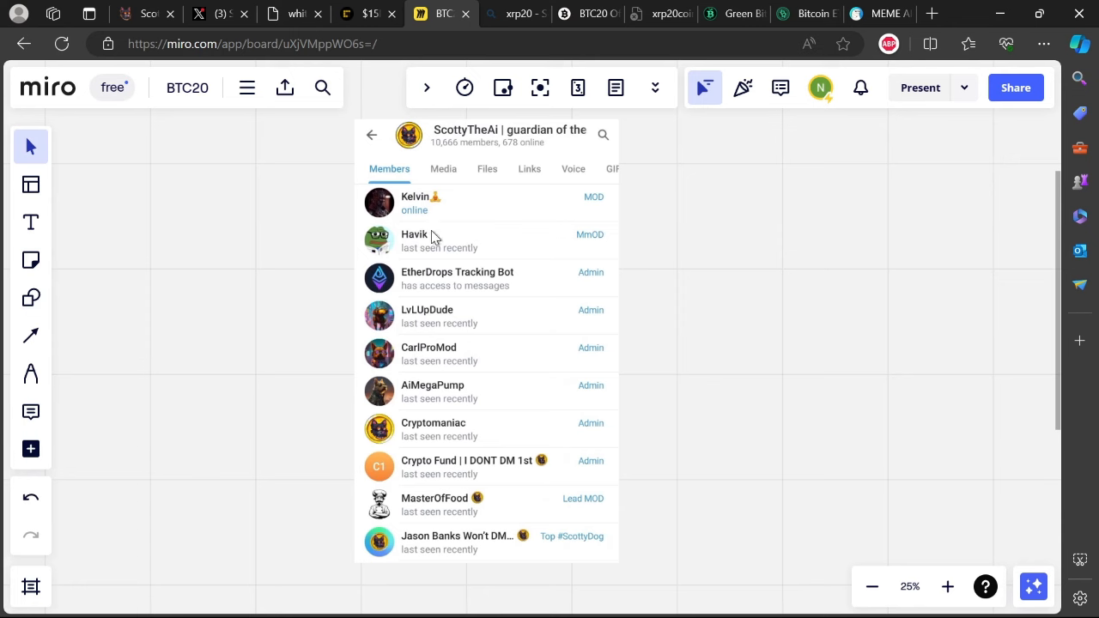
pyautogui.moveTo(419, 211)
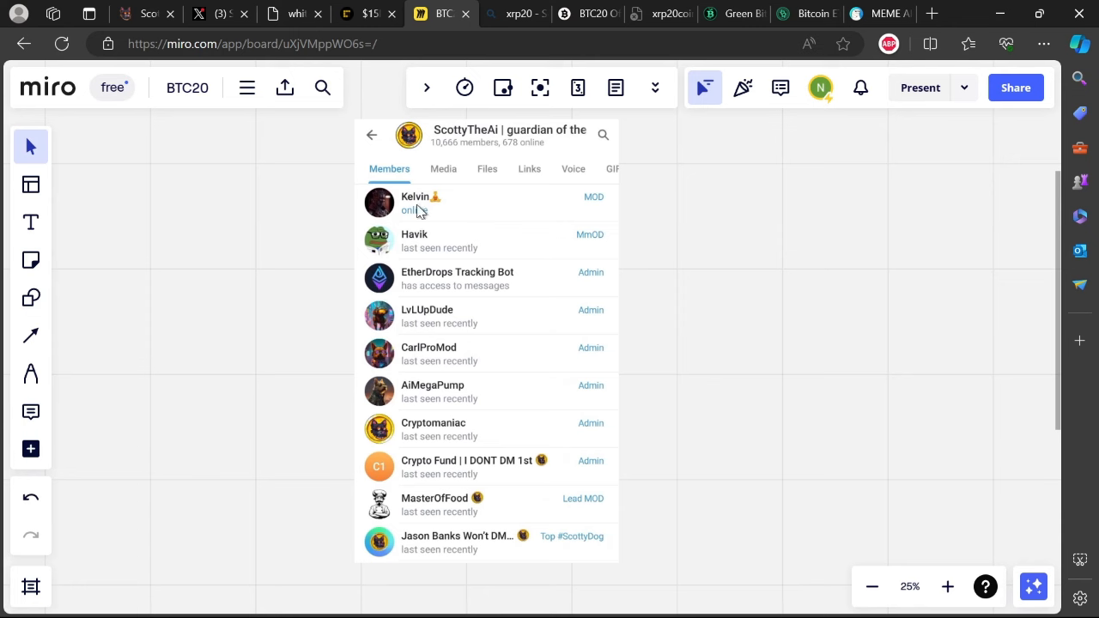
pyautogui.moveTo(517, 211)
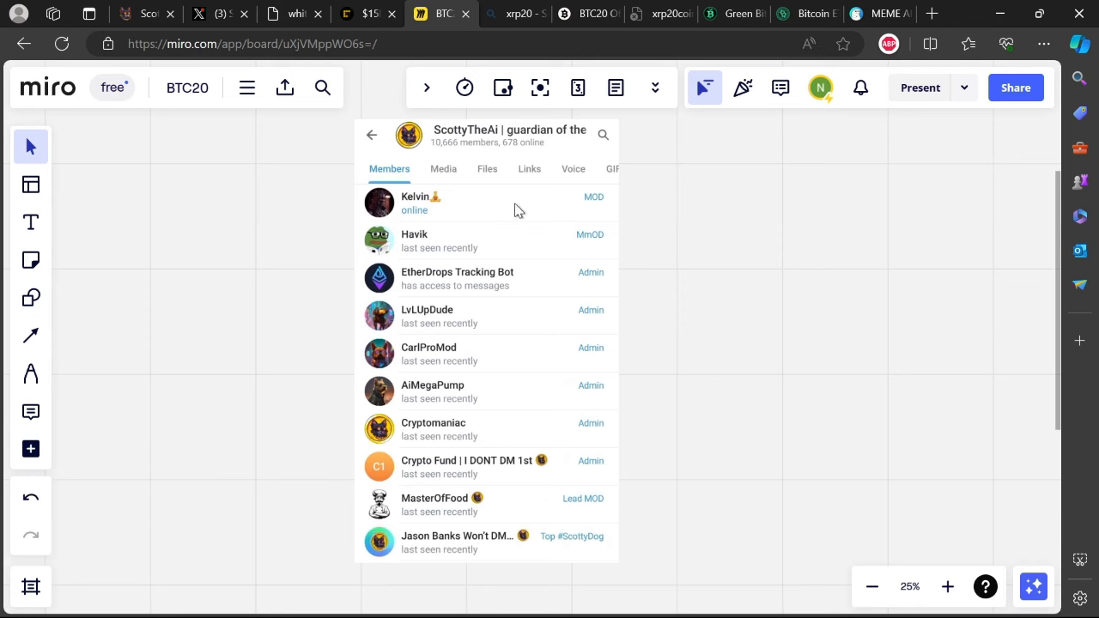
pyautogui.moveTo(459, 217)
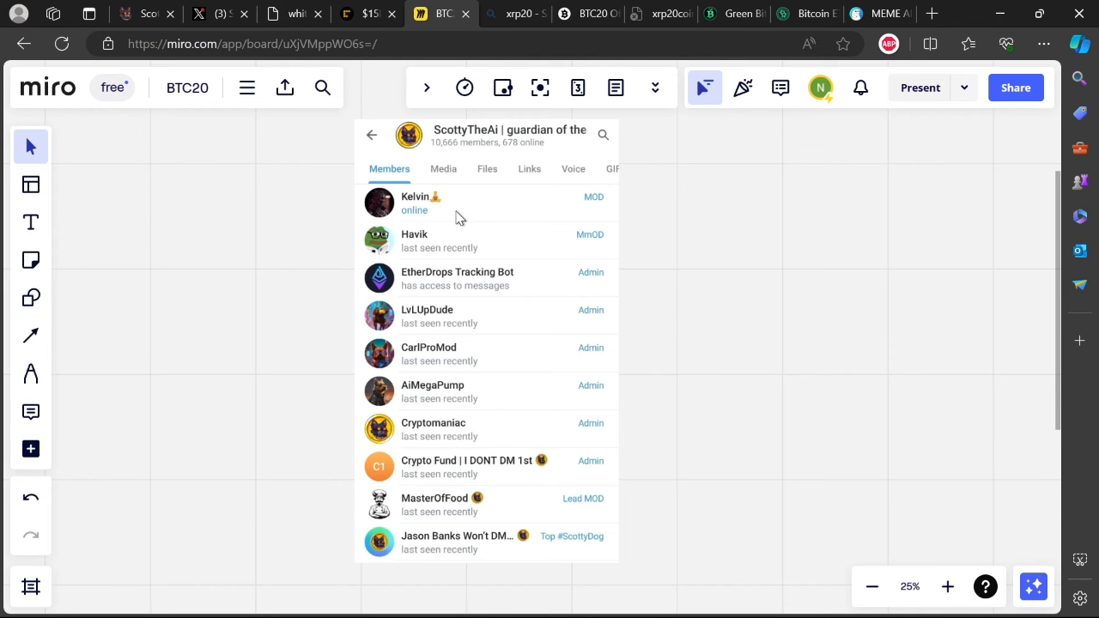
pyautogui.moveTo(526, 213)
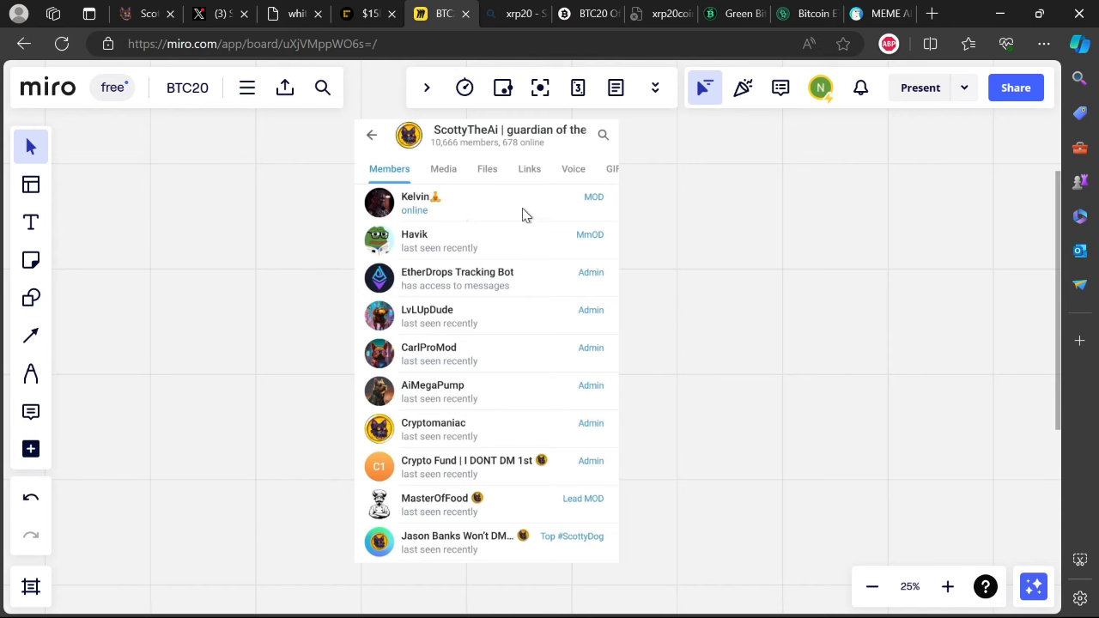
pyautogui.moveTo(663, 221)
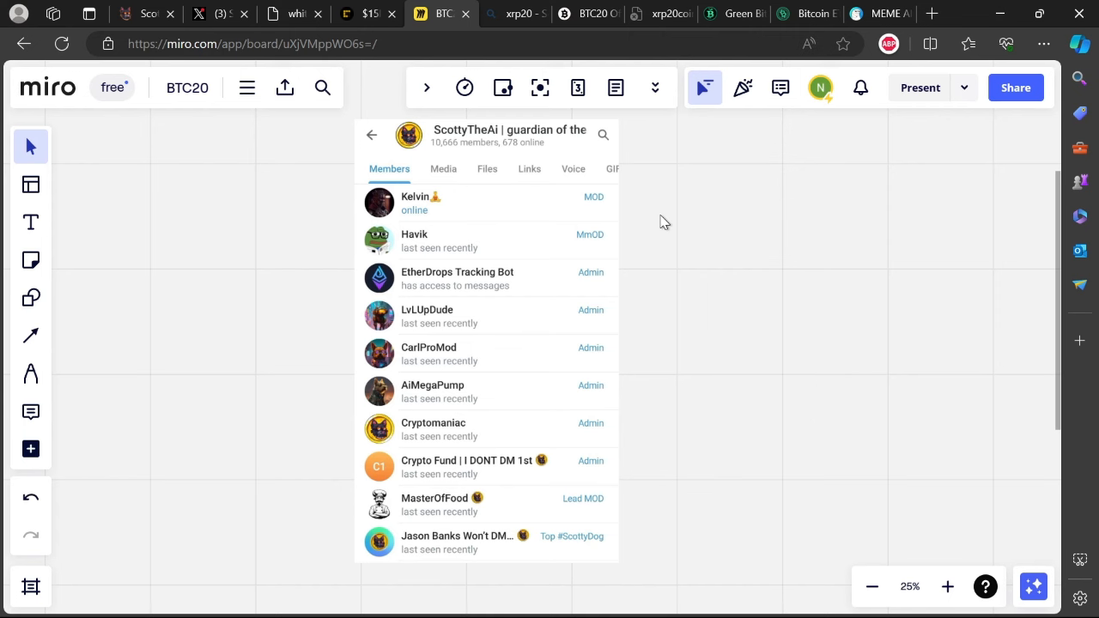
pyautogui.moveTo(601, 281)
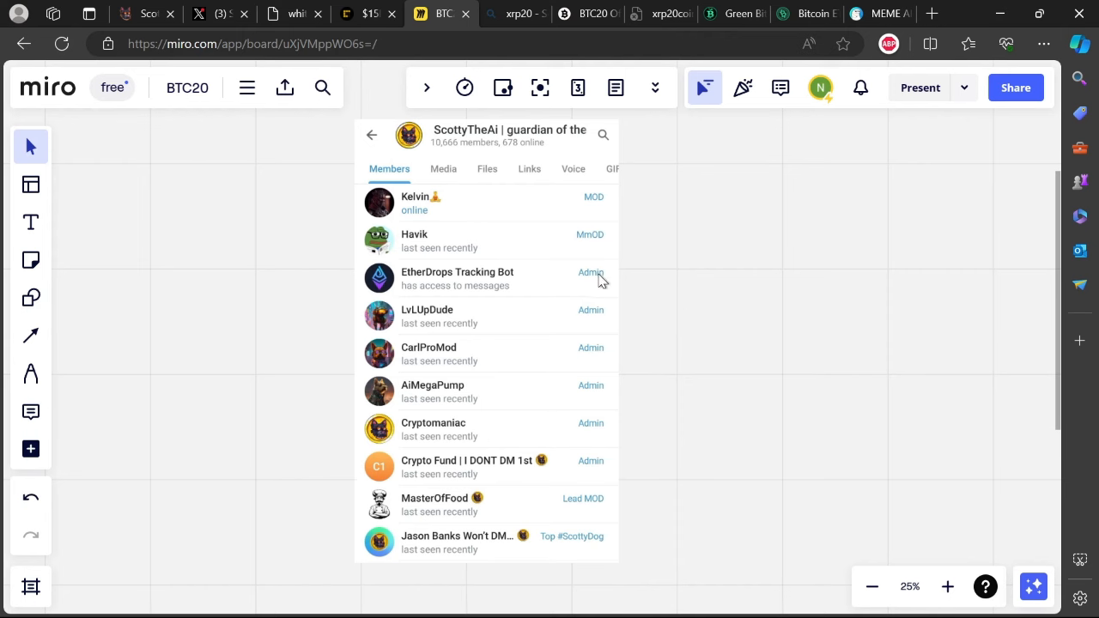
pyautogui.moveTo(432, 217)
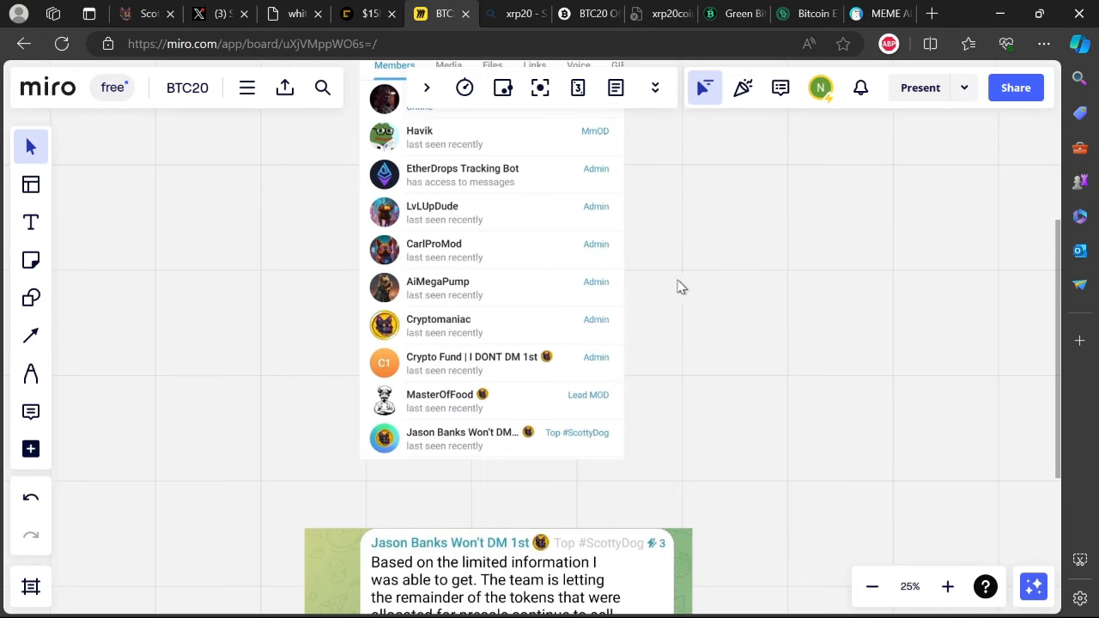
pyautogui.moveTo(603, 363)
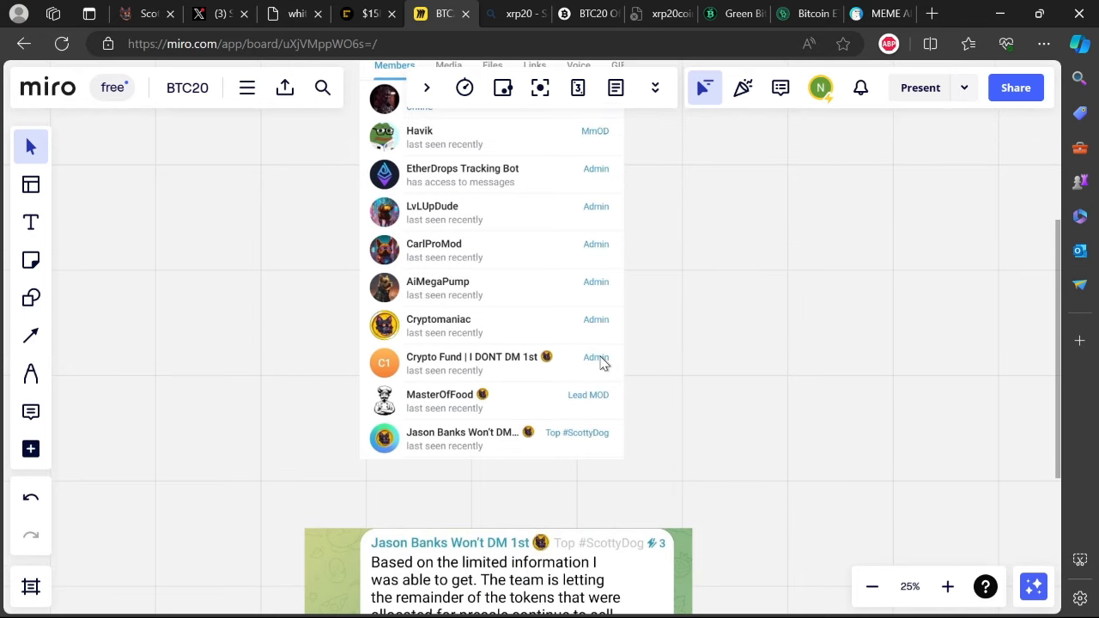
pyautogui.moveTo(678, 280)
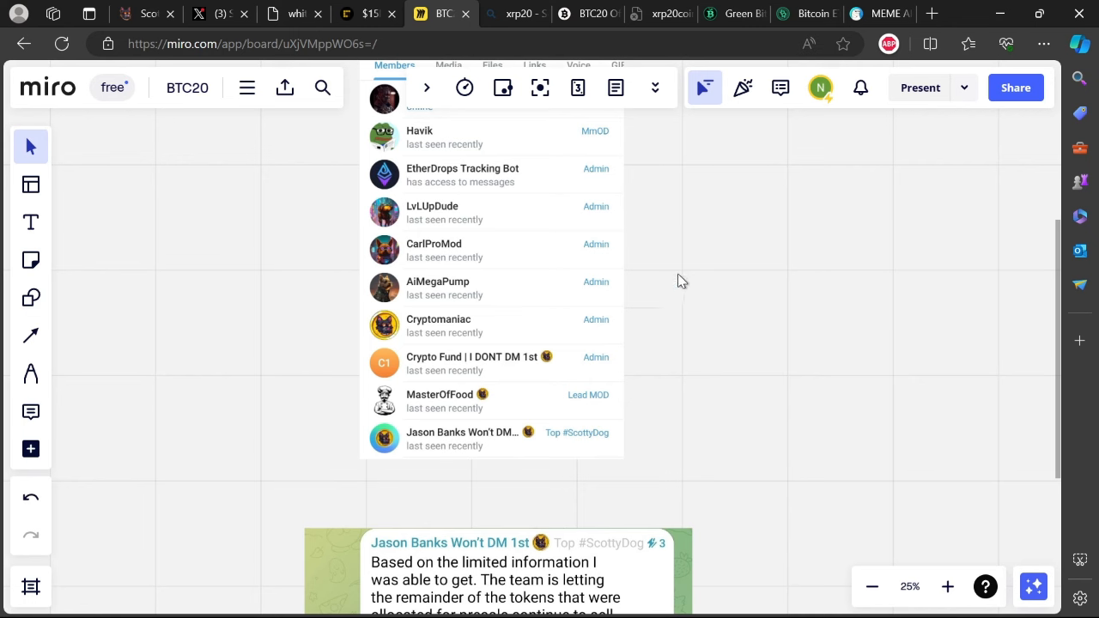
pyautogui.moveTo(601, 370)
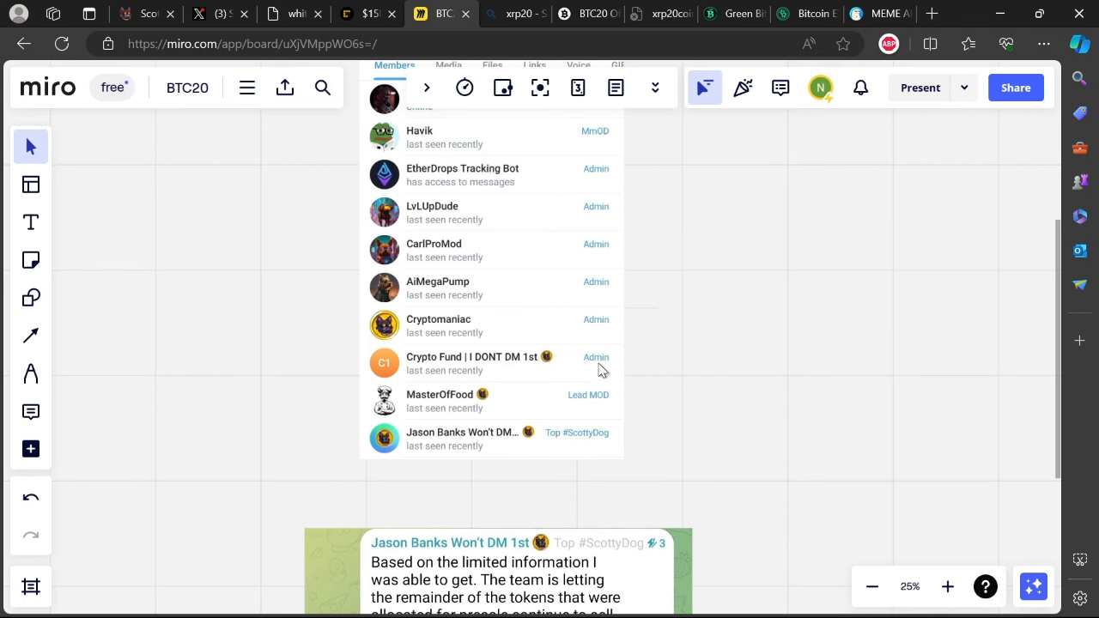
pyautogui.moveTo(616, 321)
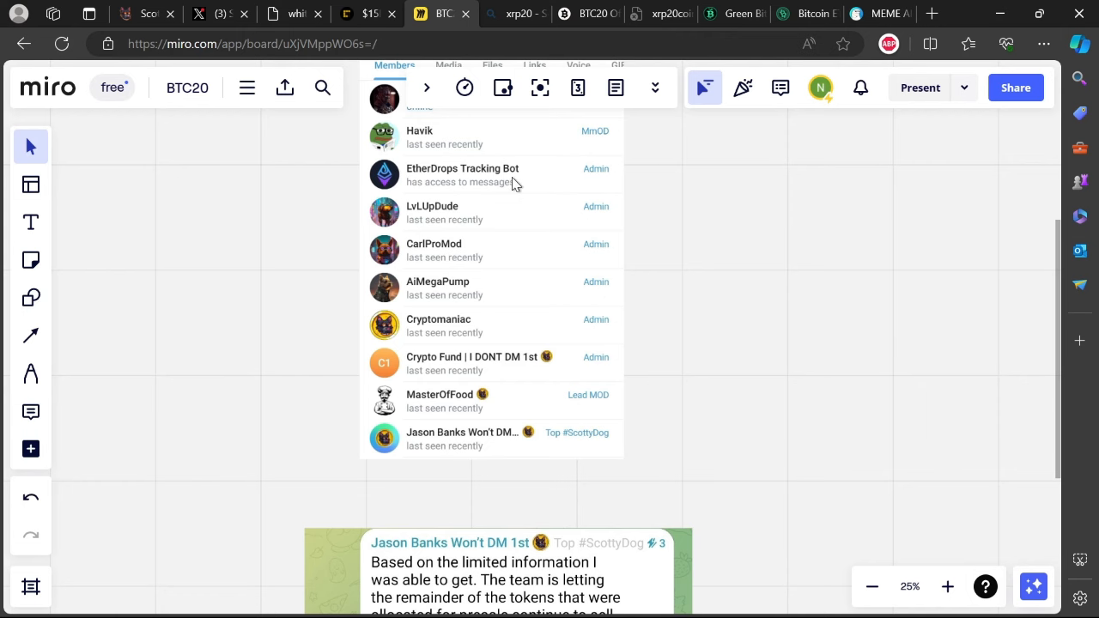
pyautogui.moveTo(720, 200)
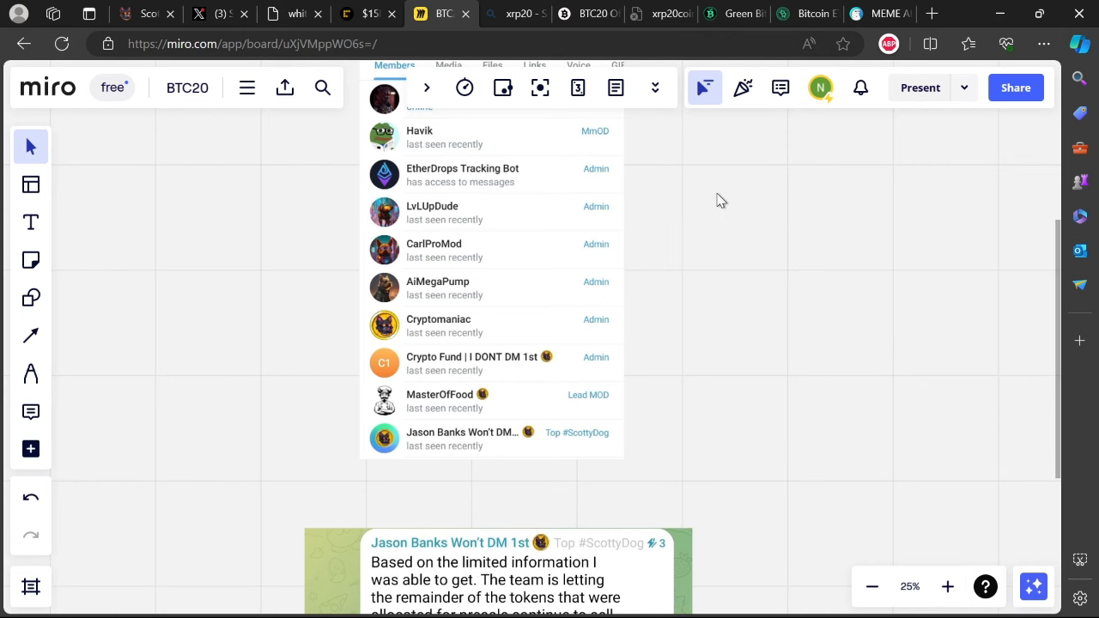
# Cycle through the BTC20, ScottyTheAI and Green Bitcoin sites, ending on Bitcoin ETF's FAQ
pyautogui.click(585, 13)
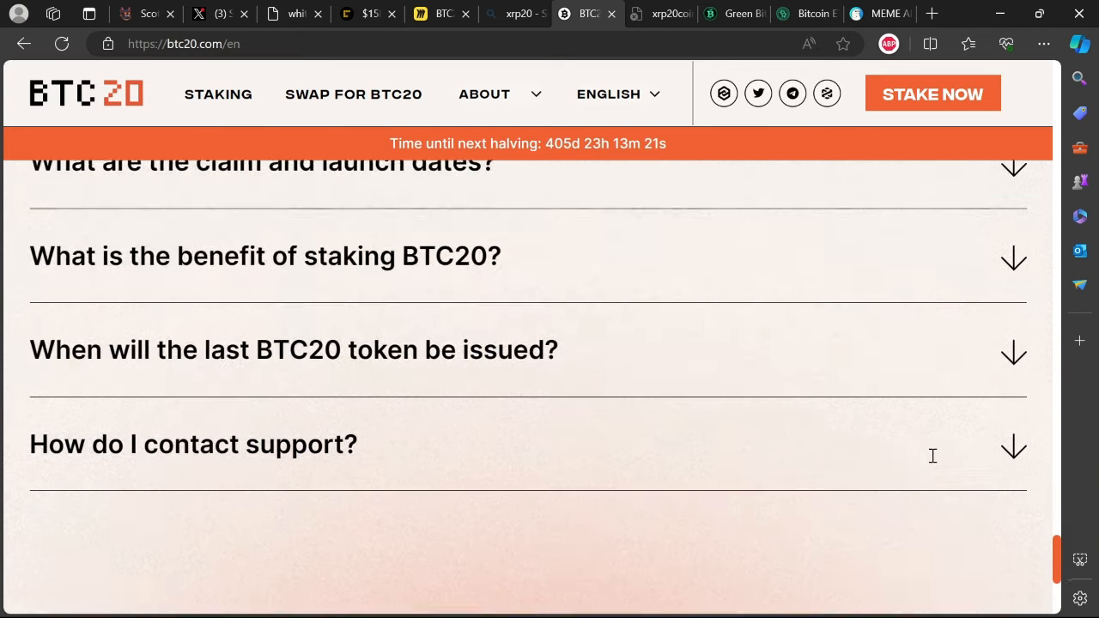
pyautogui.click(144, 14)
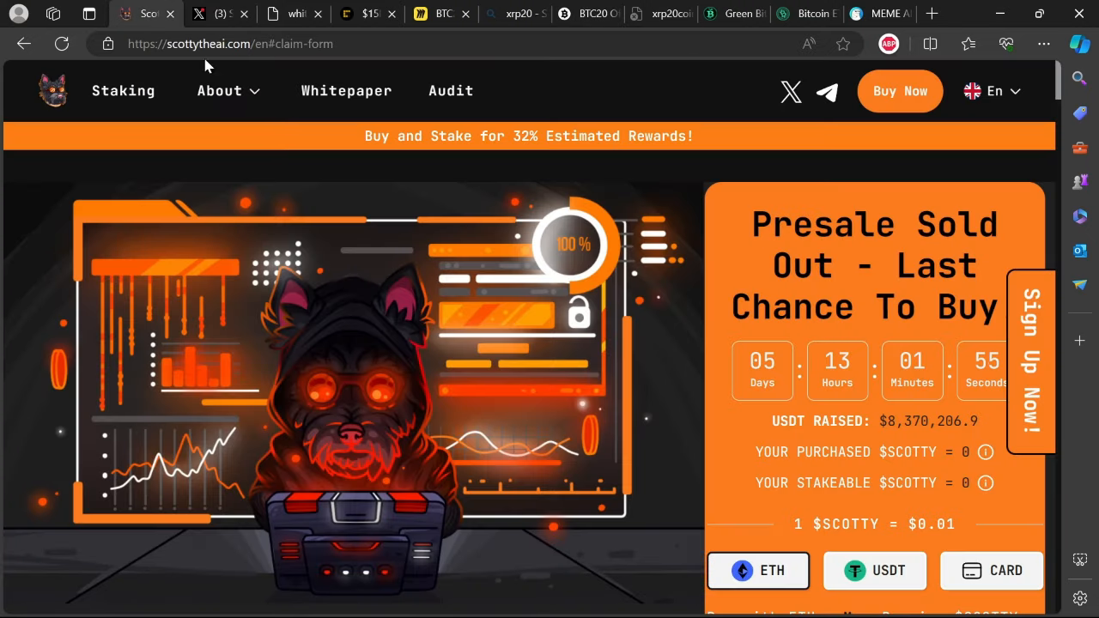
pyautogui.moveTo(218, 134)
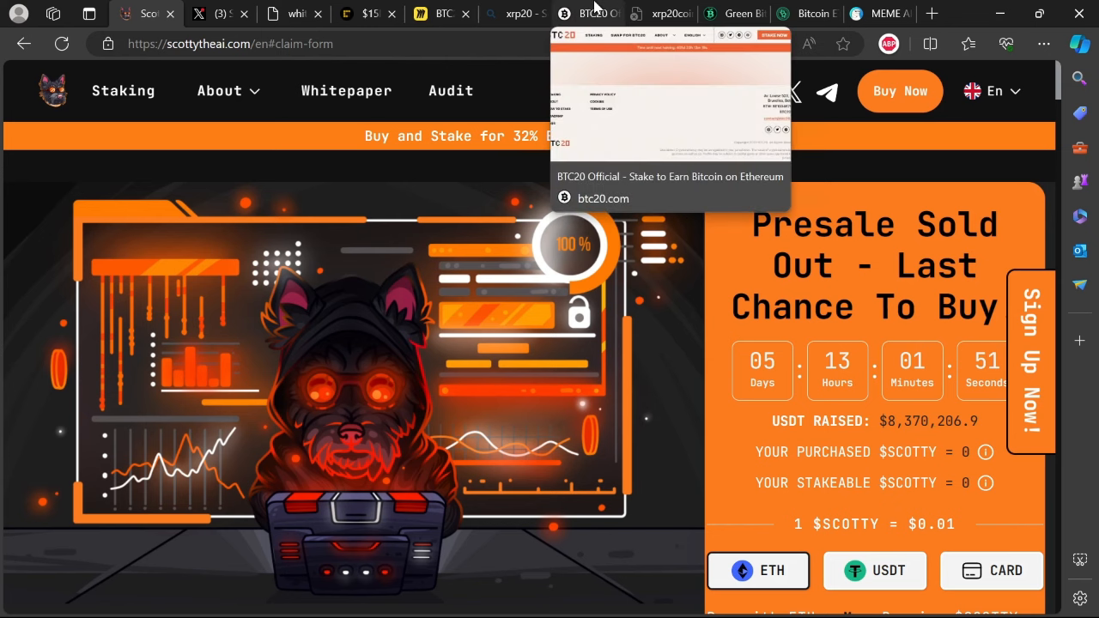
pyautogui.click(732, 14)
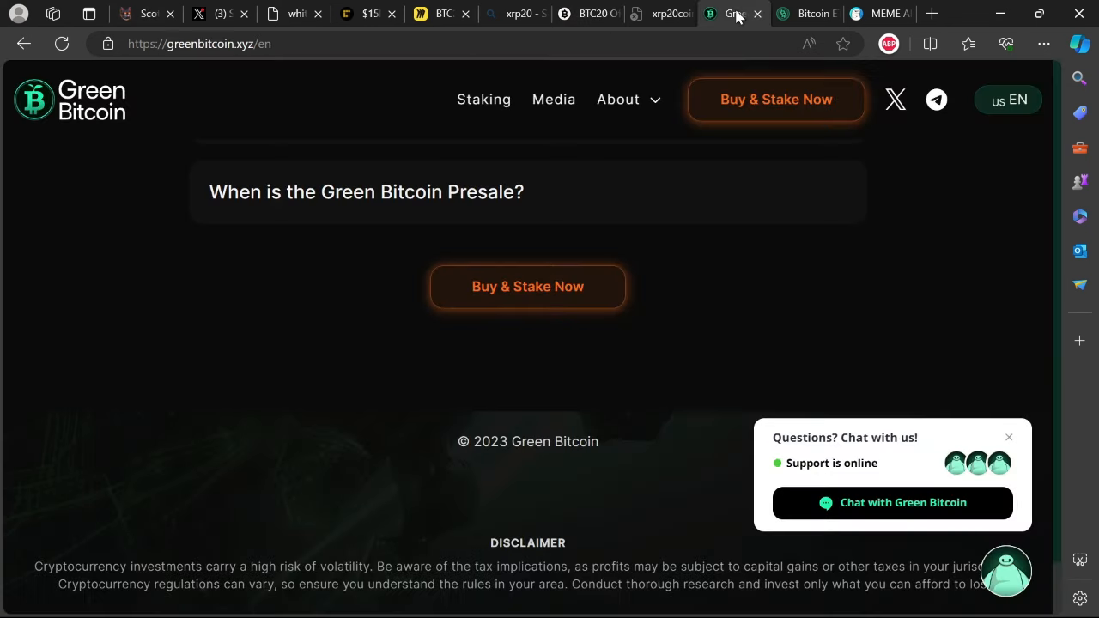
pyautogui.click(805, 13)
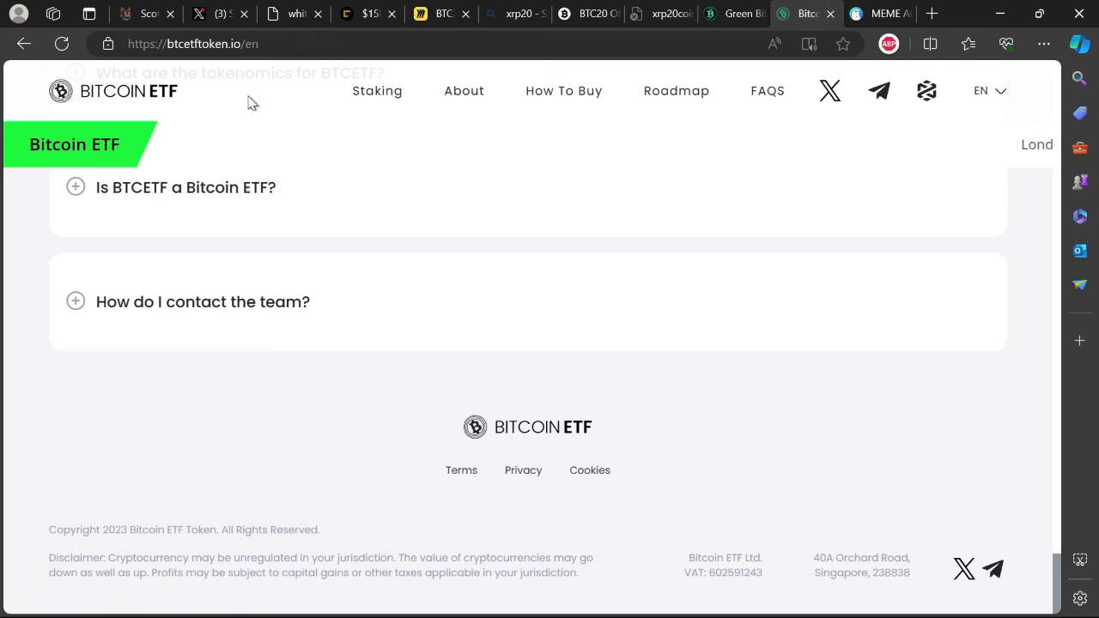
pyautogui.moveTo(236, 140)
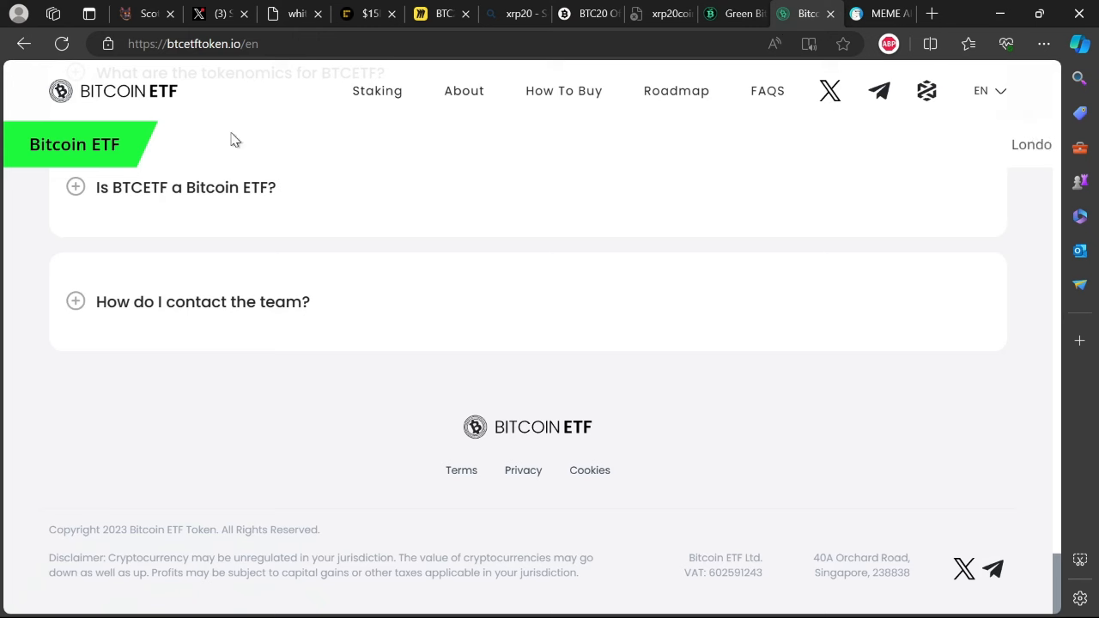
pyautogui.moveTo(543, 286)
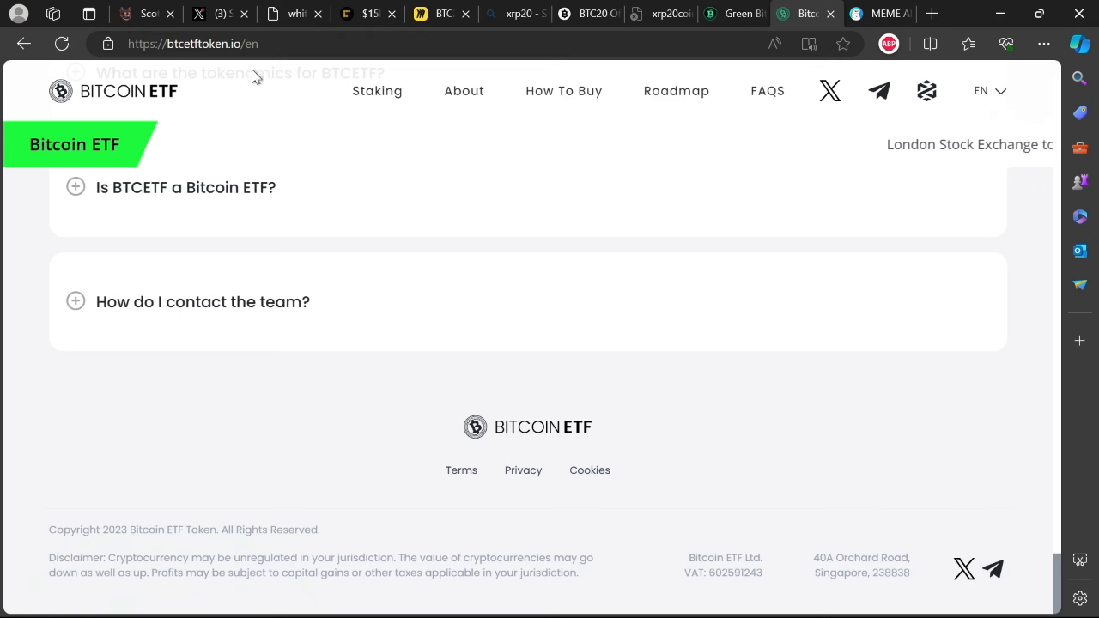
# Return to ScottyTheAI and scroll down to its 2023 copyright and disclaimer footer
pyautogui.click(146, 14)
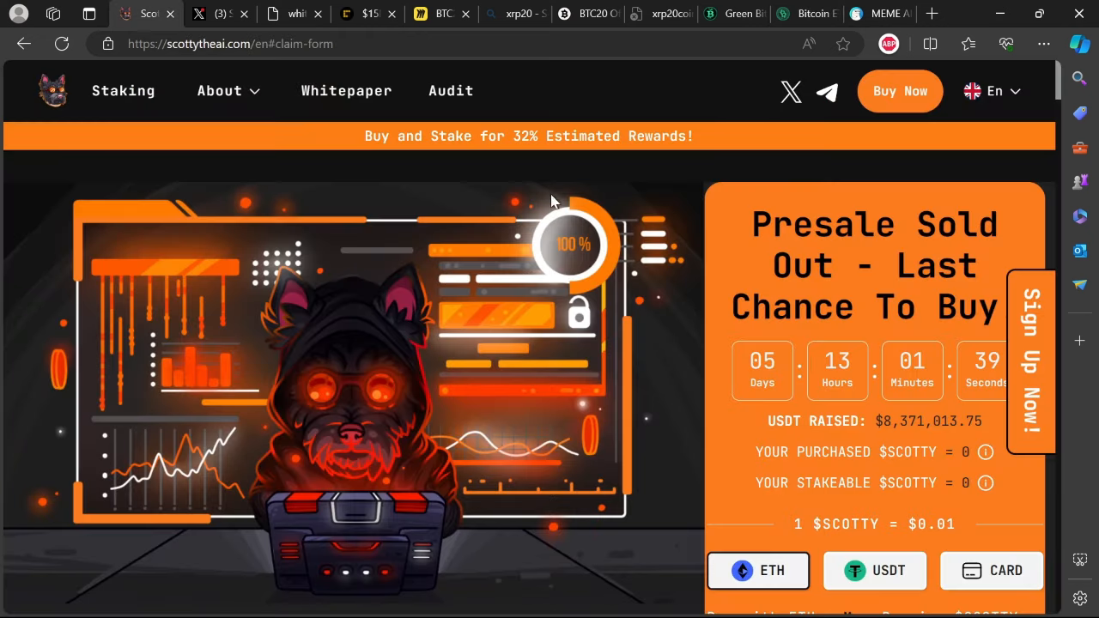
pyautogui.scroll(-3)
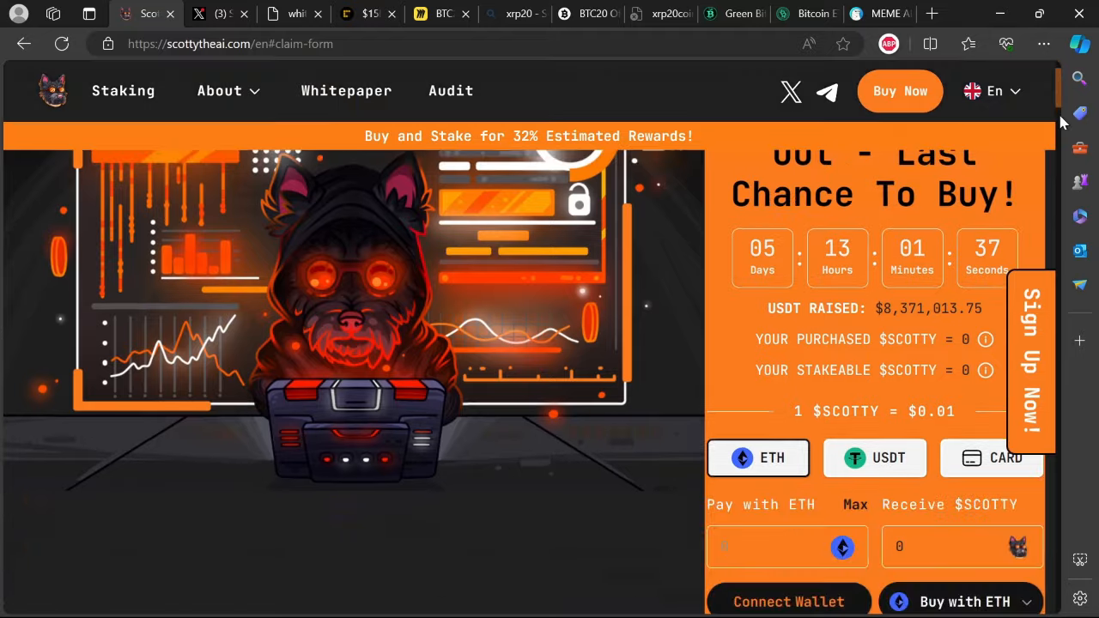
pyautogui.scroll(-3)
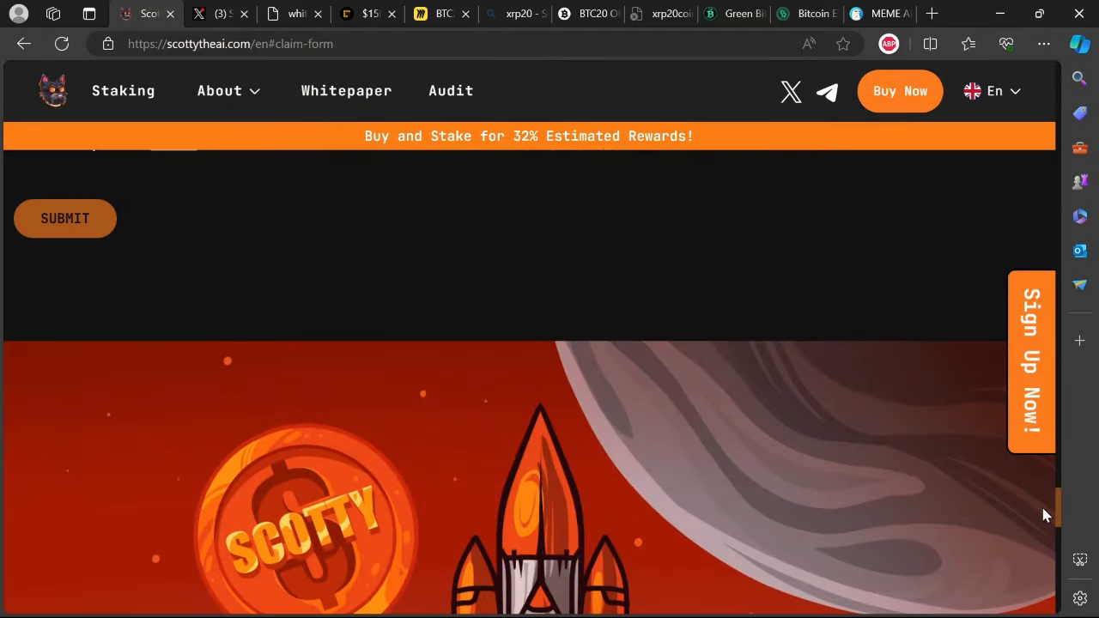
pyautogui.scroll(-3)
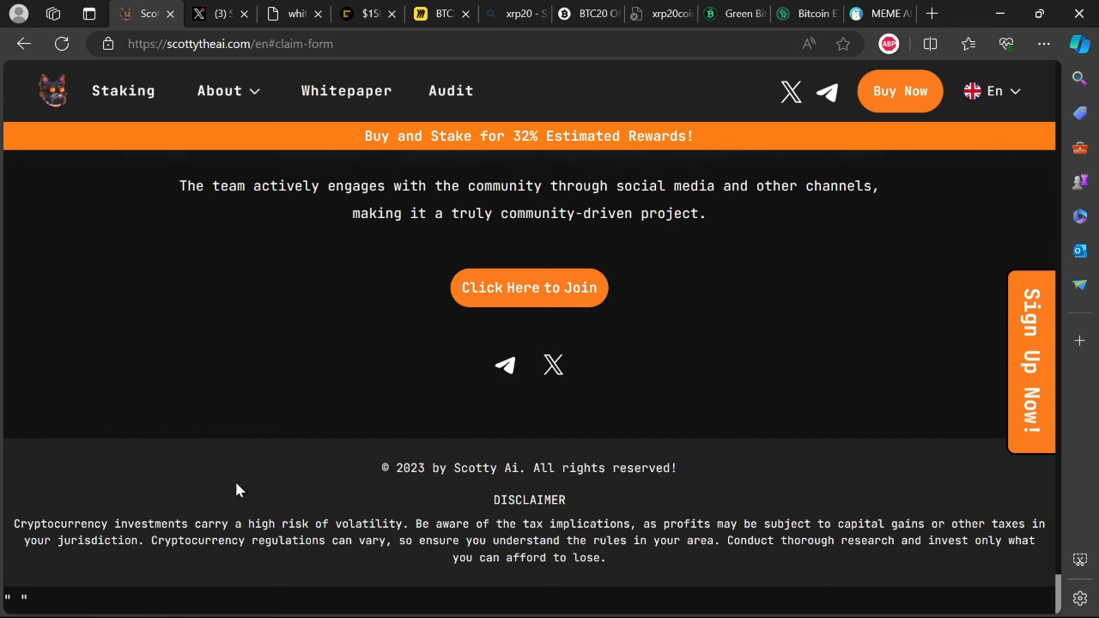
pyautogui.moveTo(165, 536)
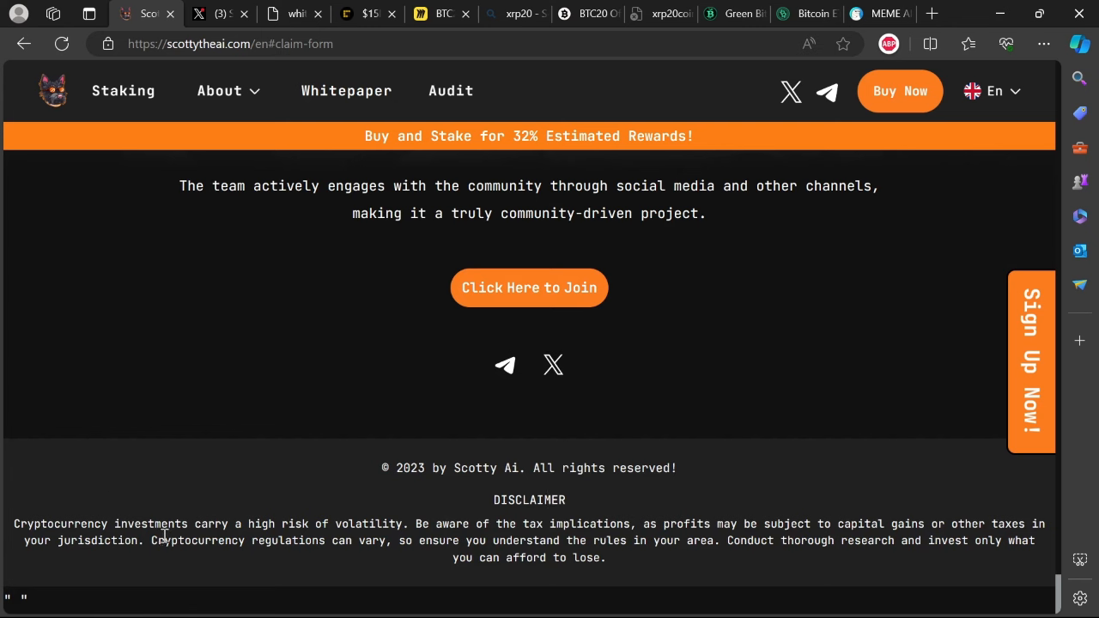
pyautogui.moveTo(322, 540)
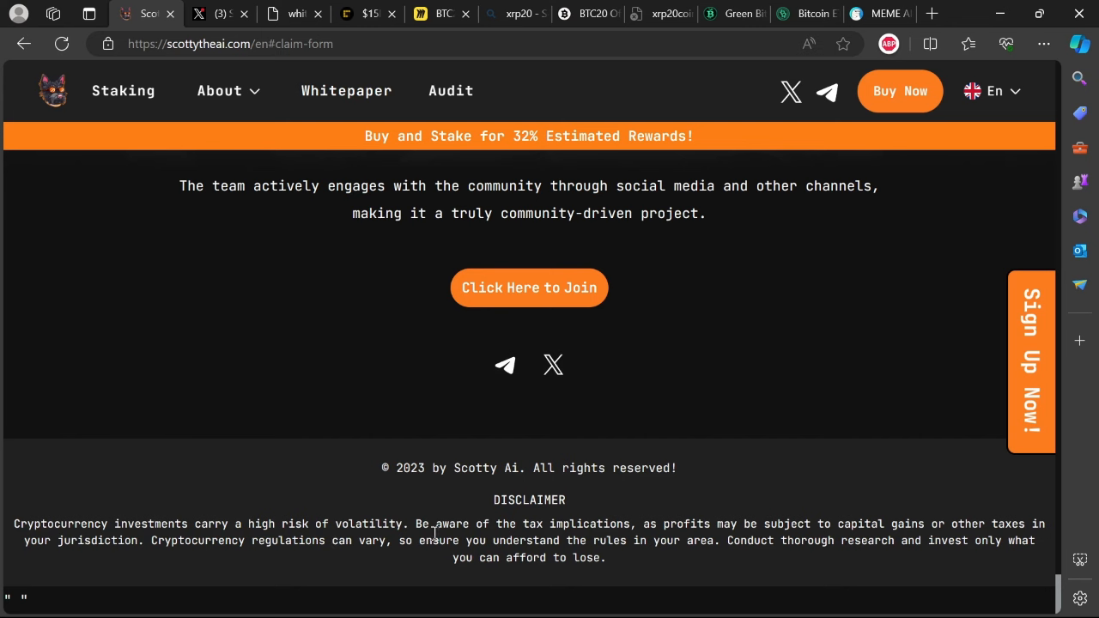
pyautogui.moveTo(617, 524)
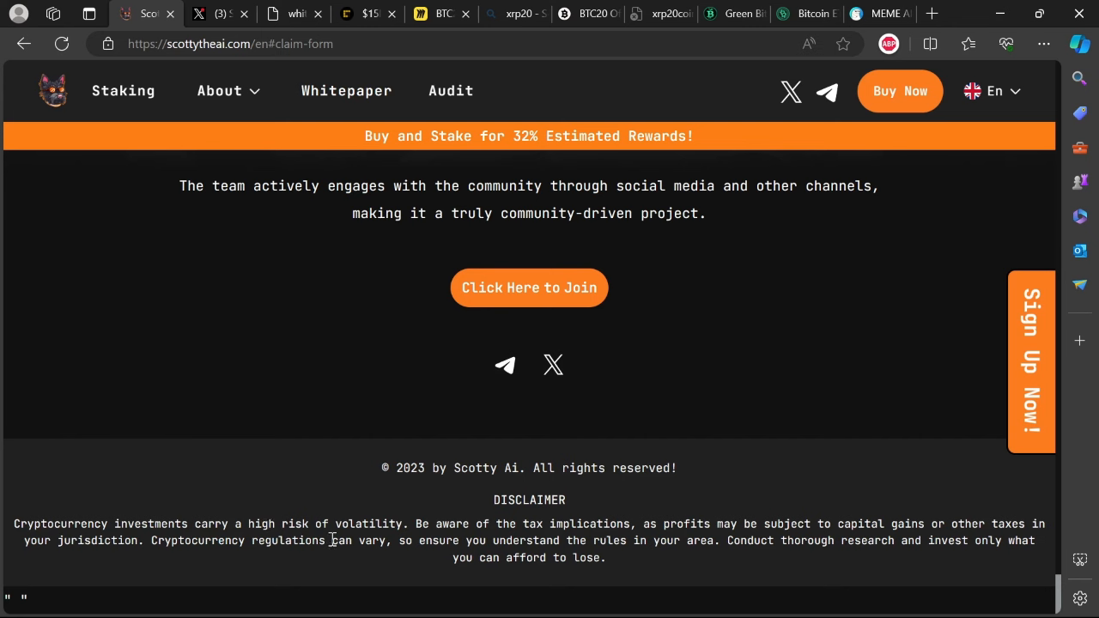
pyautogui.moveTo(549, 540)
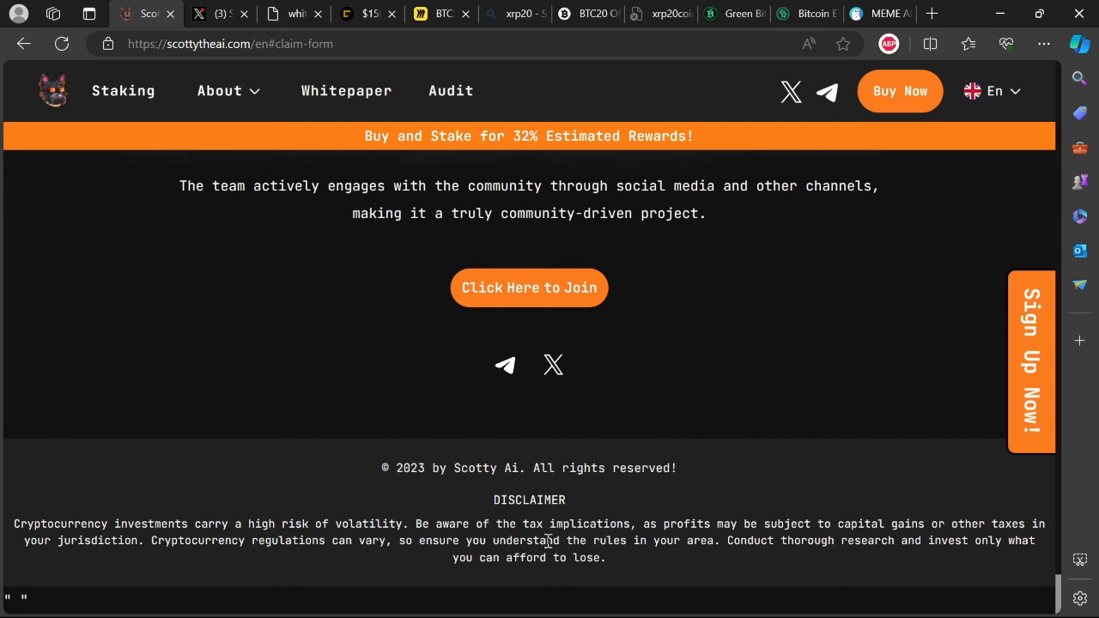
pyautogui.moveTo(798, 539)
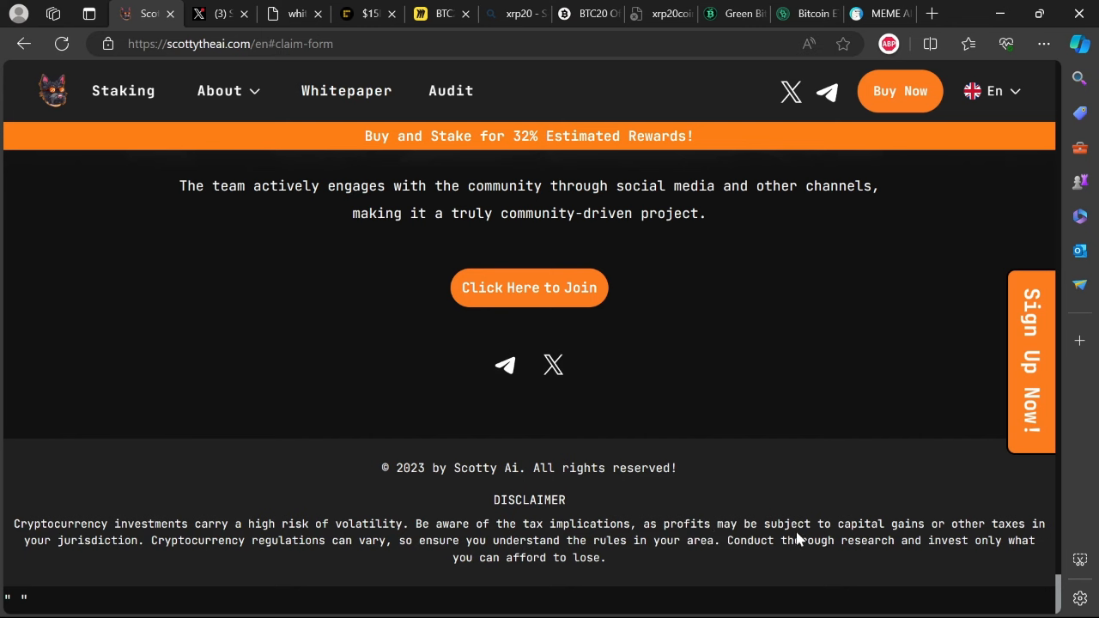
pyautogui.moveTo(938, 524)
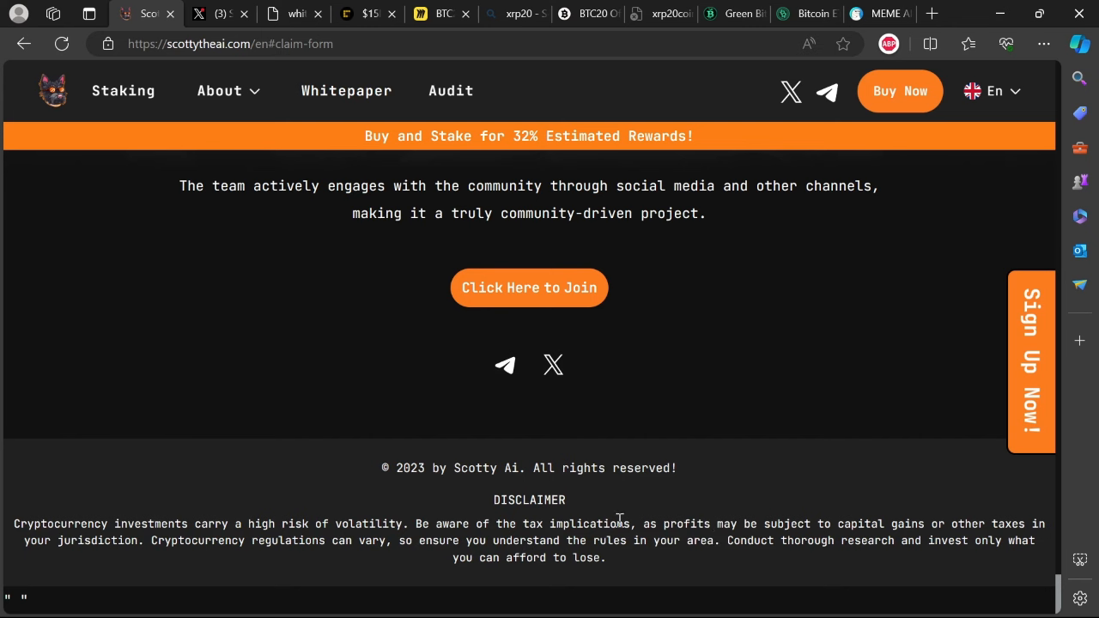
pyautogui.moveTo(613, 513)
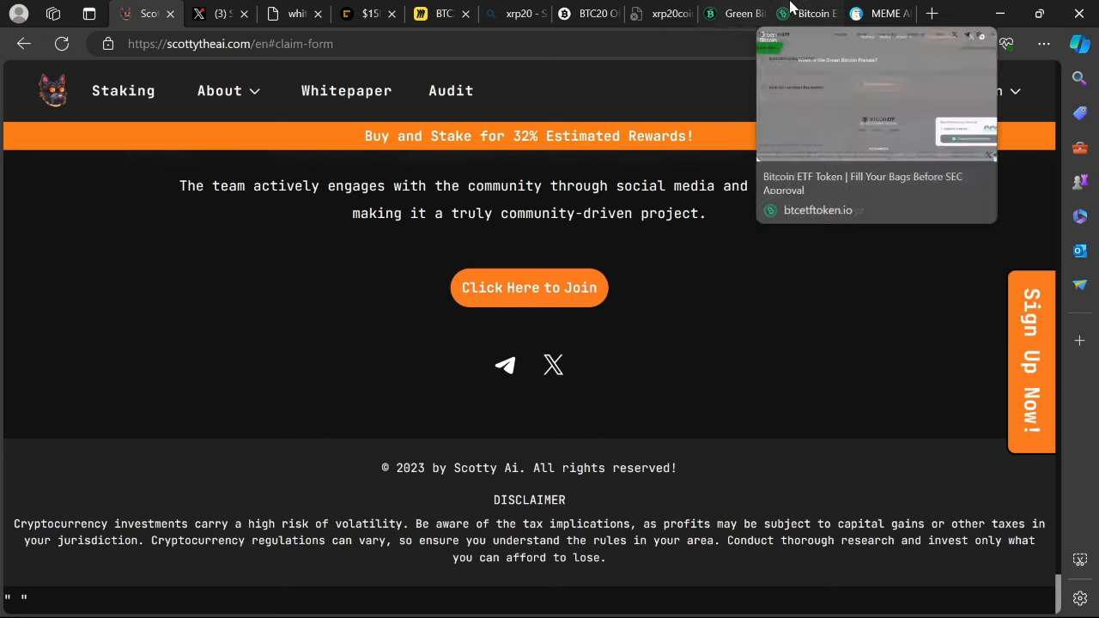
# Bring Green Bitcoin forward and scroll to its FAQ end, copyright and disclaimer
pyautogui.click(734, 12)
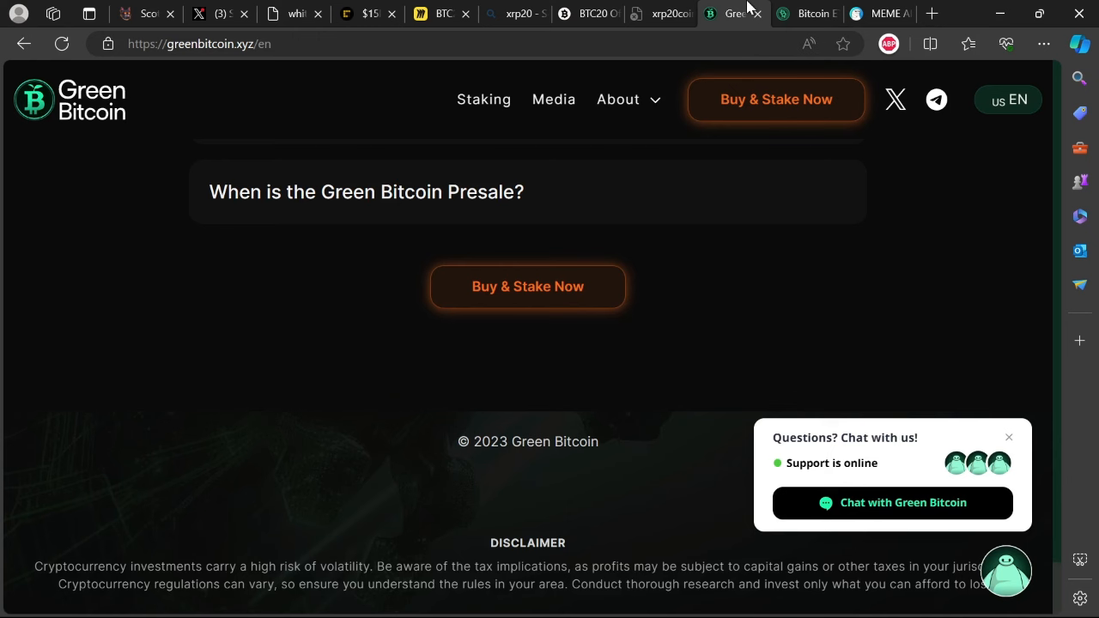
pyautogui.moveTo(32, 139)
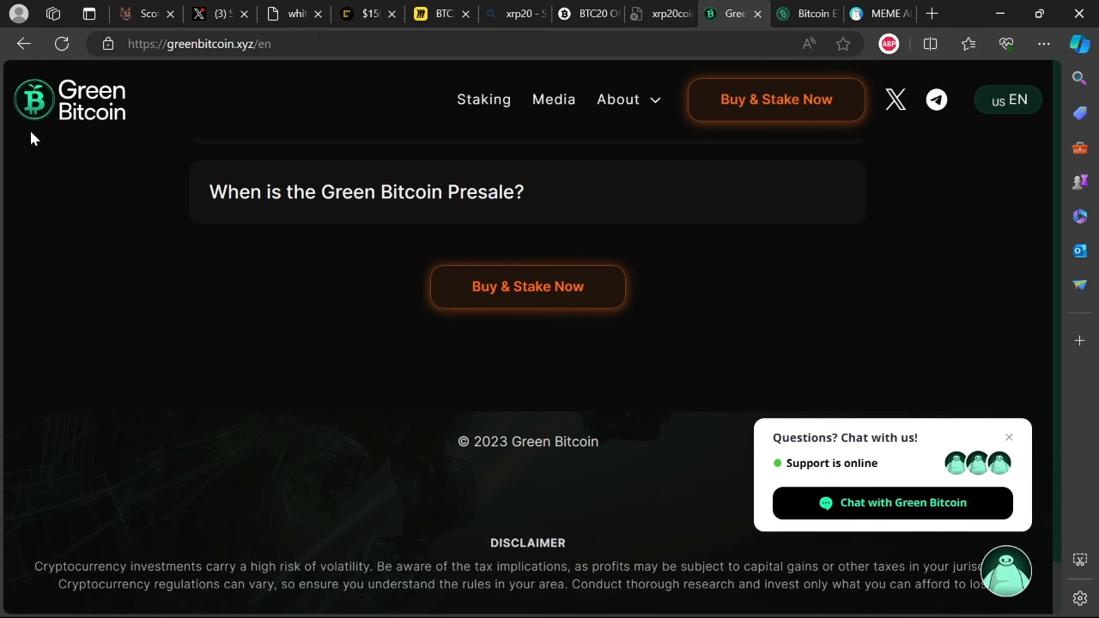
pyautogui.moveTo(300, 321)
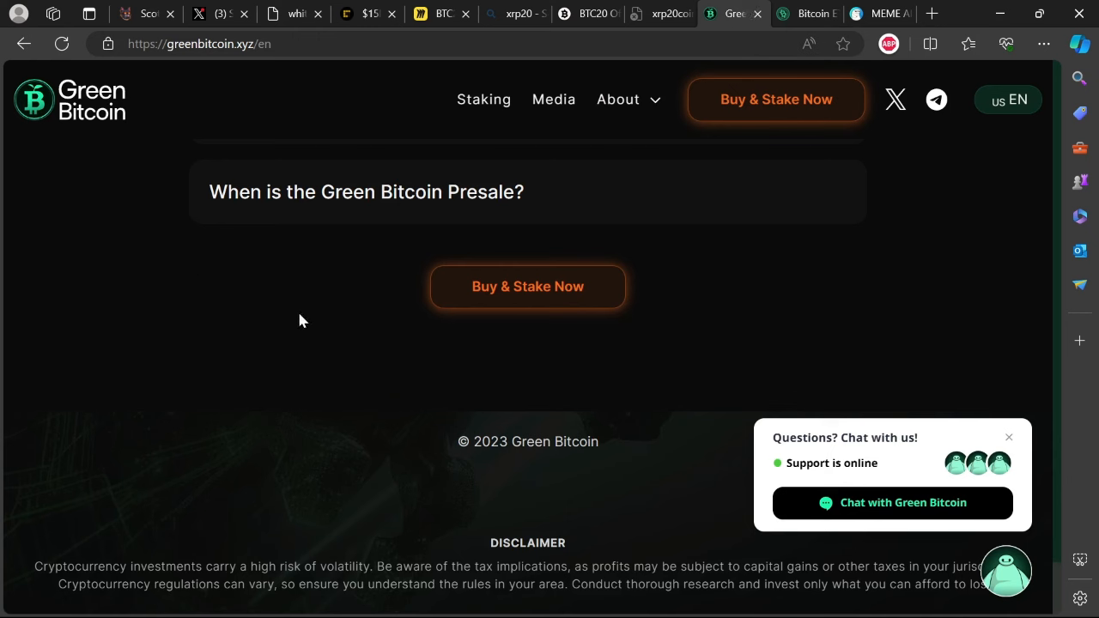
pyautogui.moveTo(242, 515)
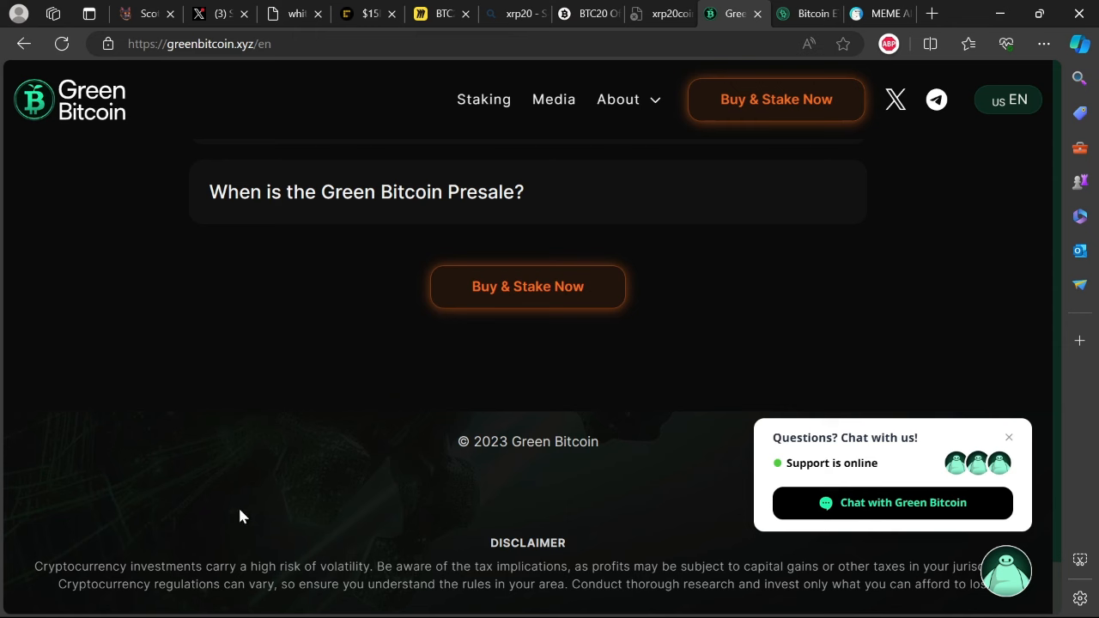
pyautogui.moveTo(154, 565)
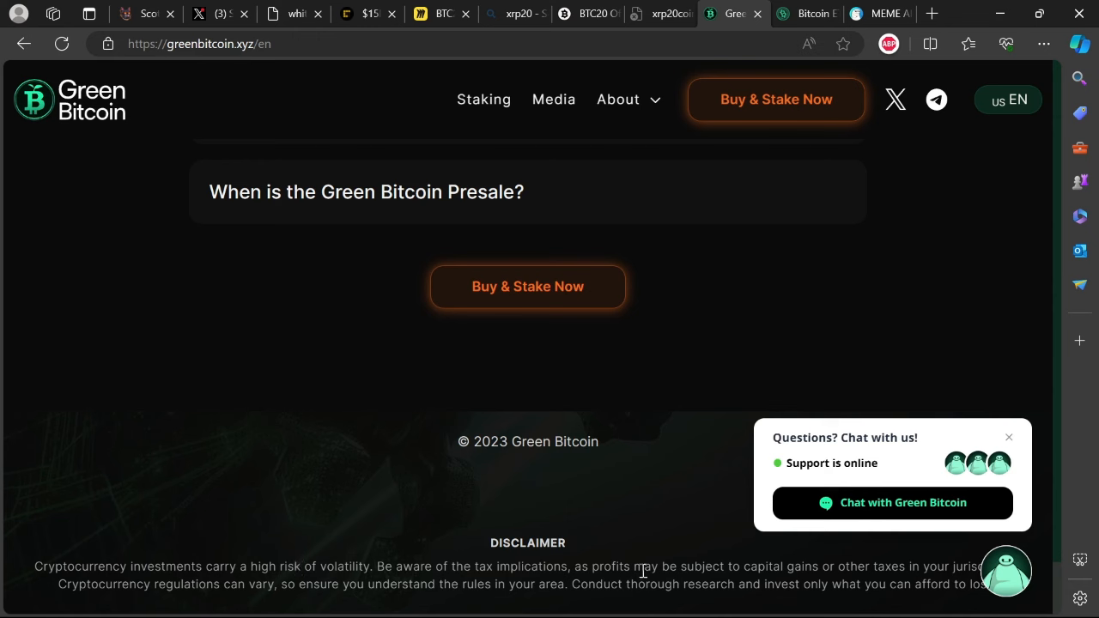
pyautogui.moveTo(729, 585)
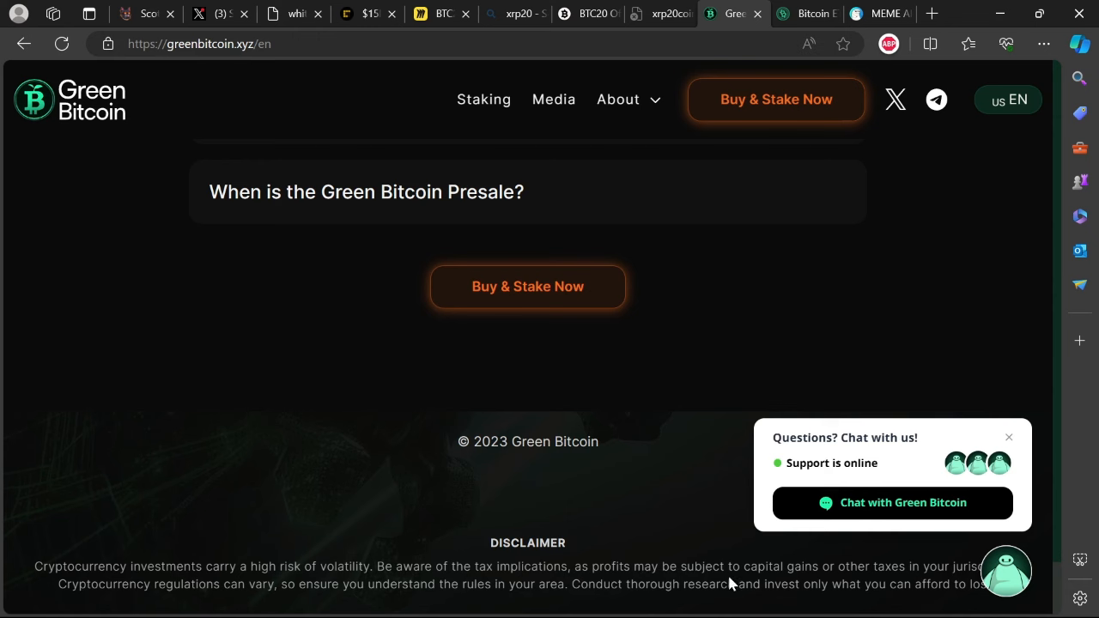
pyautogui.moveTo(736, 539)
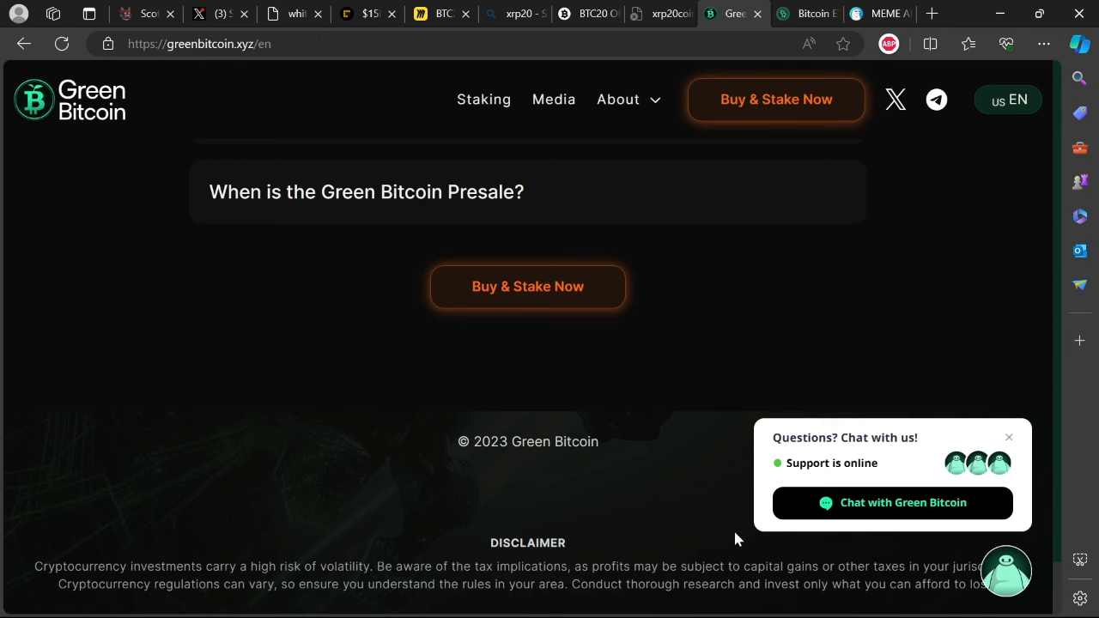
pyautogui.moveTo(188, 554)
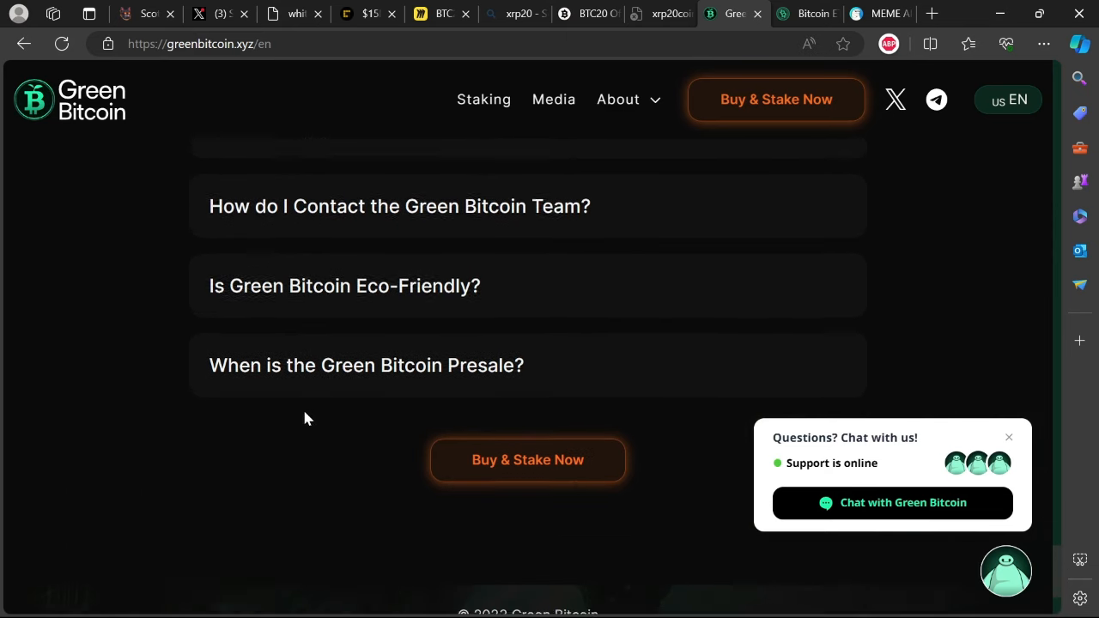
pyautogui.scroll(-3)
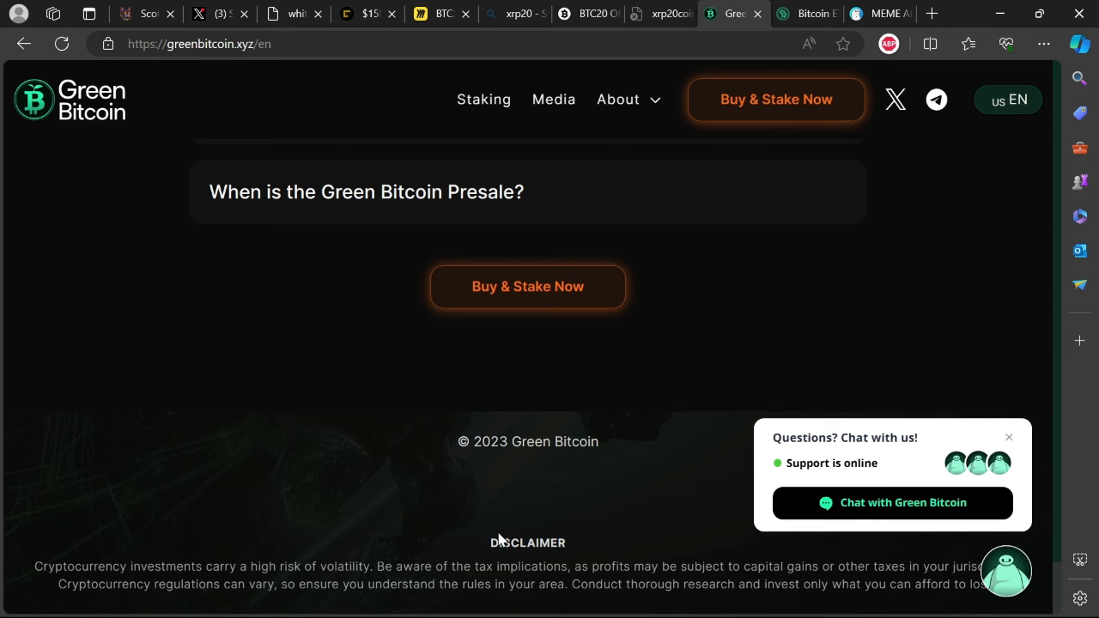
pyautogui.moveTo(665, 533)
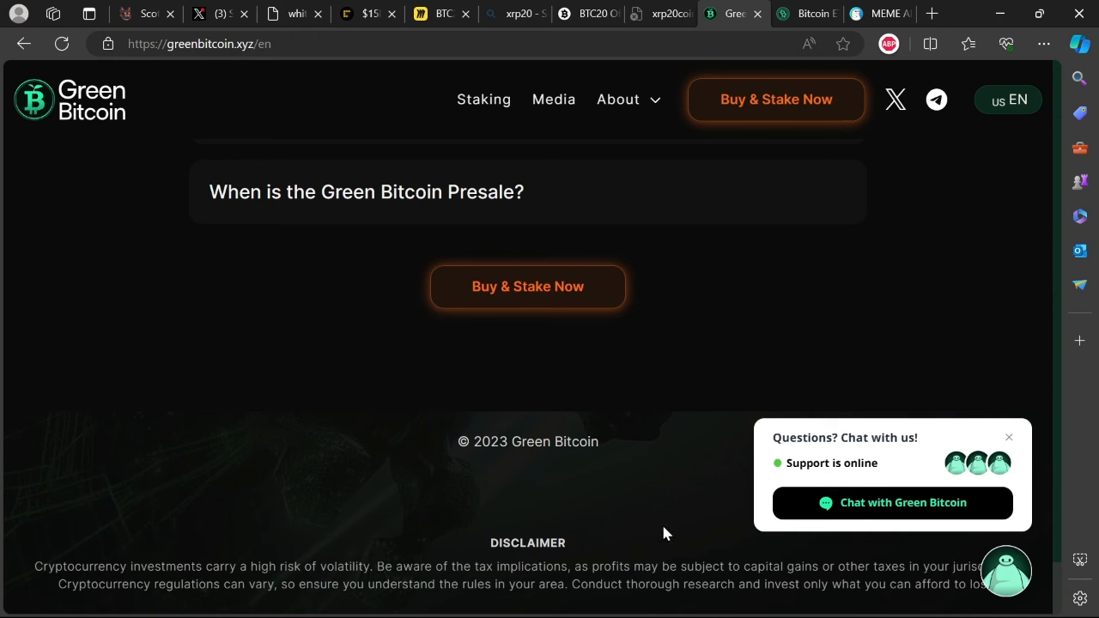
pyautogui.moveTo(775, 500)
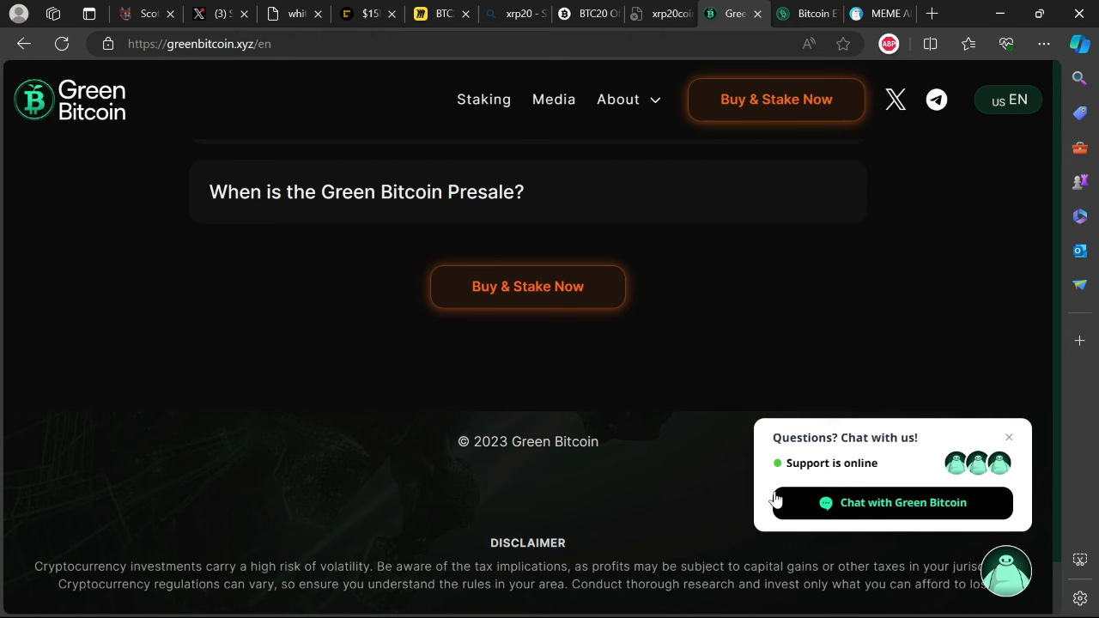
pyautogui.moveTo(767, 162)
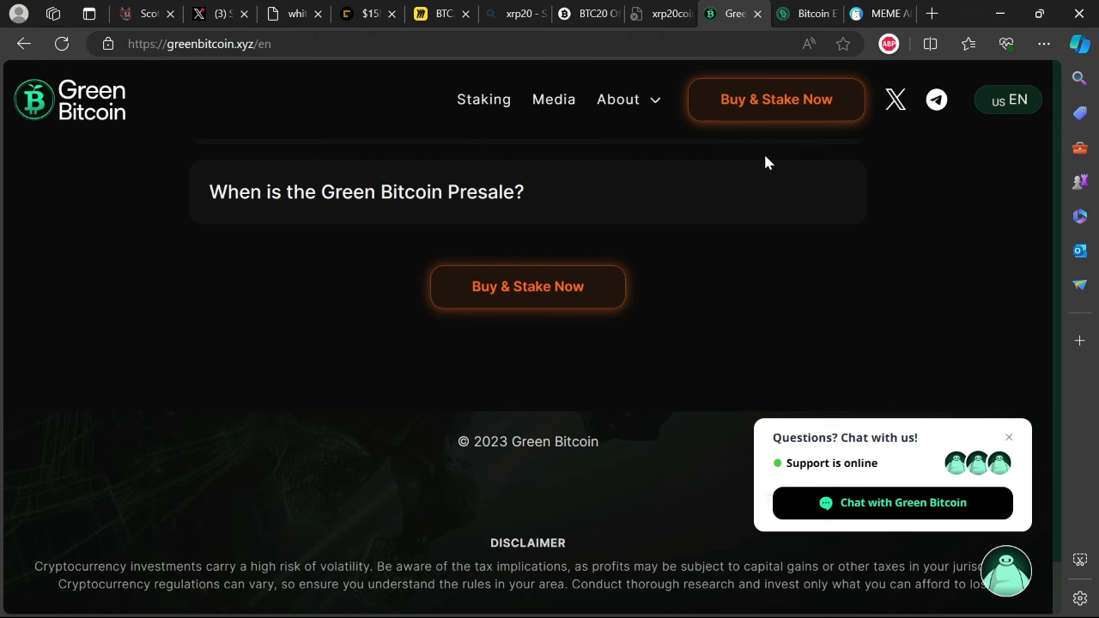
pyautogui.moveTo(665, 267)
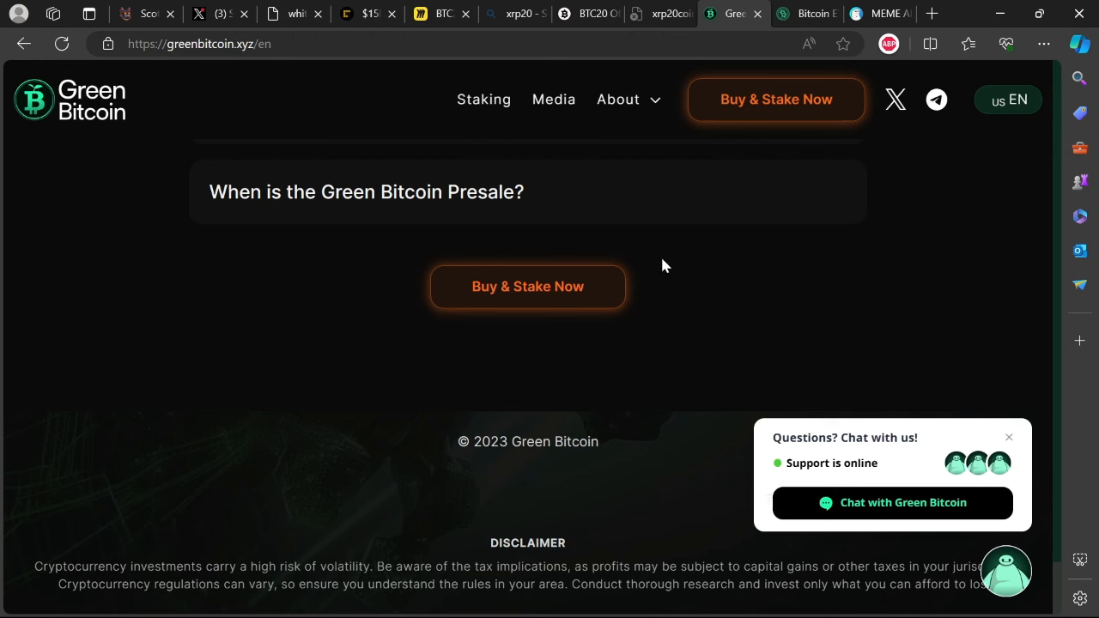
# Switch to the BTC20 site to review its footer links, Brussels address and disclaimer
pyautogui.click(587, 13)
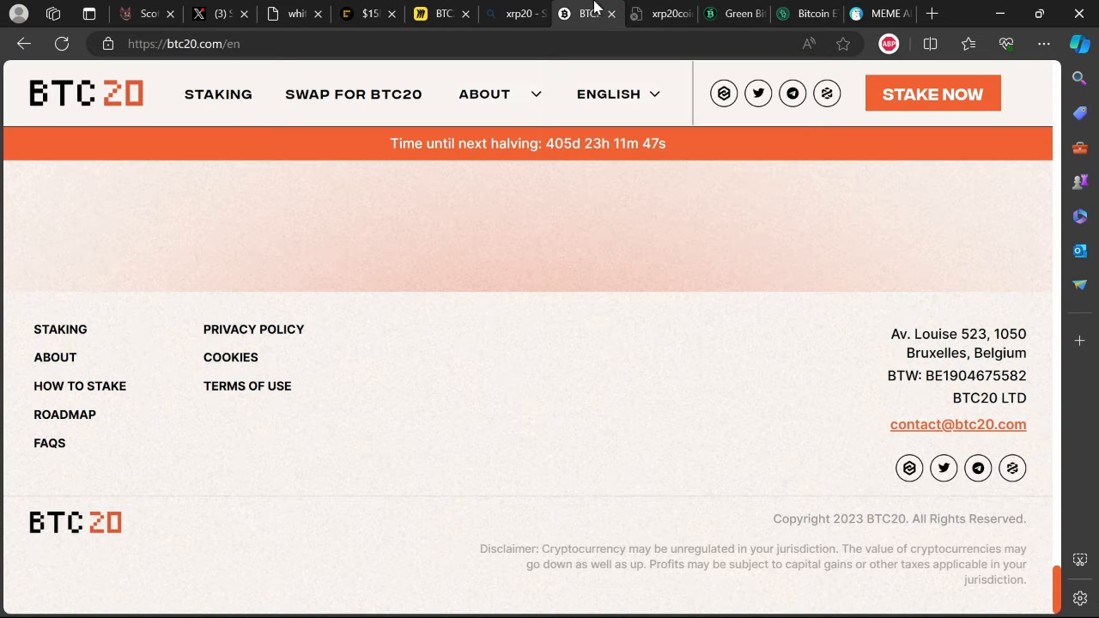
pyautogui.moveTo(559, 367)
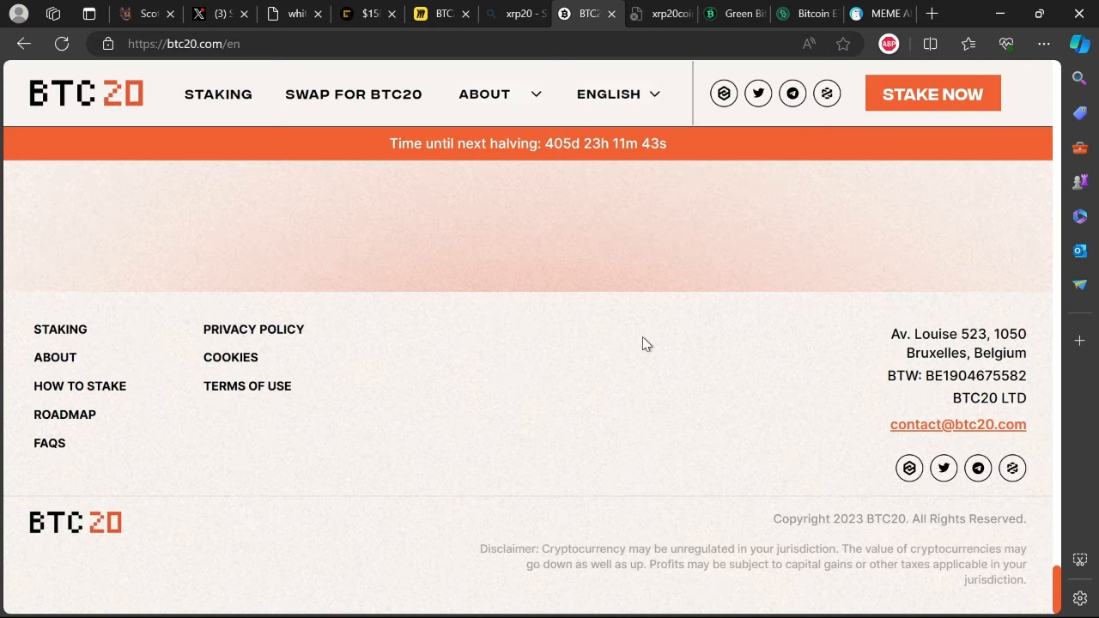
pyautogui.moveTo(636, 300)
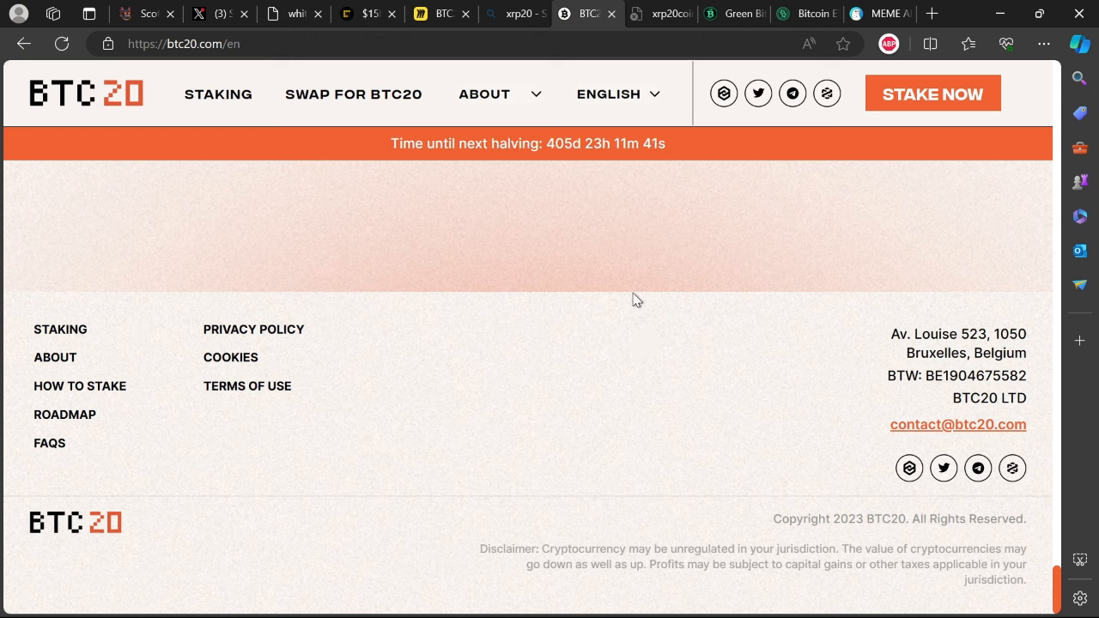
pyautogui.moveTo(577, 488)
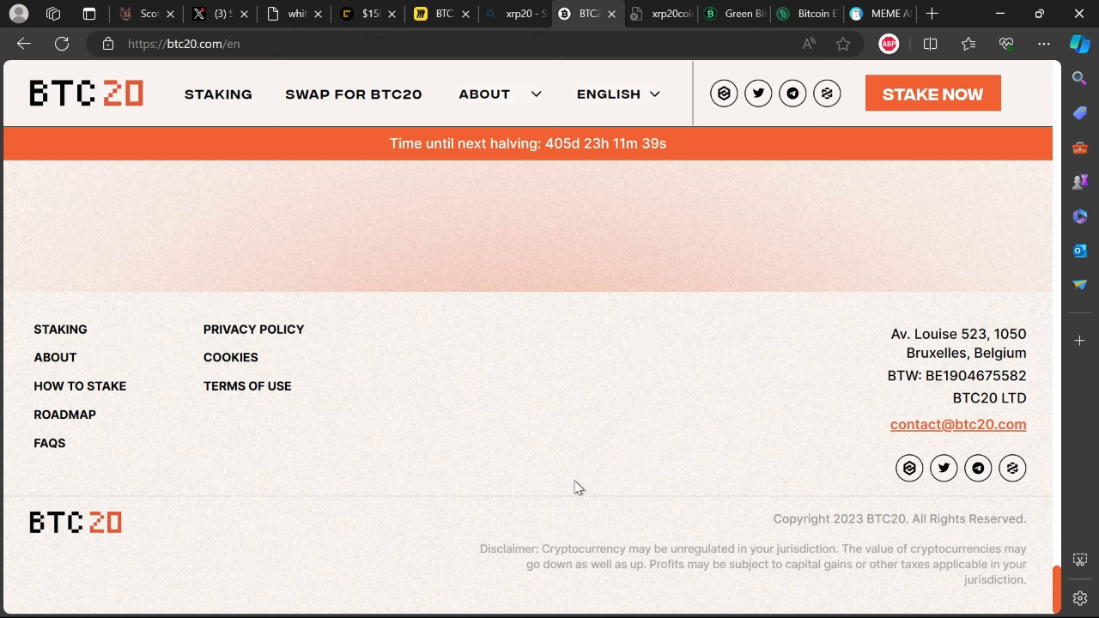
pyautogui.moveTo(724, 544)
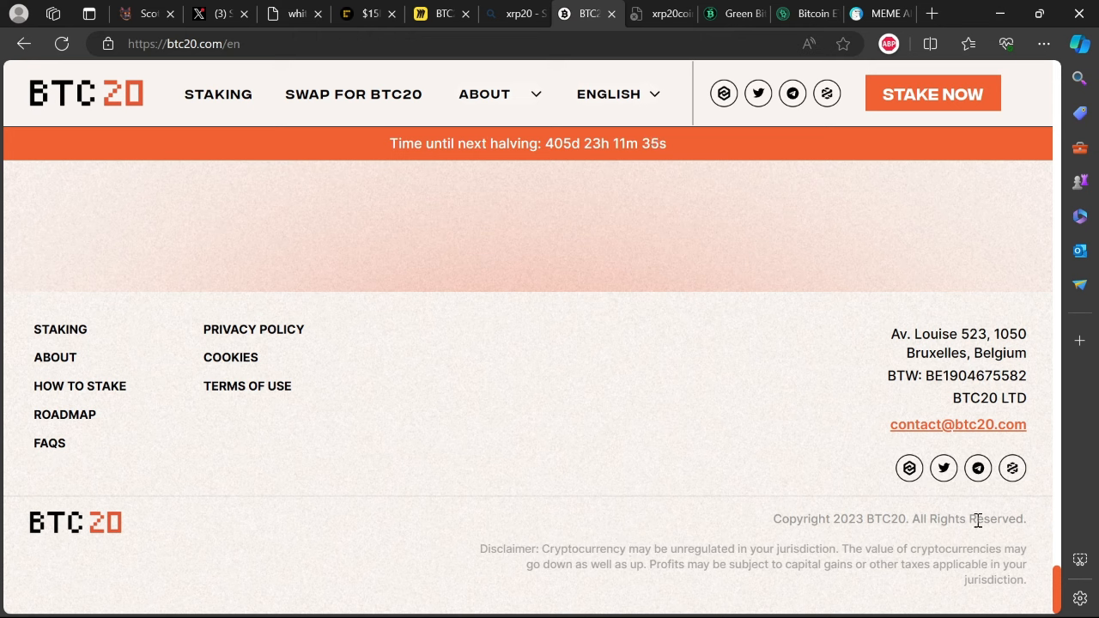
pyautogui.moveTo(655, 547)
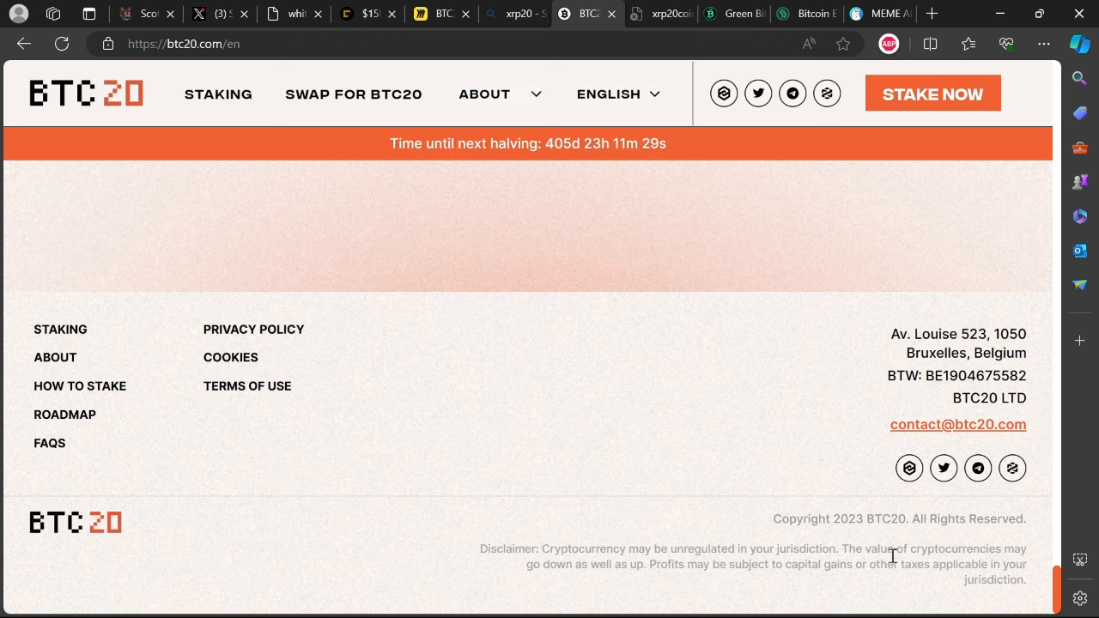
pyautogui.moveTo(782, 476)
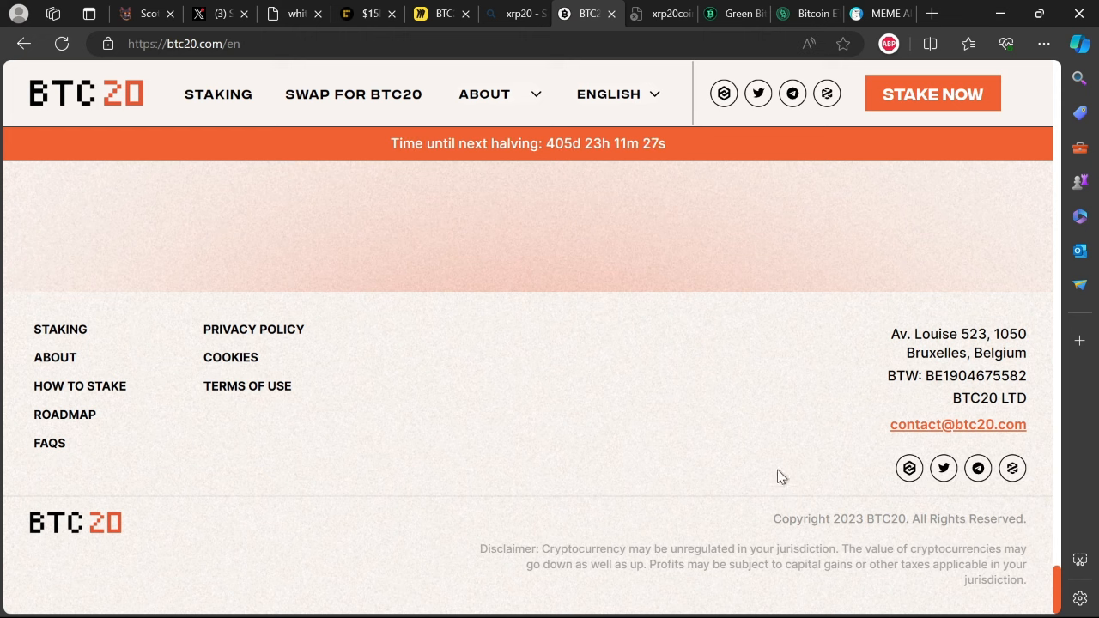
pyautogui.moveTo(285, 157)
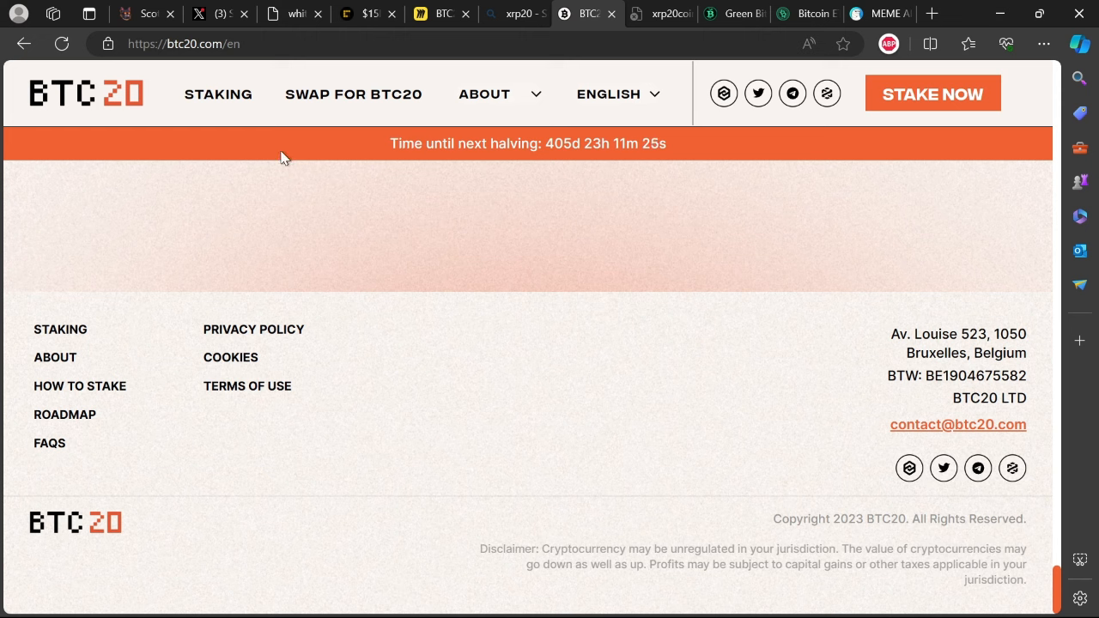
pyautogui.moveTo(687, 538)
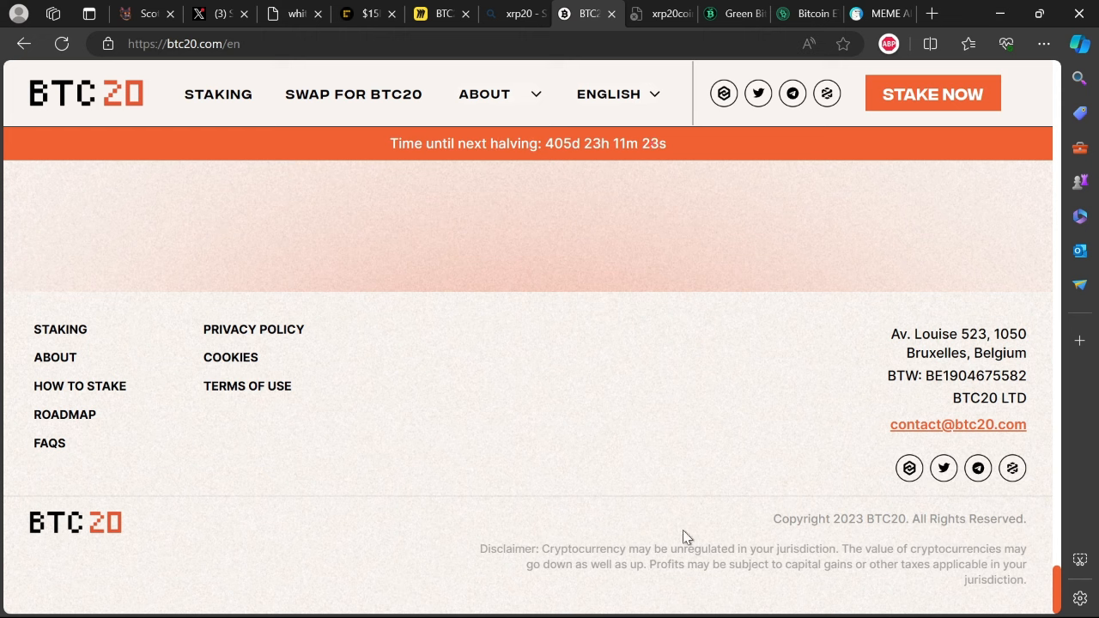
pyautogui.moveTo(706, 233)
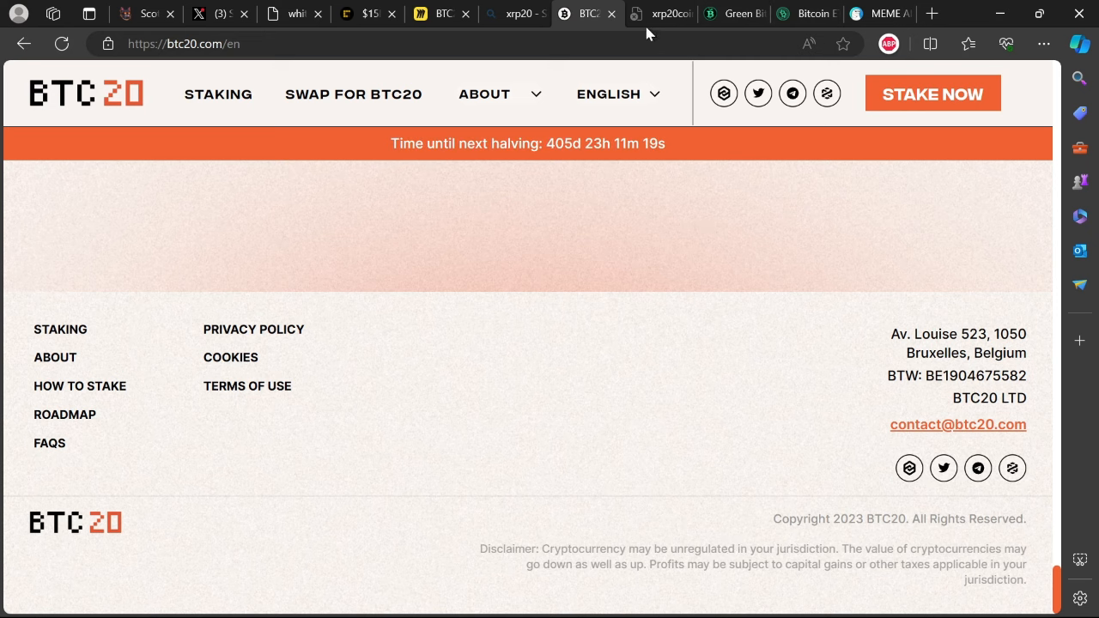
# Visit Green Bitcoin, then Bitcoin ETF's milestone cards like ETF Approval, then return to BTC20
pyautogui.click(731, 13)
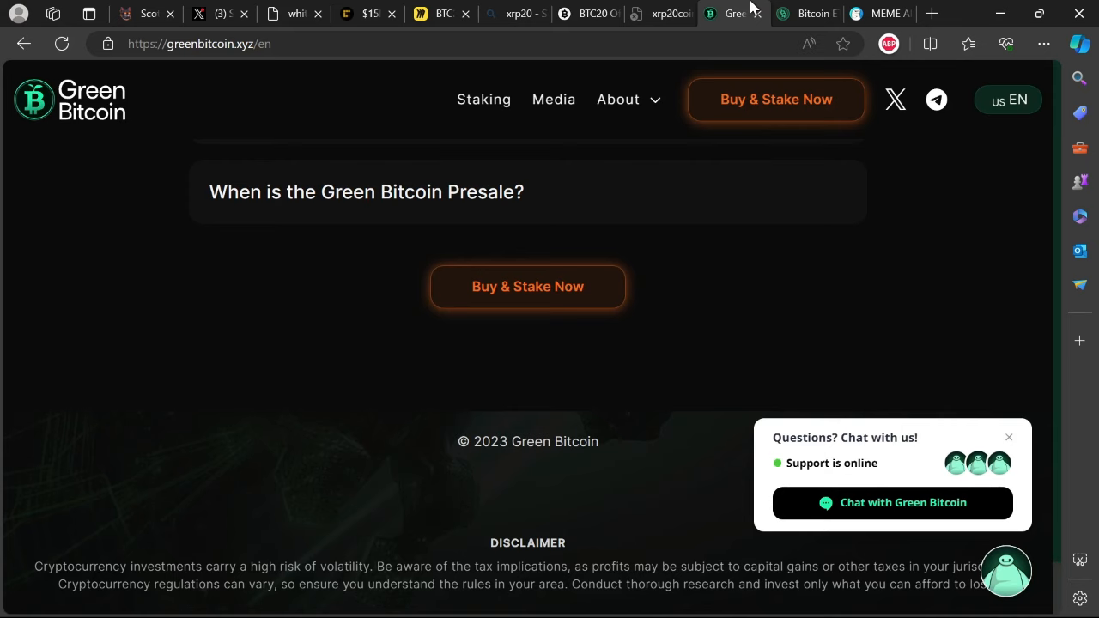
pyautogui.click(806, 13)
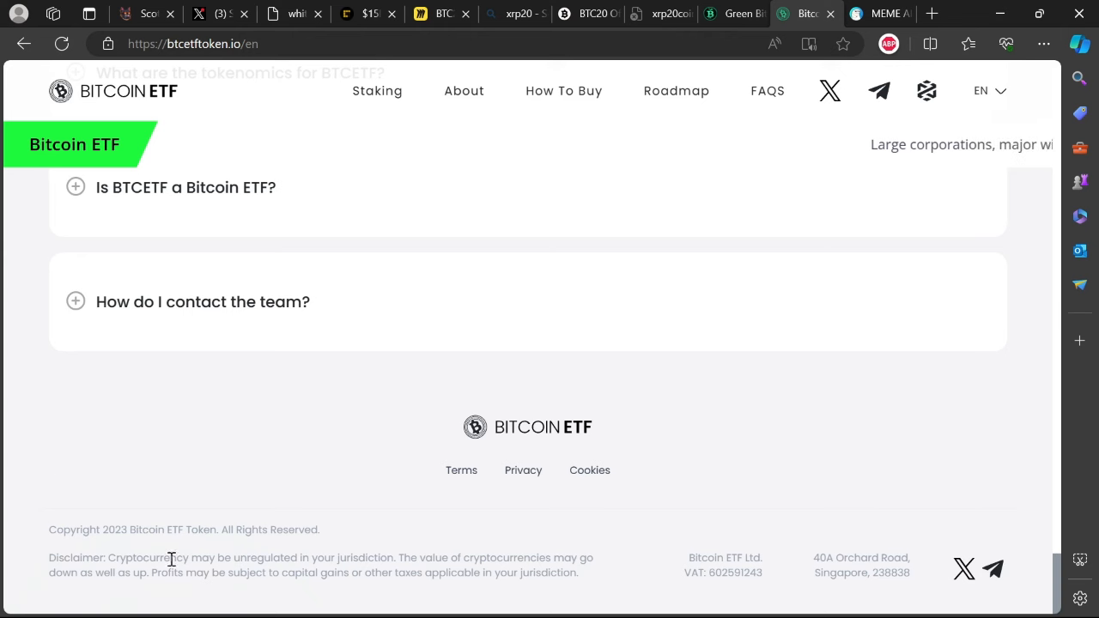
pyautogui.moveTo(432, 554)
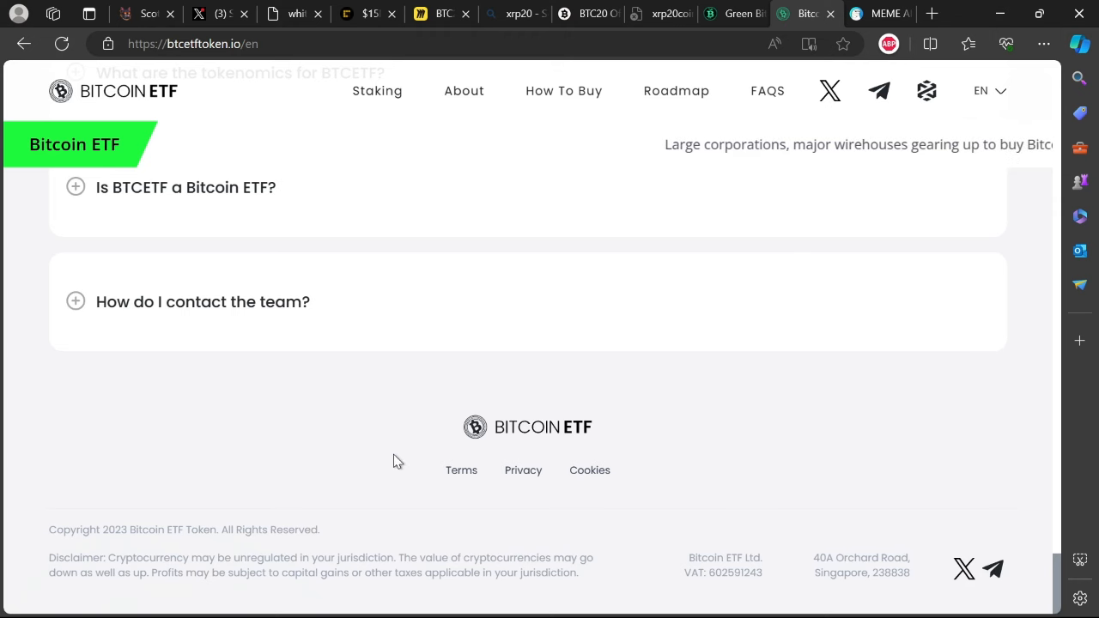
pyautogui.moveTo(257, 127)
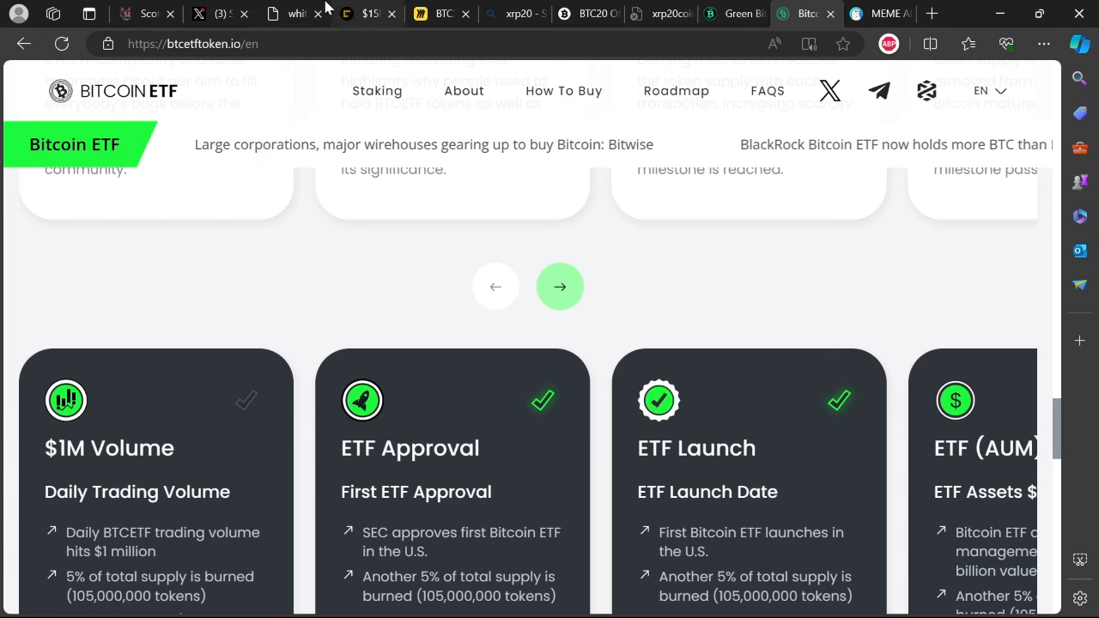
pyautogui.click(142, 13)
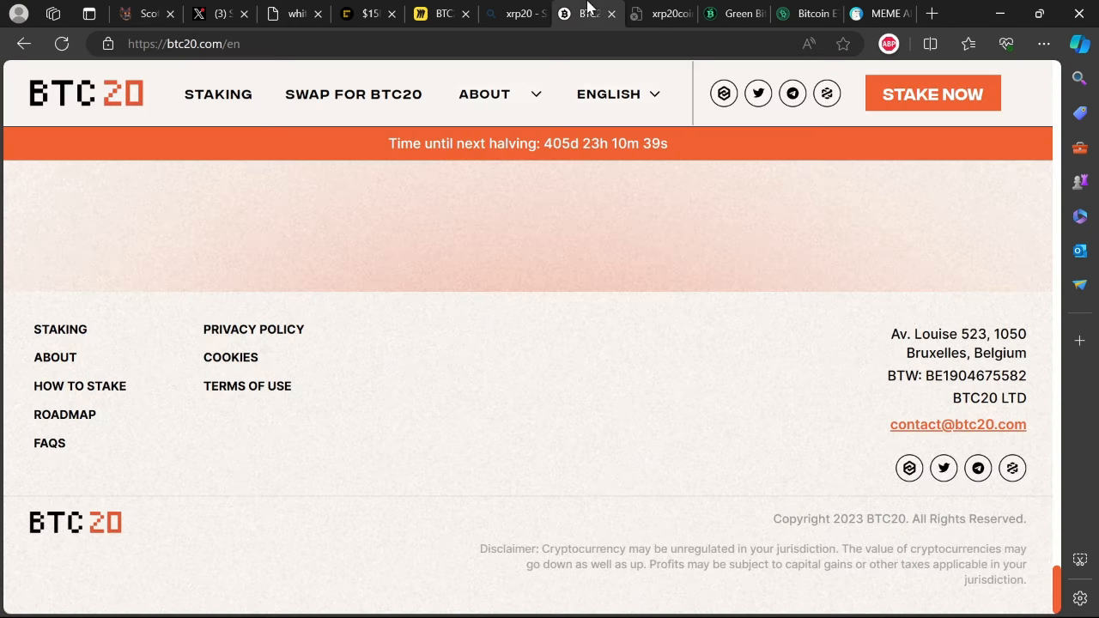
# Compare ScottyTheAI against Green Bitcoin, scrolling Green Bitcoin to its roadmap and How to Join section
pyautogui.click(146, 12)
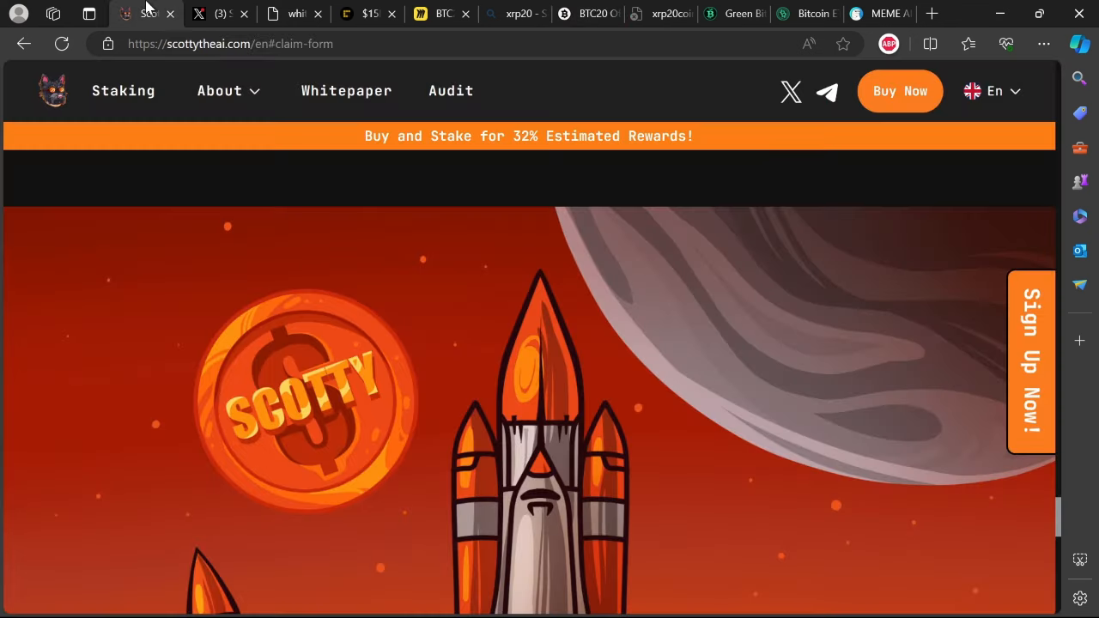
pyautogui.click(732, 13)
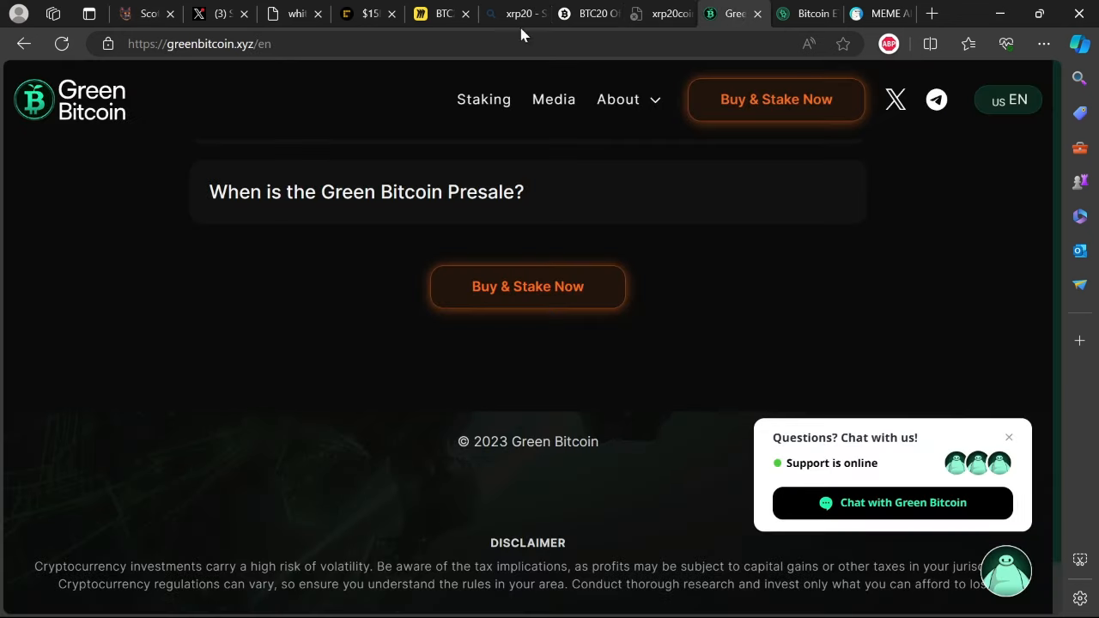
pyautogui.moveTo(133, 124)
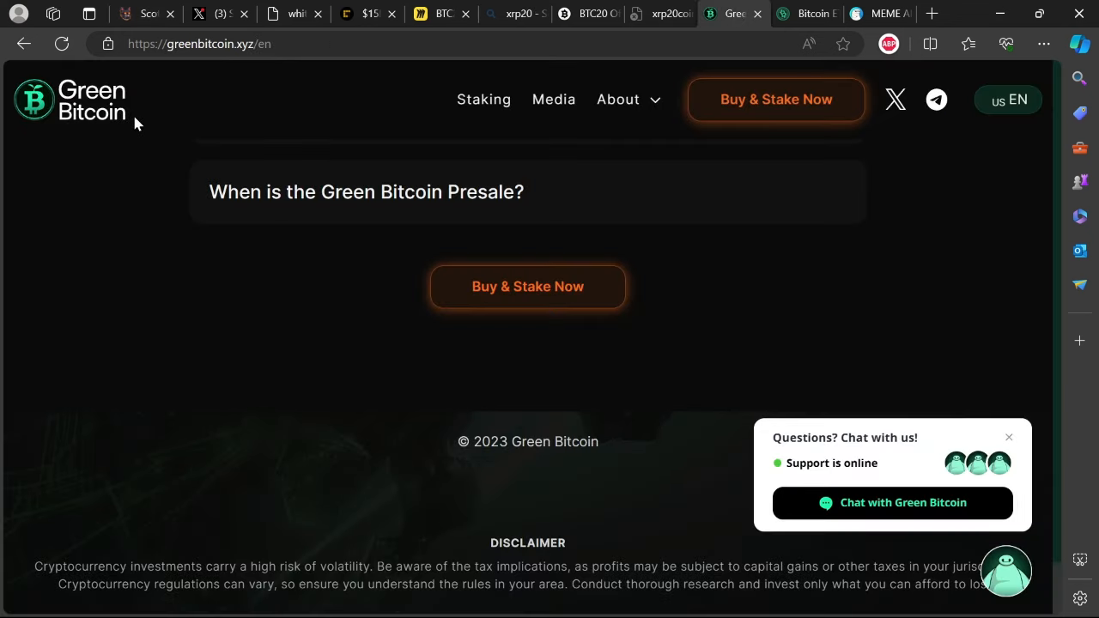
pyautogui.scroll(3)
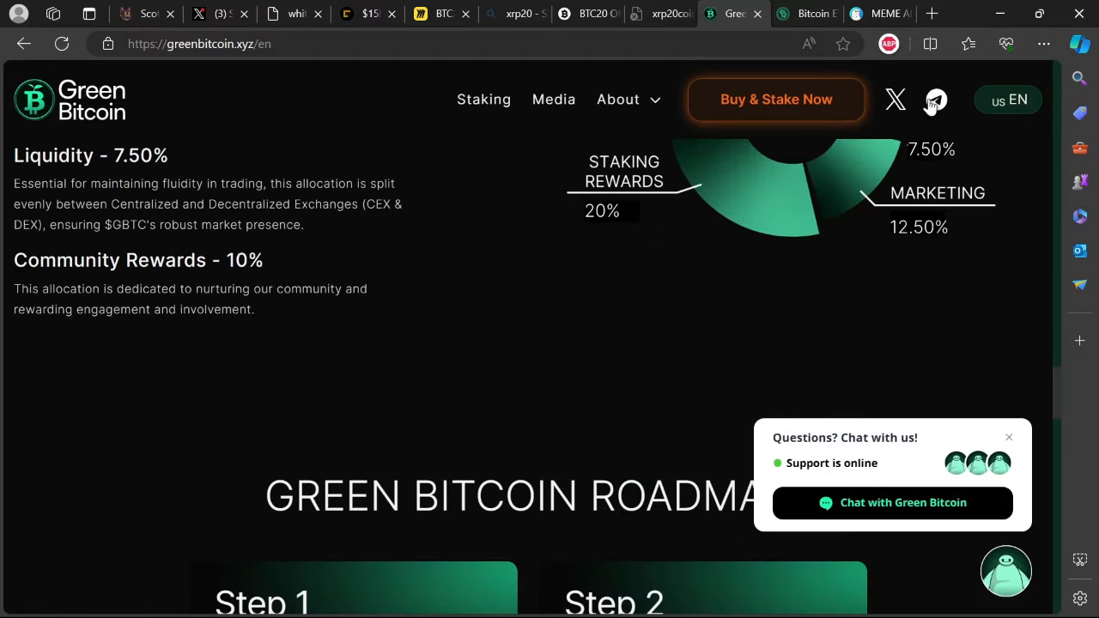
pyautogui.click(146, 14)
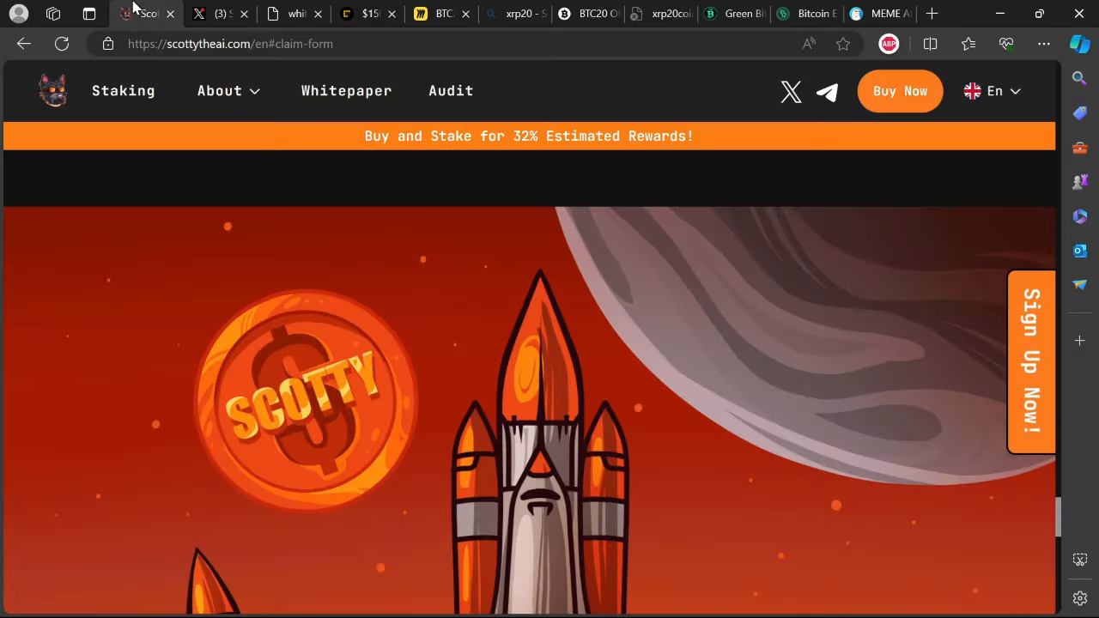
pyautogui.moveTo(854, 107)
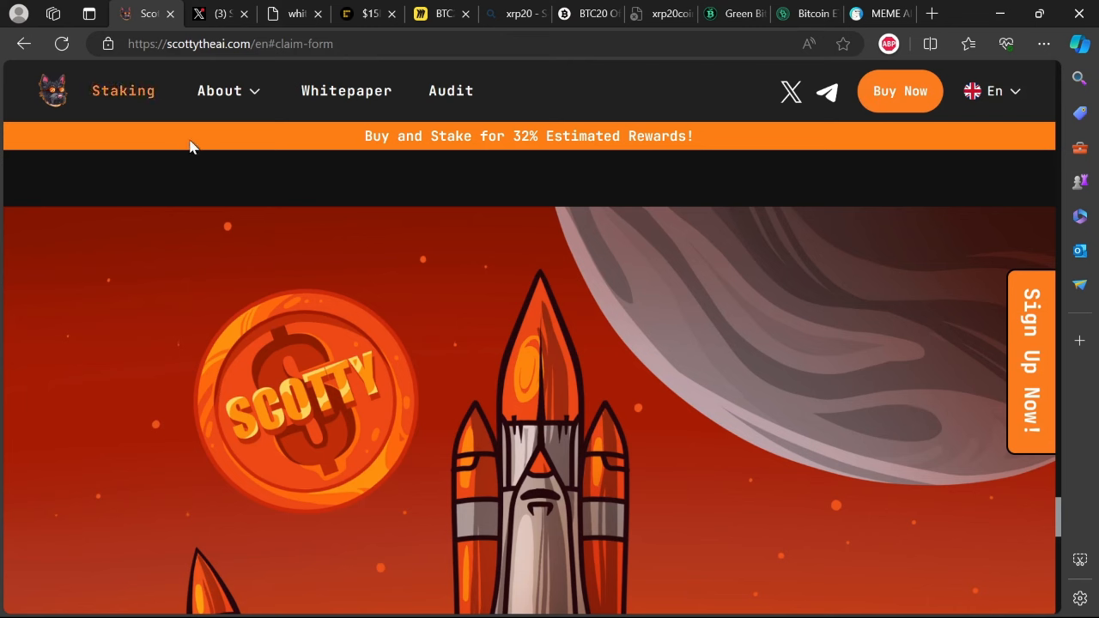
pyautogui.click(732, 13)
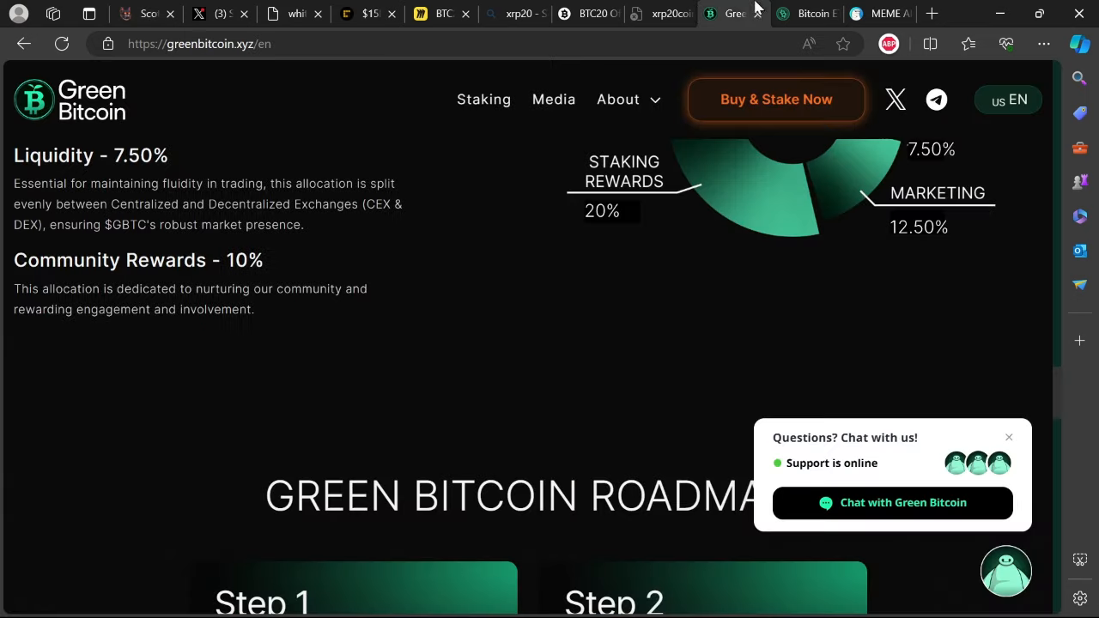
pyautogui.moveTo(468, 187)
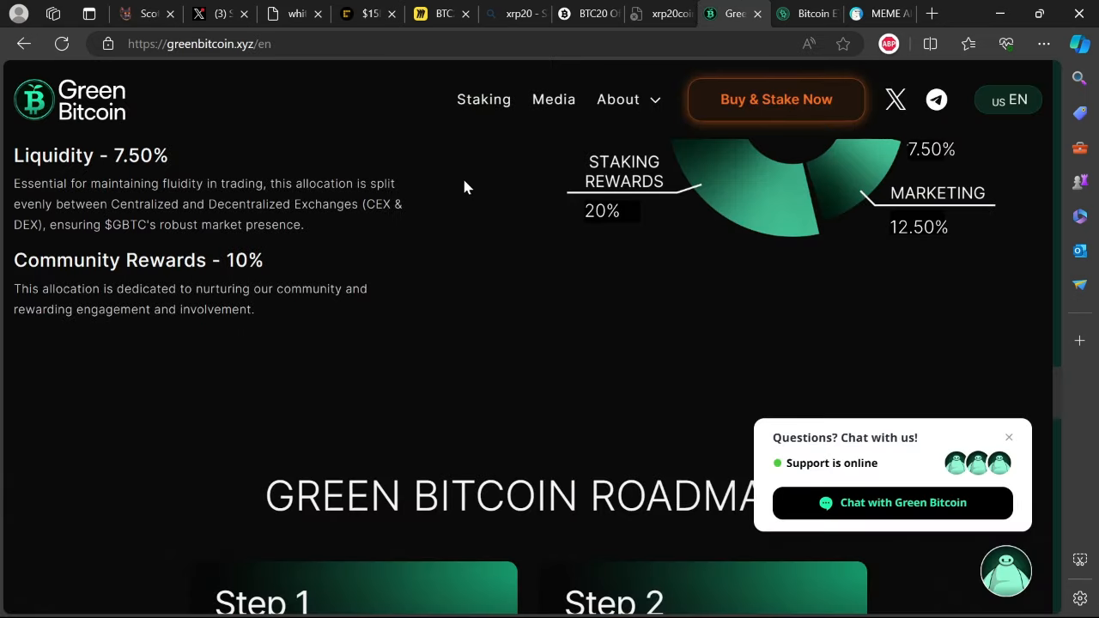
pyautogui.scroll(-3)
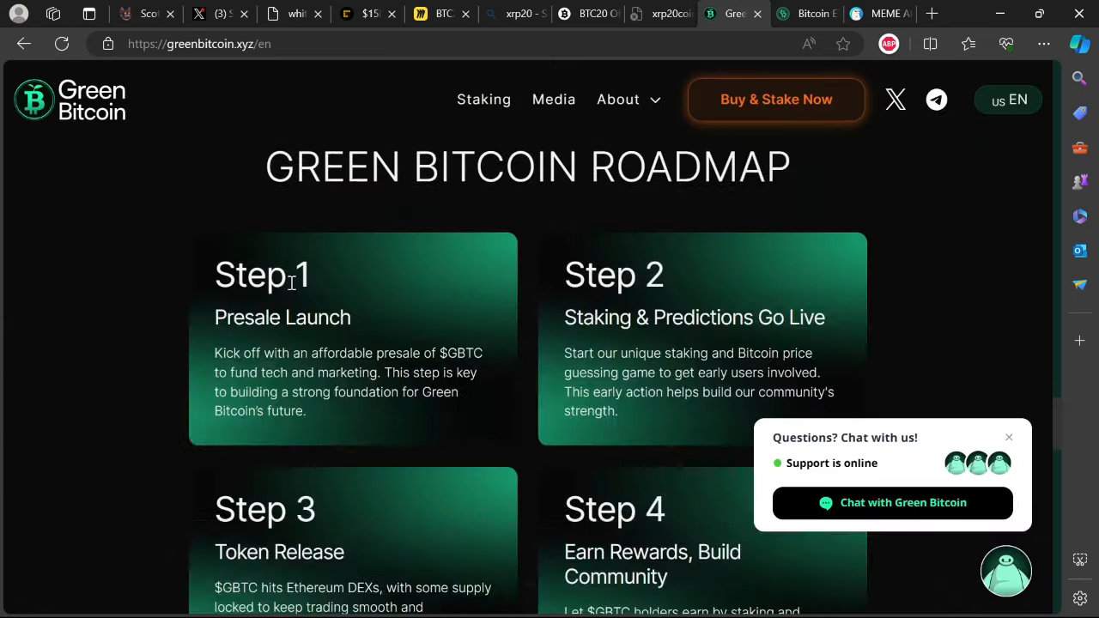
pyautogui.scroll(-3)
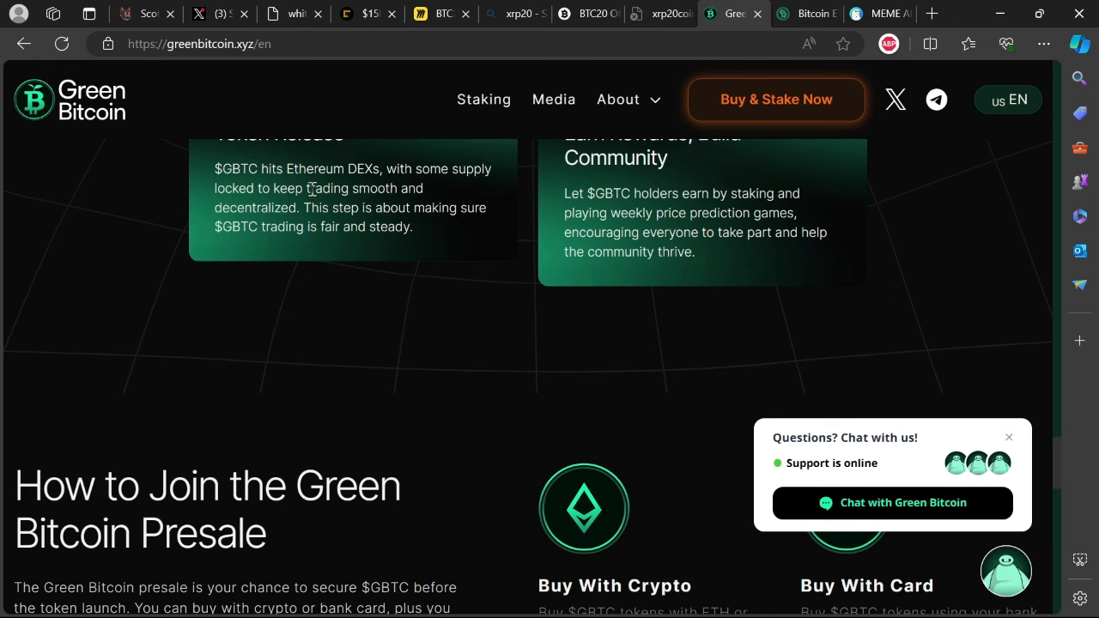
pyautogui.moveTo(380, 131)
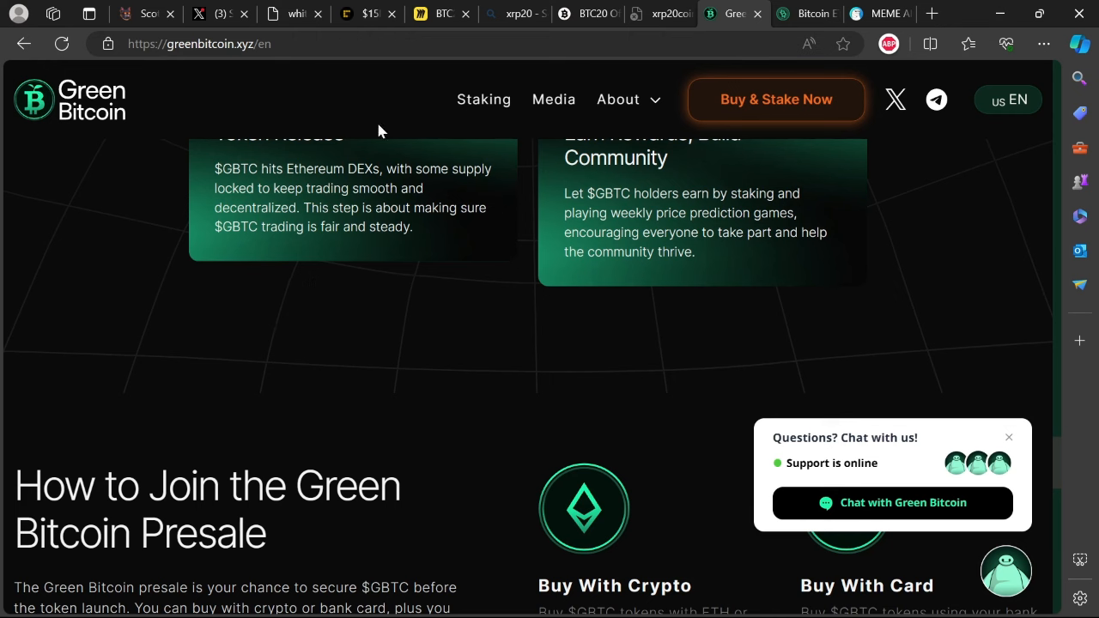
# Open the Meme AI Coin site and scroll past its roadmap to the Total Supply and TAX Fee charts
pyautogui.click(875, 12)
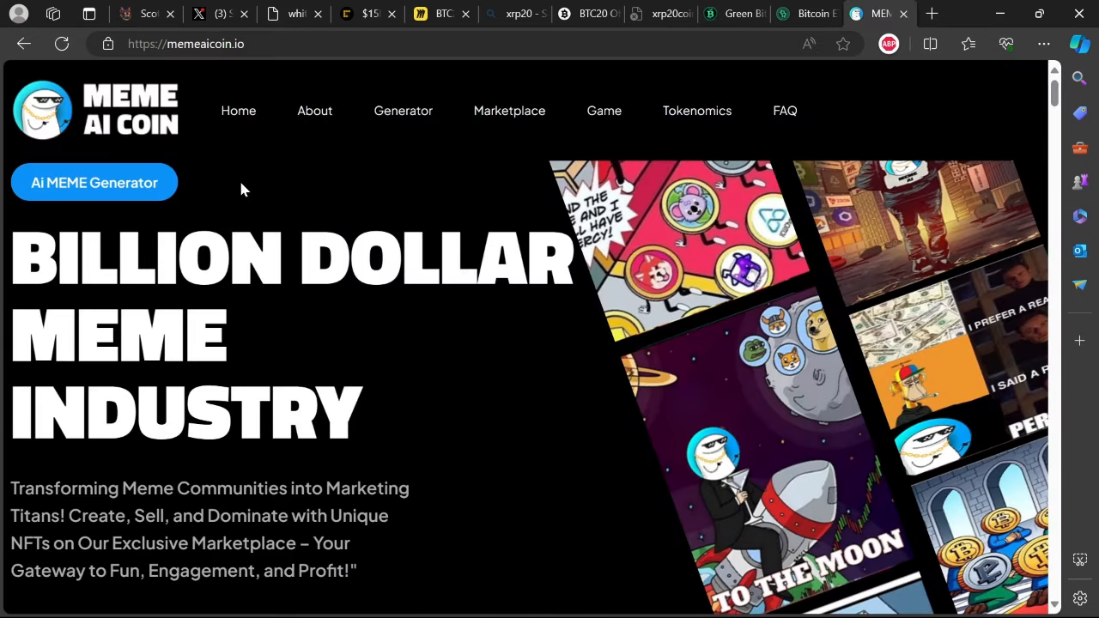
pyautogui.scroll(-3)
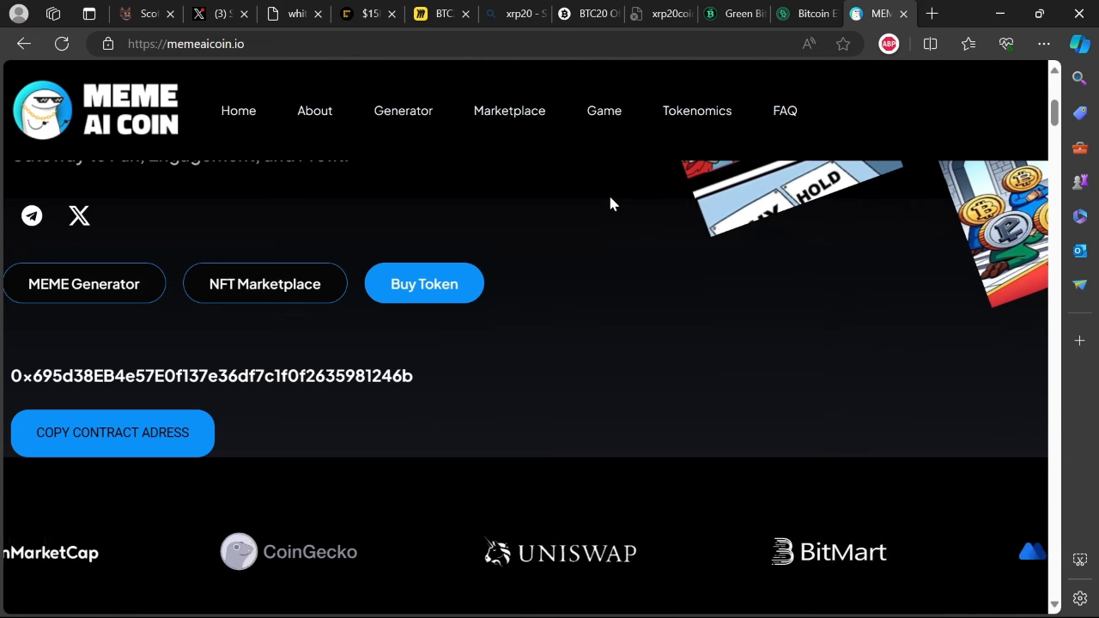
pyautogui.scroll(3)
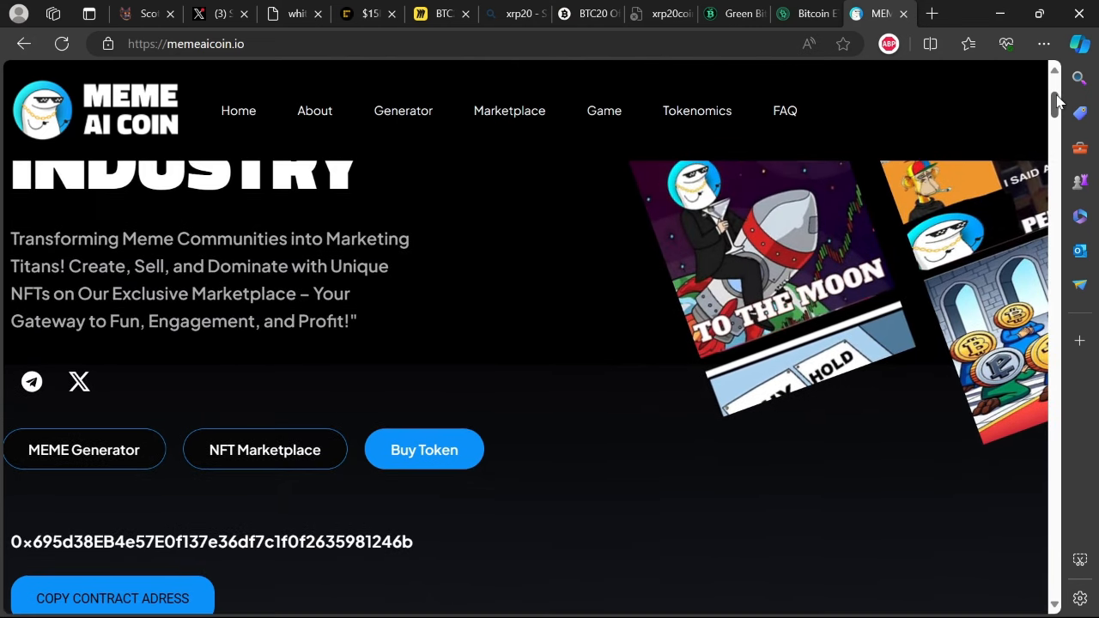
pyautogui.scroll(-3)
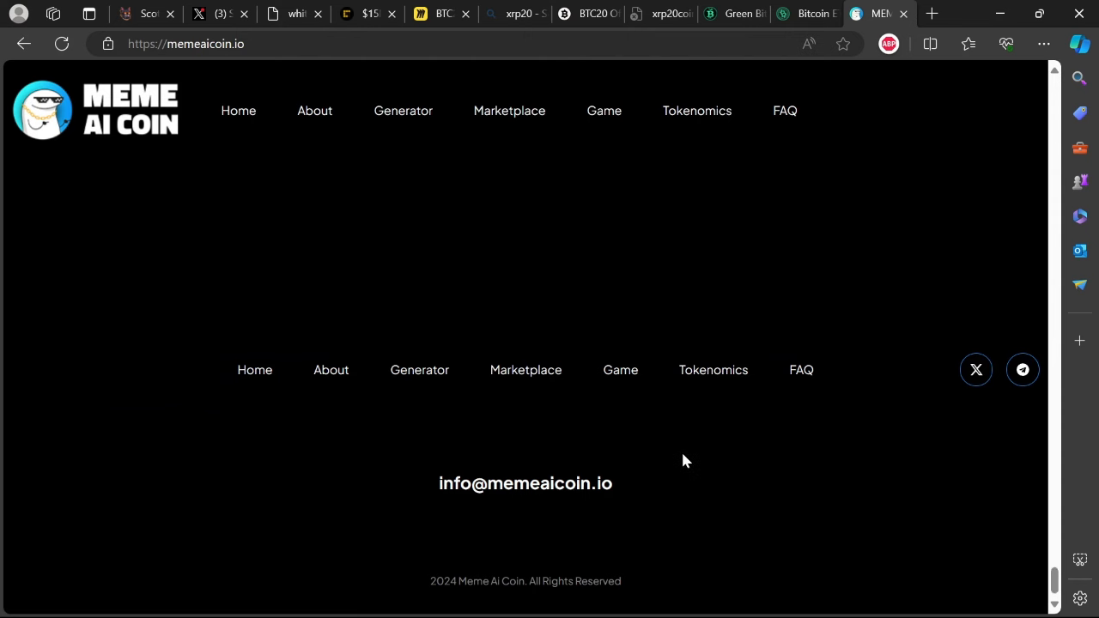
pyautogui.scroll(-3)
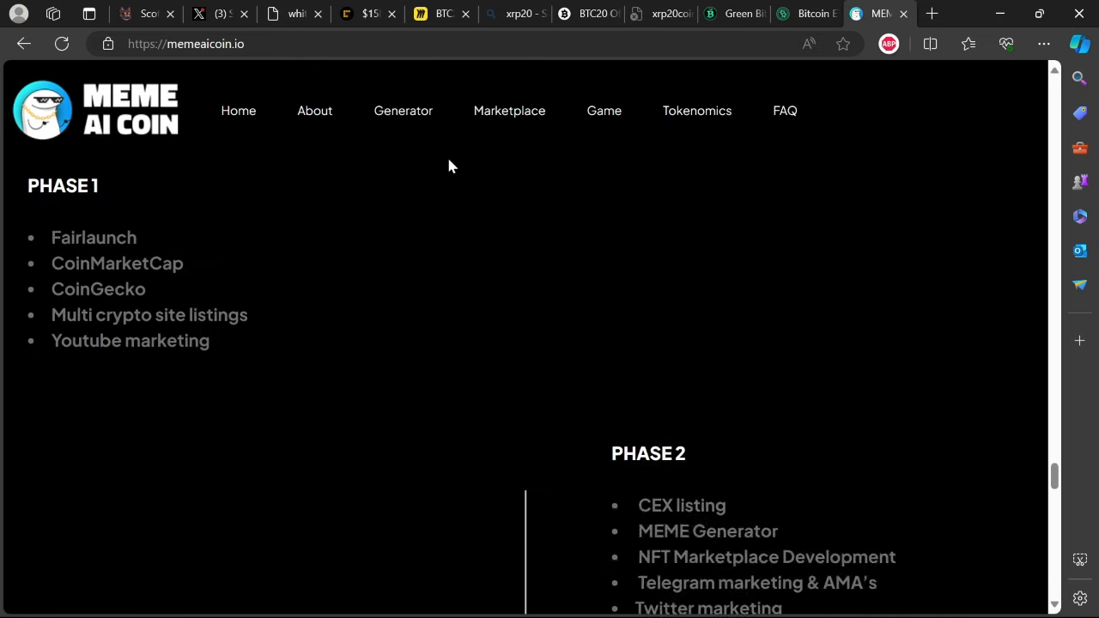
pyautogui.scroll(-3)
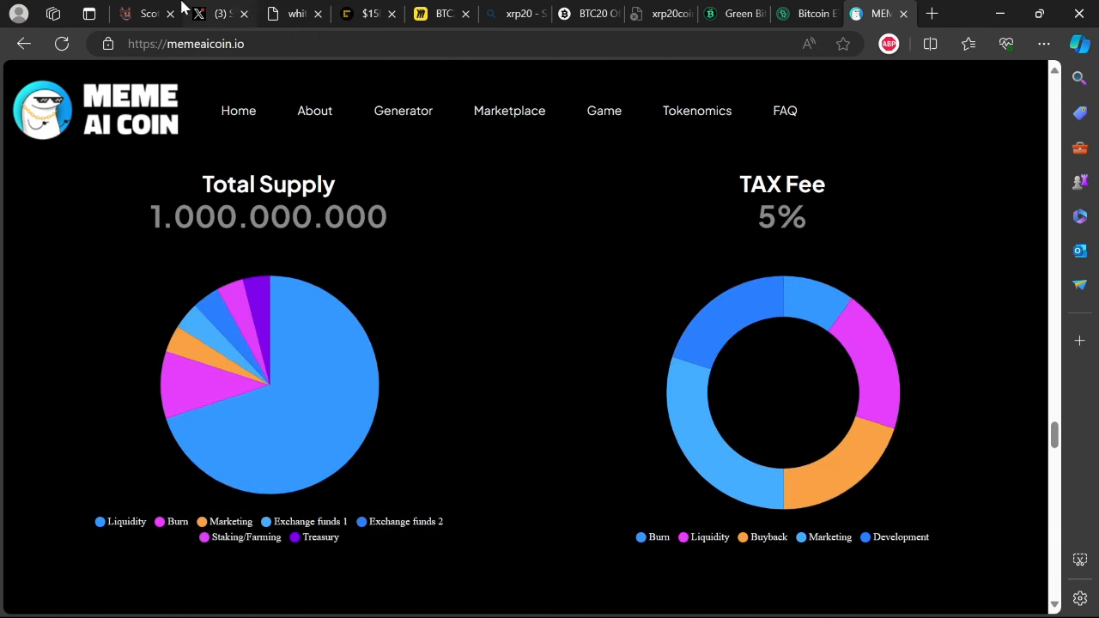
# Switch to ScottyTheAI to view its header links and 'Buy and Stake for 32% Estimated Rewards' banner
pyautogui.click(146, 13)
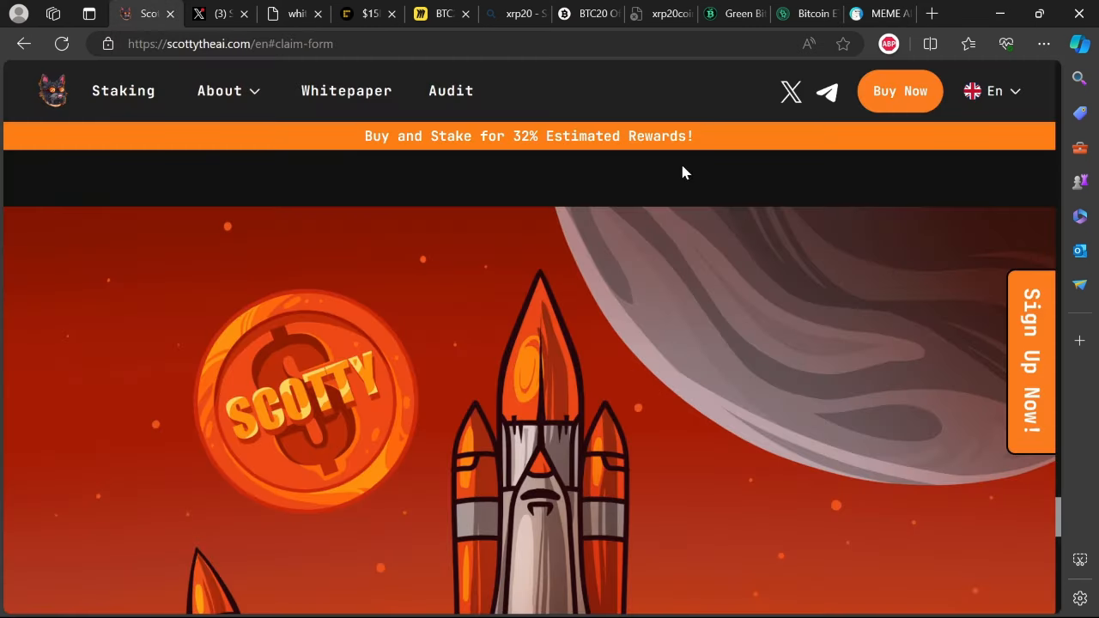
pyautogui.moveTo(573, 160)
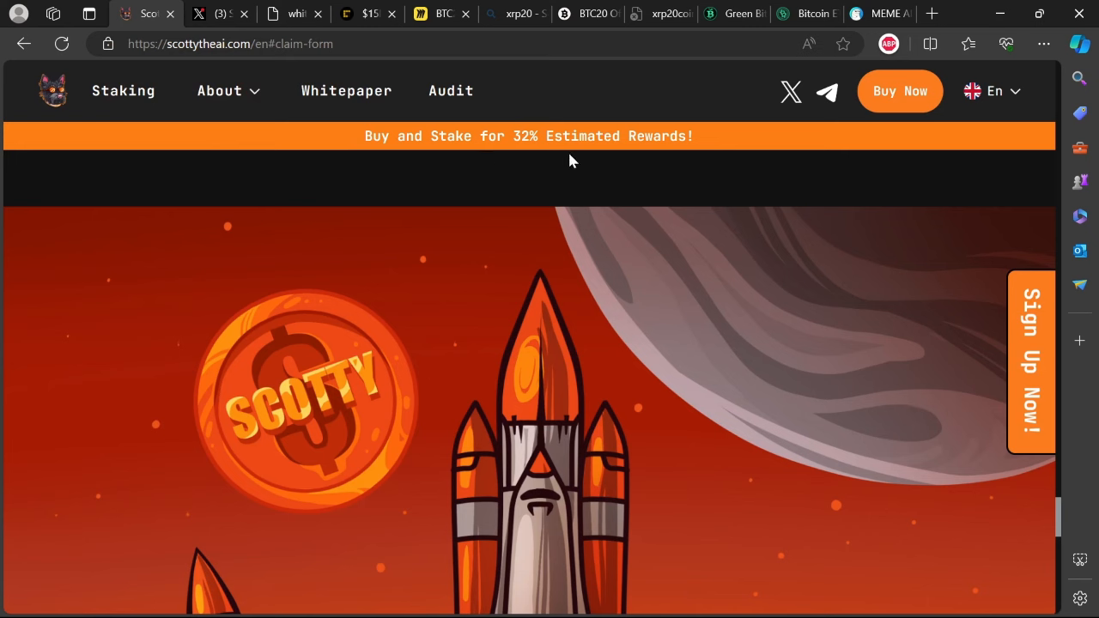
pyautogui.moveTo(636, 144)
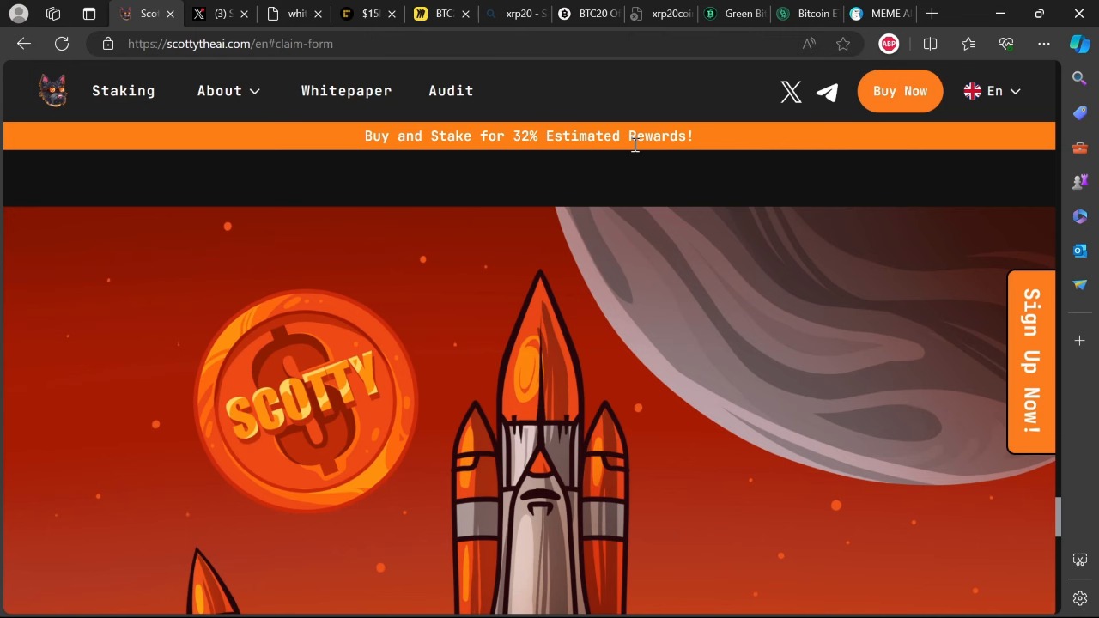
pyautogui.moveTo(549, 86)
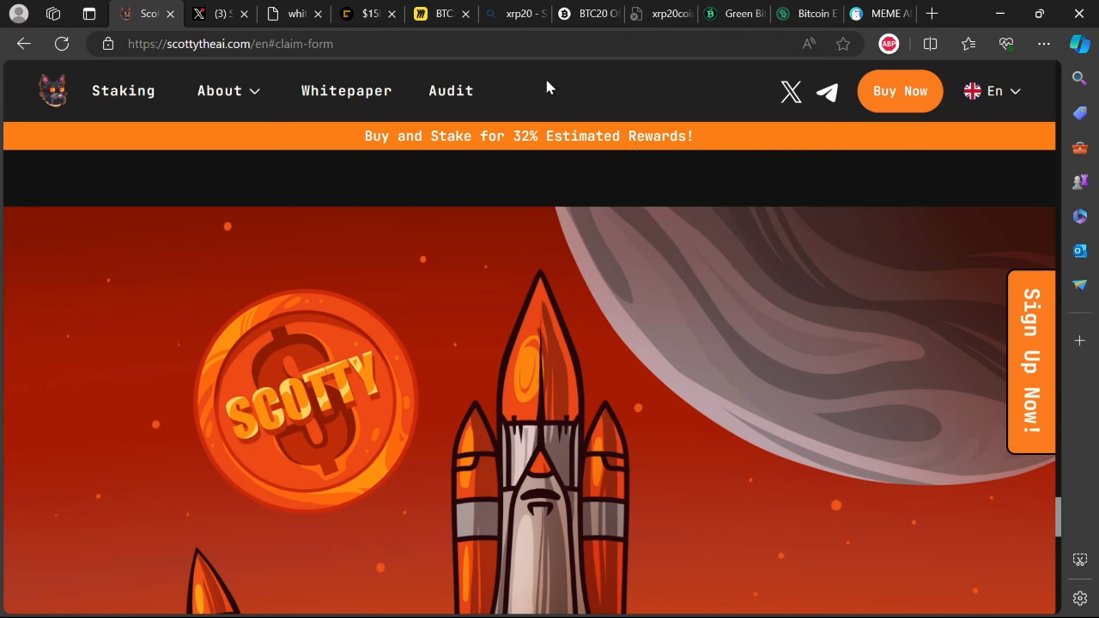
pyautogui.moveTo(451, 91)
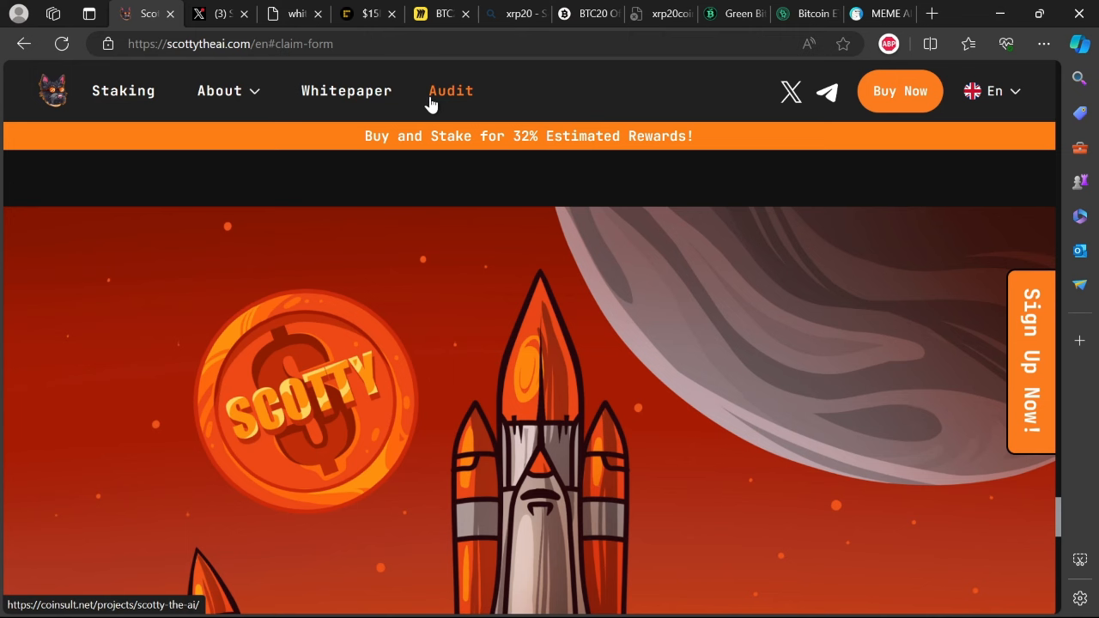
pyautogui.moveTo(277, 150)
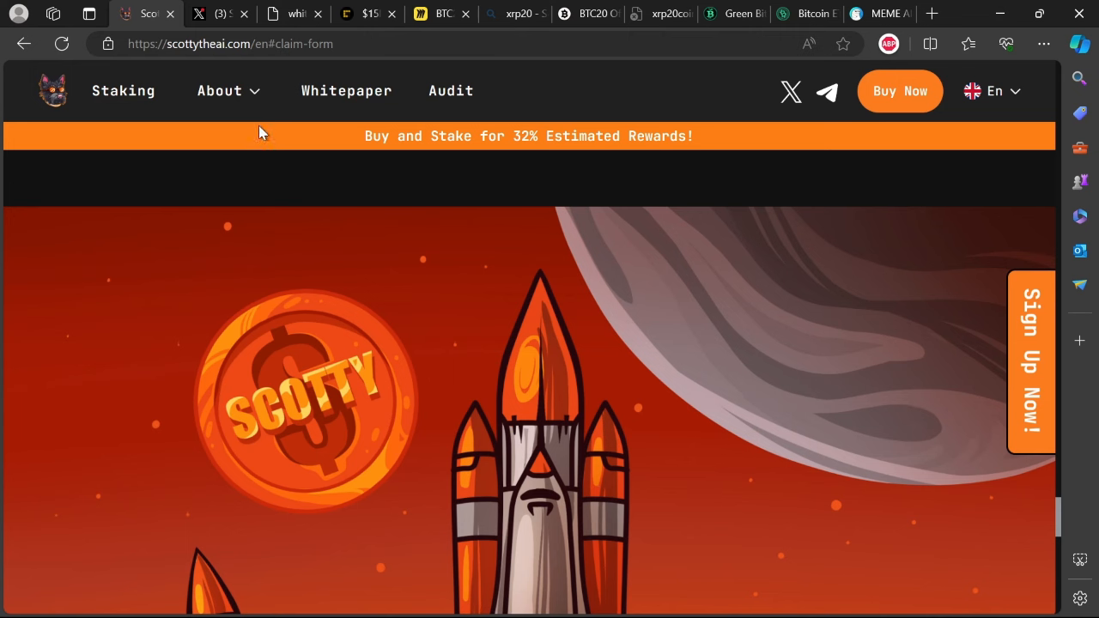
pyautogui.moveTo(646, 84)
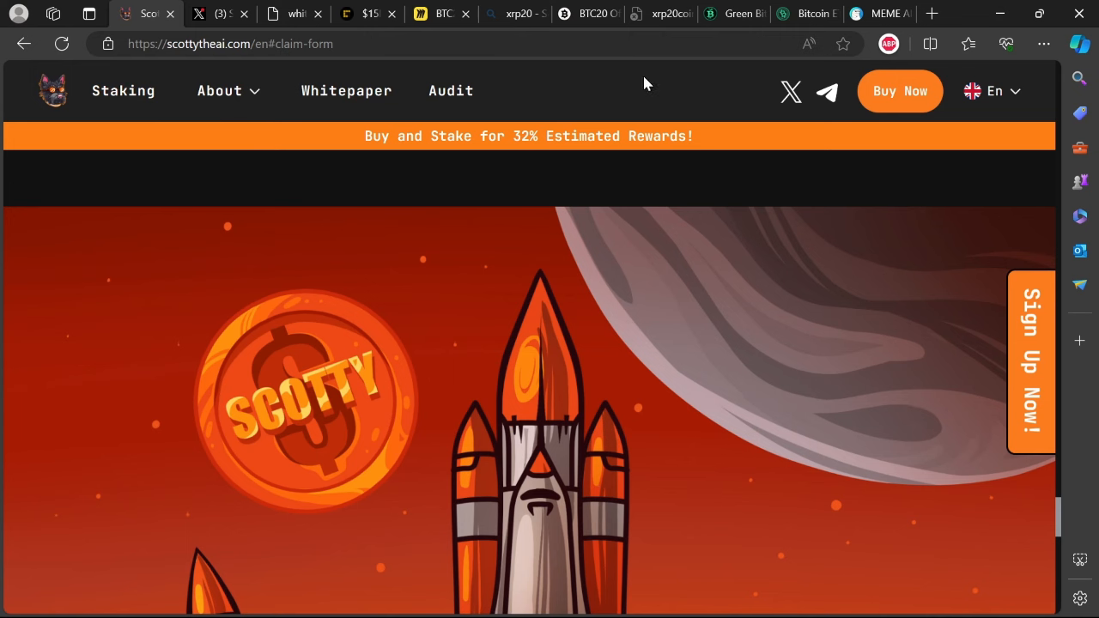
pyautogui.moveTo(658, 106)
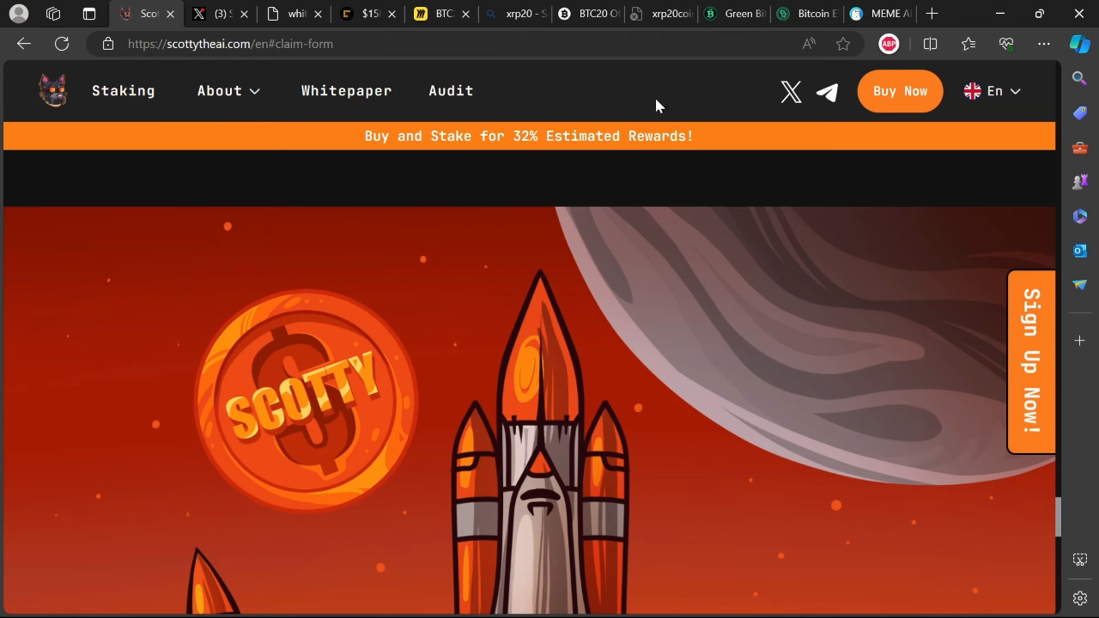
pyautogui.moveTo(611, 97)
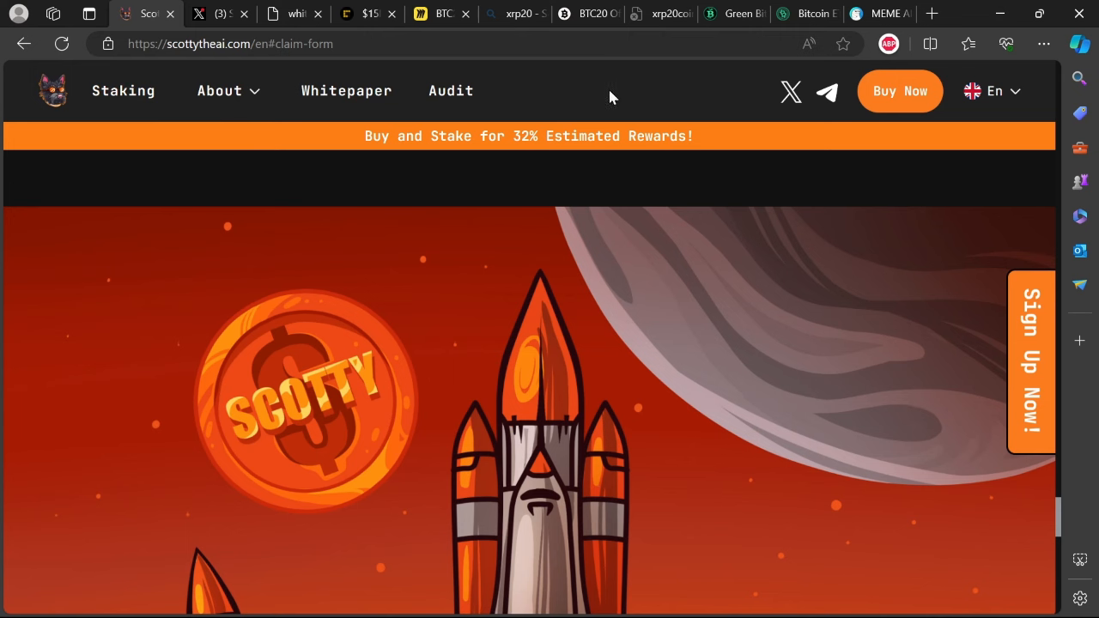
pyautogui.moveTo(616, 83)
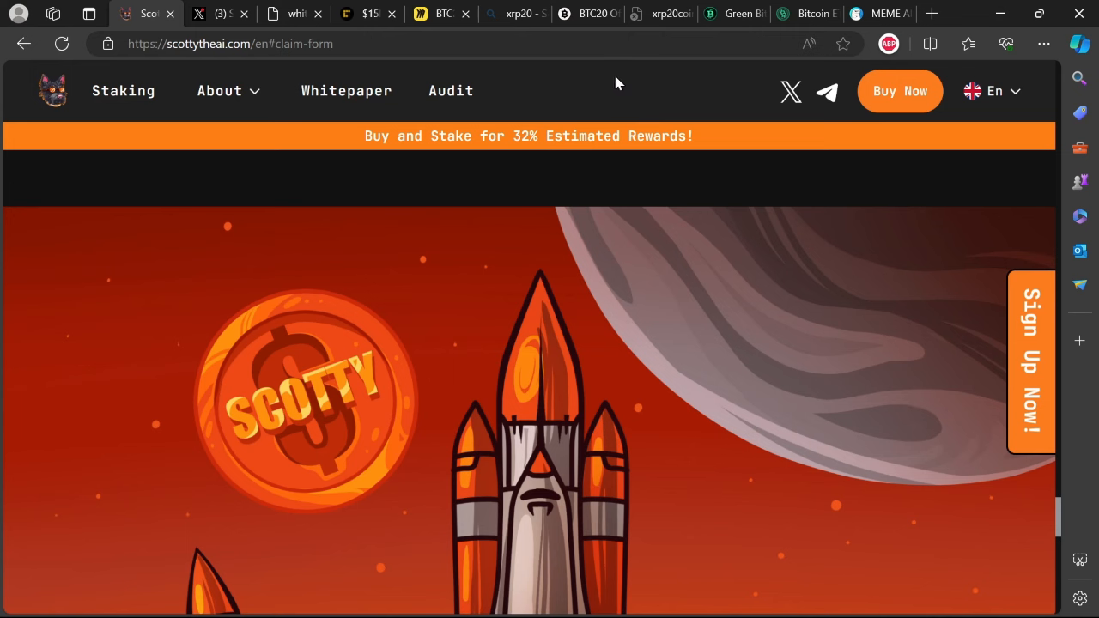
pyautogui.moveTo(123, 91)
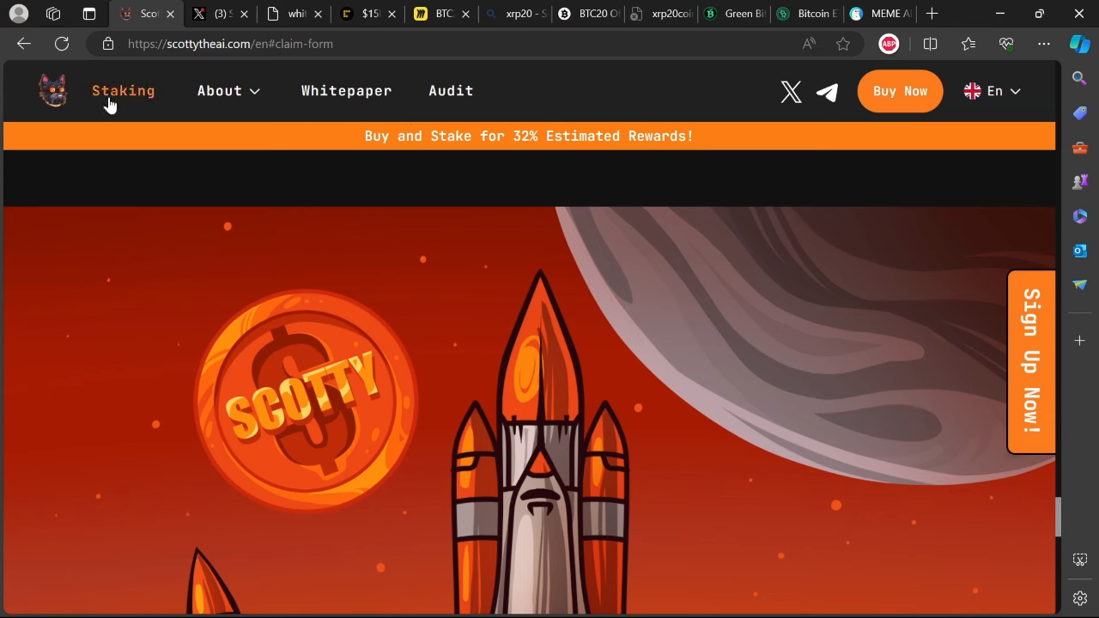
pyautogui.moveTo(807, 203)
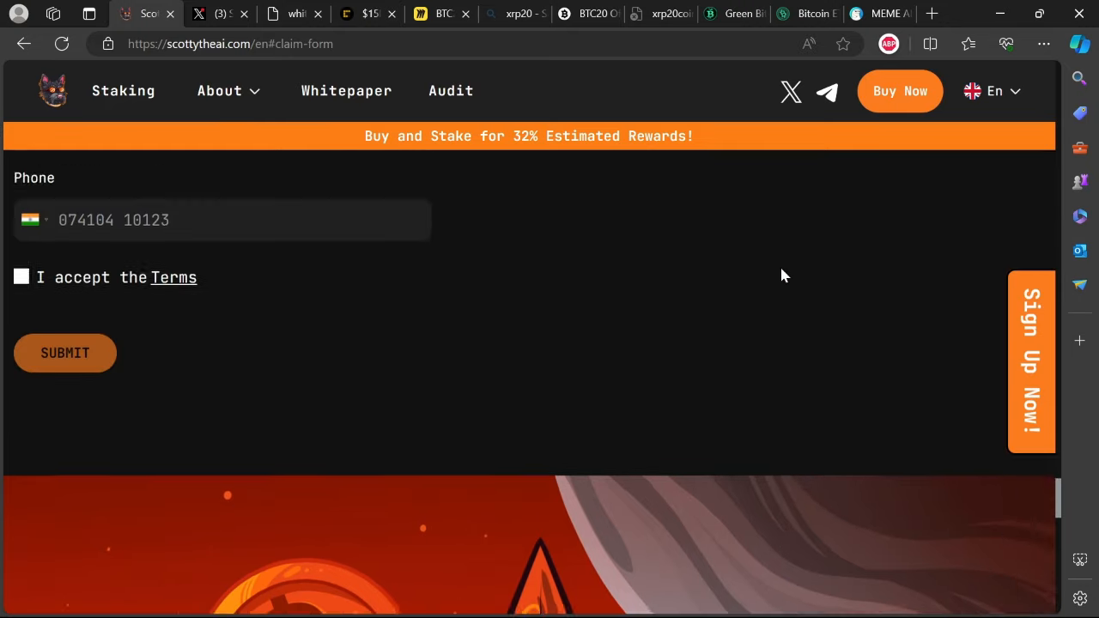
# Scroll the ScottyTheAI page through its How To Buy and Tokenomics sections
pyautogui.scroll(-3)
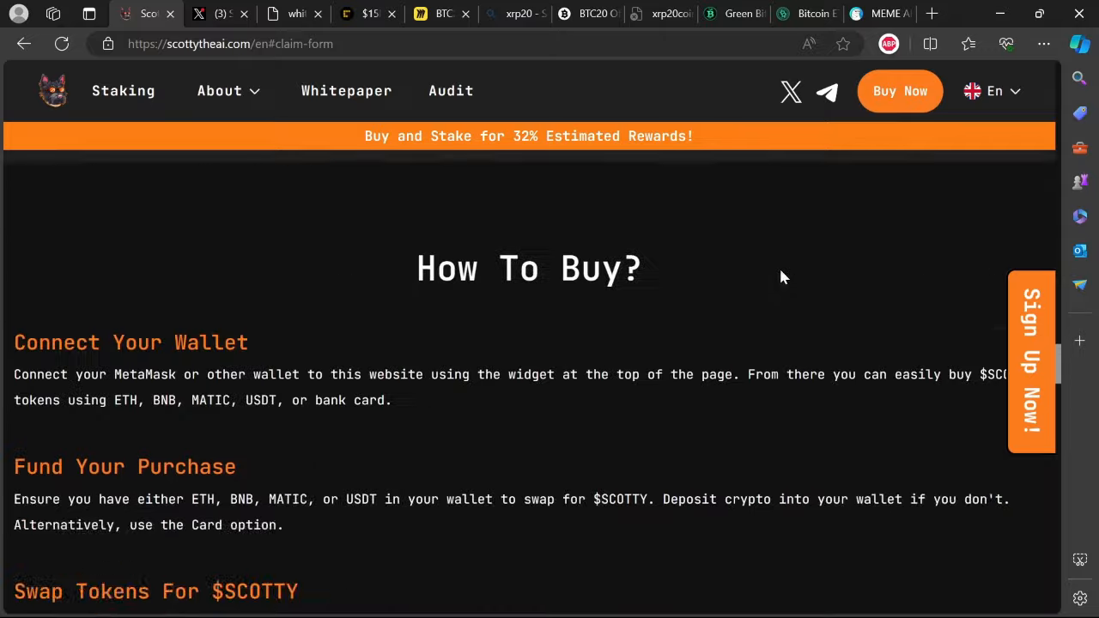
pyautogui.scroll(3)
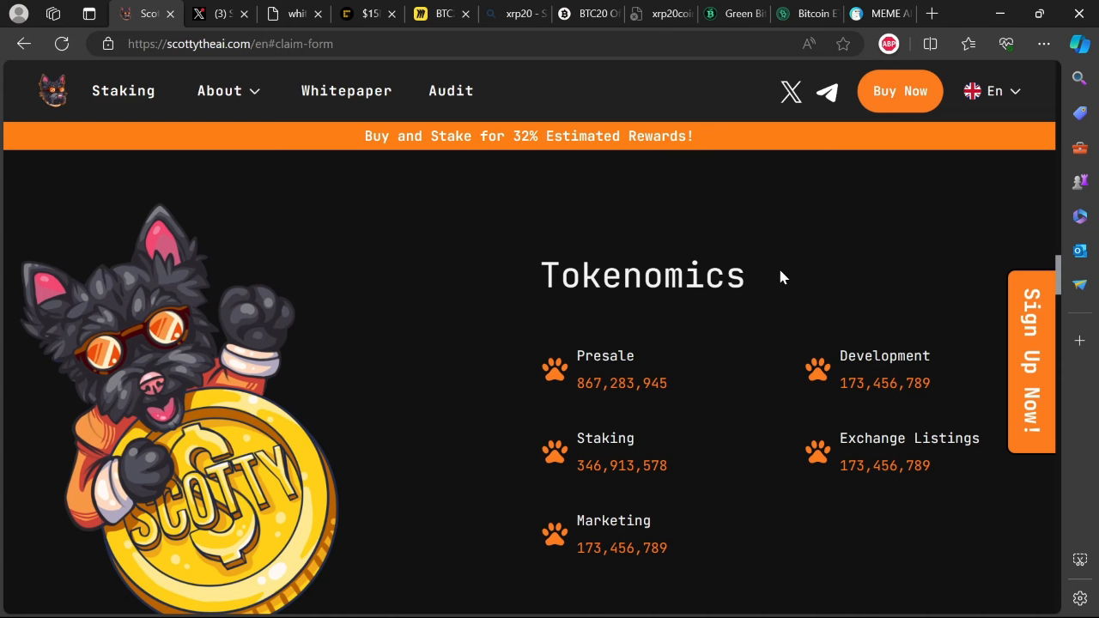
pyautogui.scroll(-3)
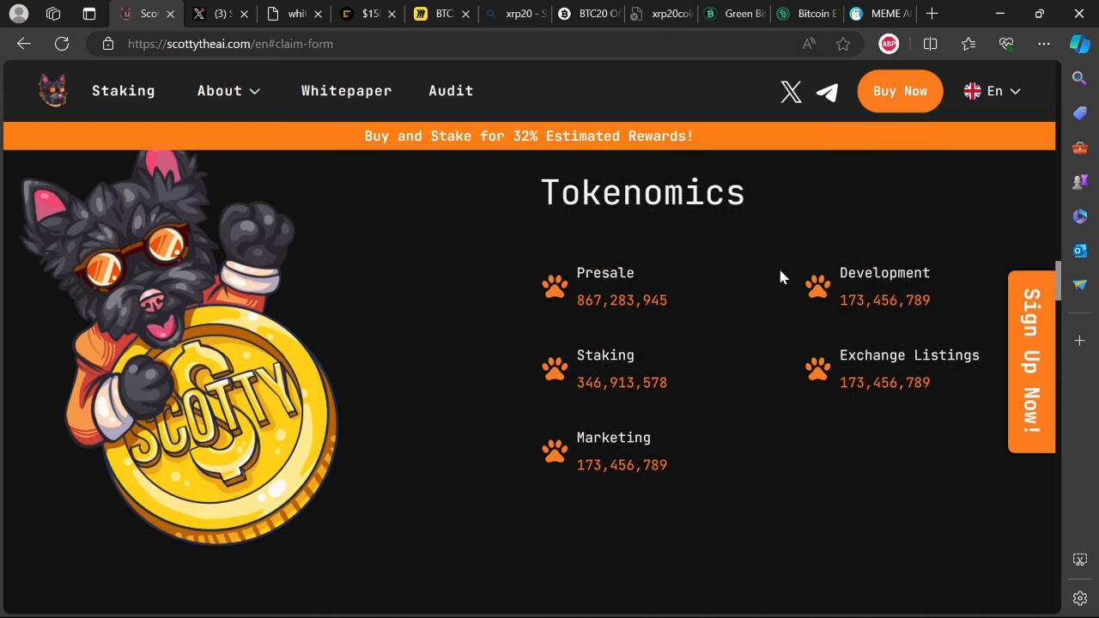
pyautogui.scroll(-3)
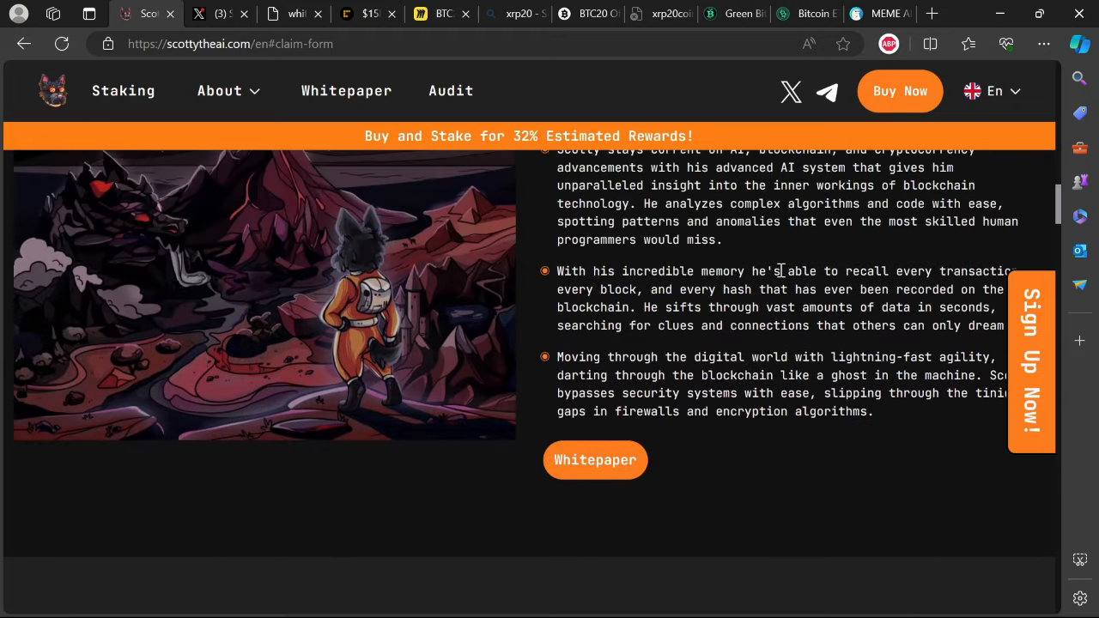
pyautogui.scroll(3)
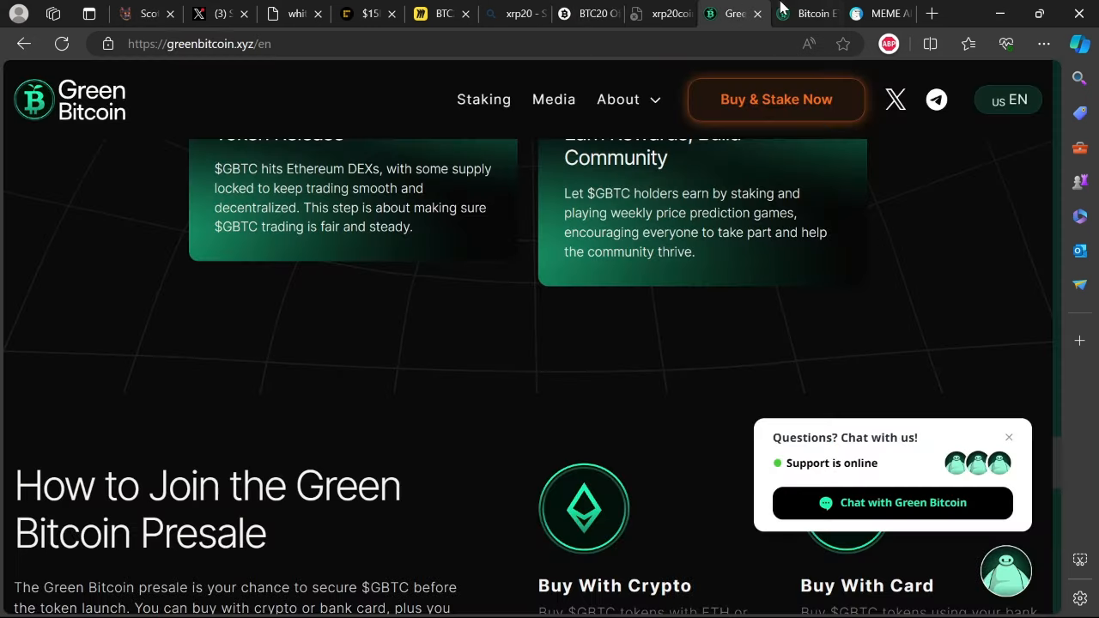
# Glance at the Bitcoin ETF tab, then return to ScottyTheAI's sold-out presale widget ($8,392,491 raised)
pyautogui.click(805, 14)
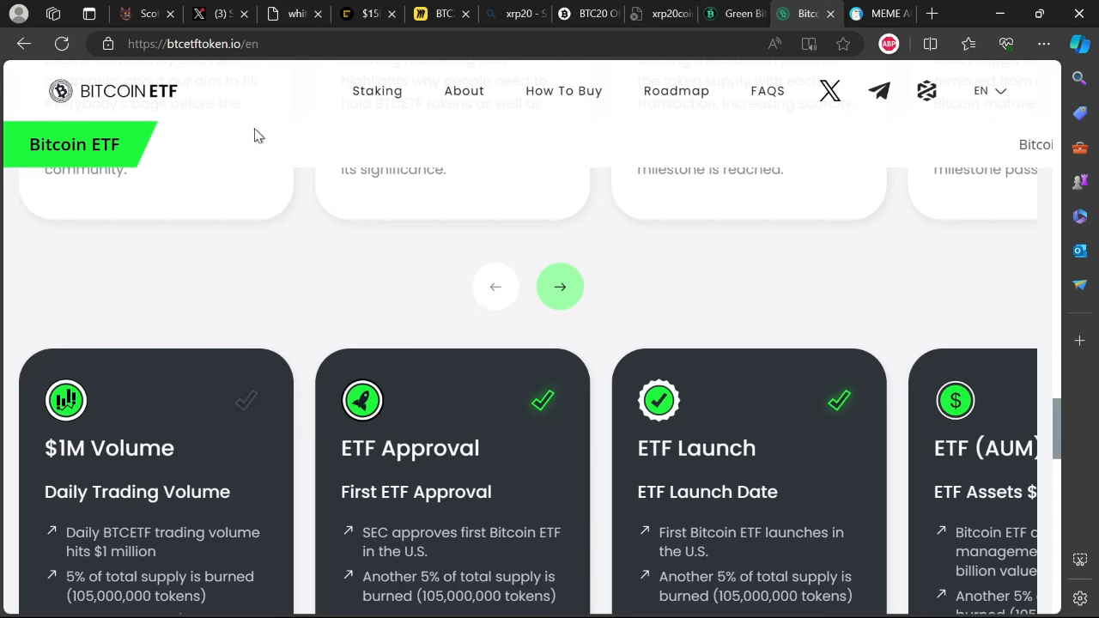
pyautogui.click(144, 13)
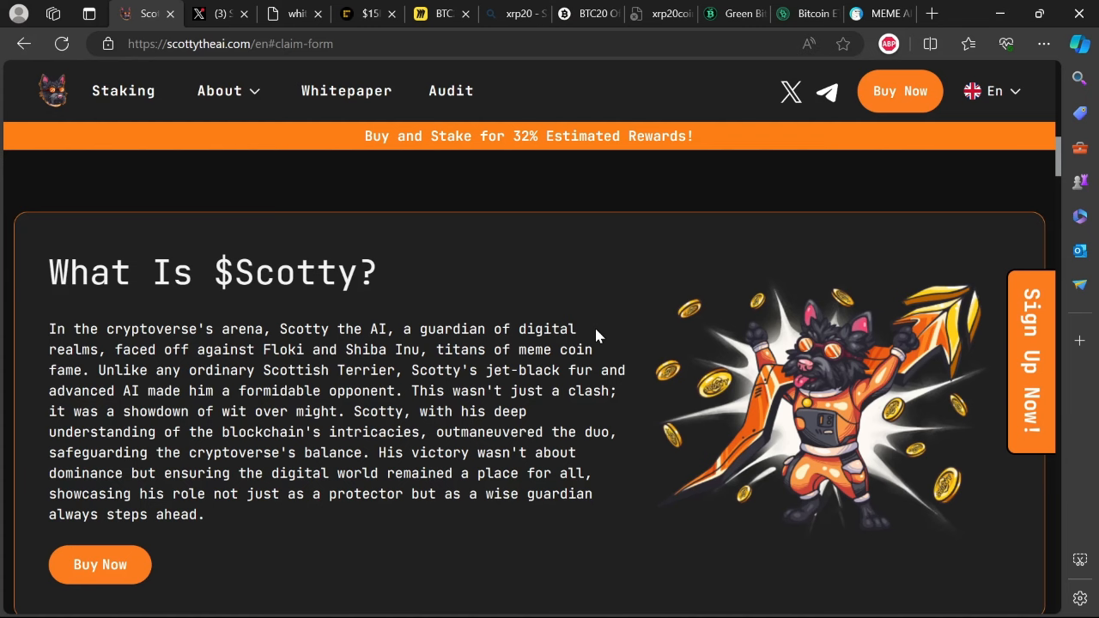
pyautogui.scroll(-3)
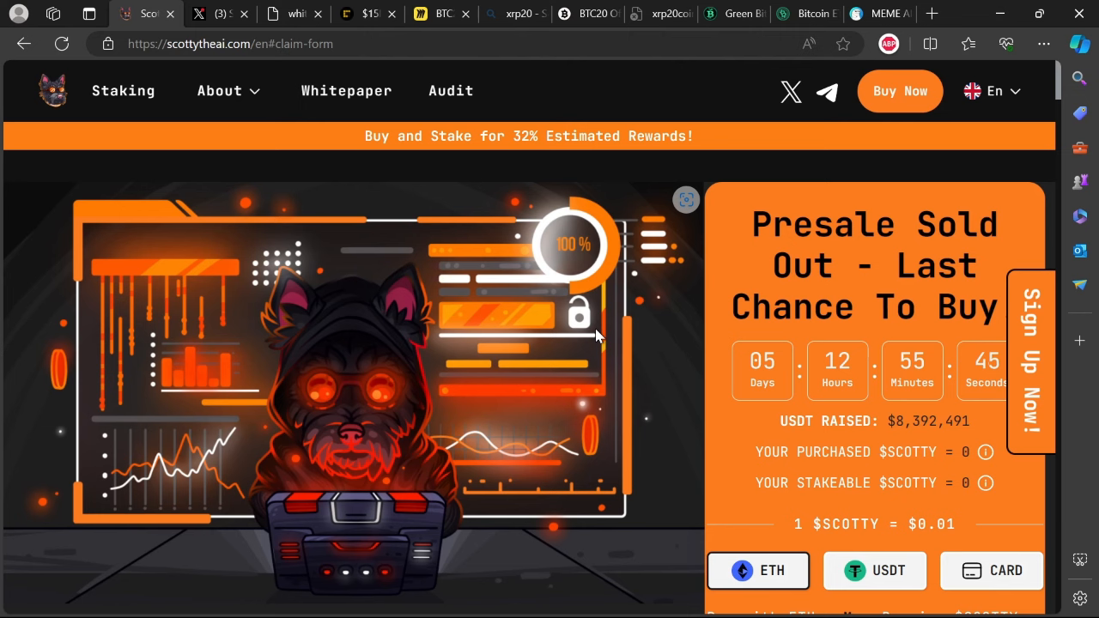
pyautogui.moveTo(676, 397)
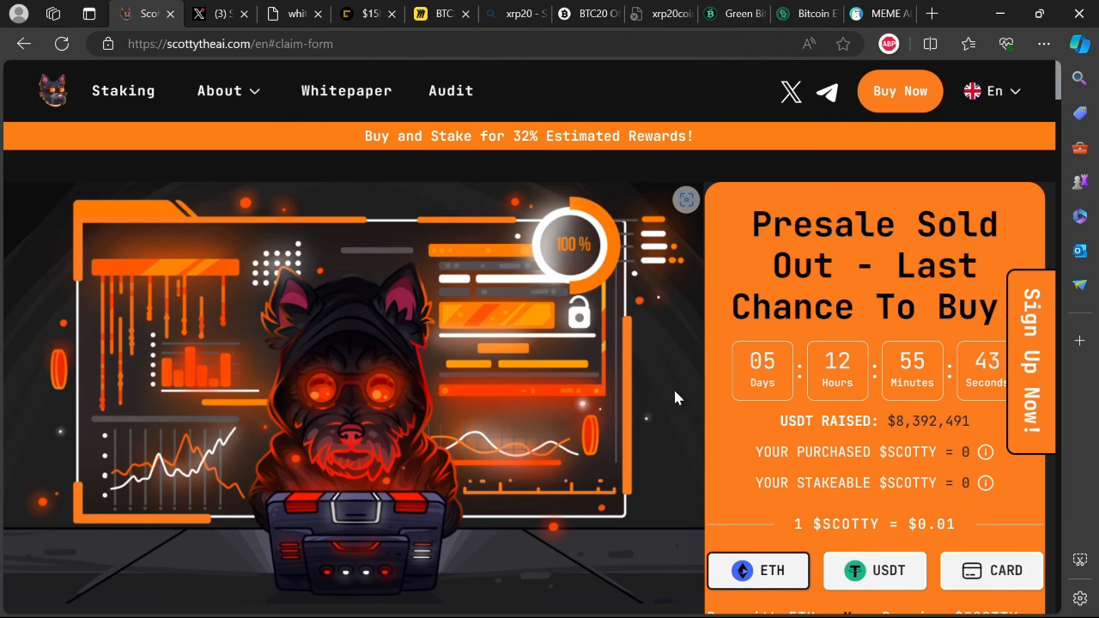